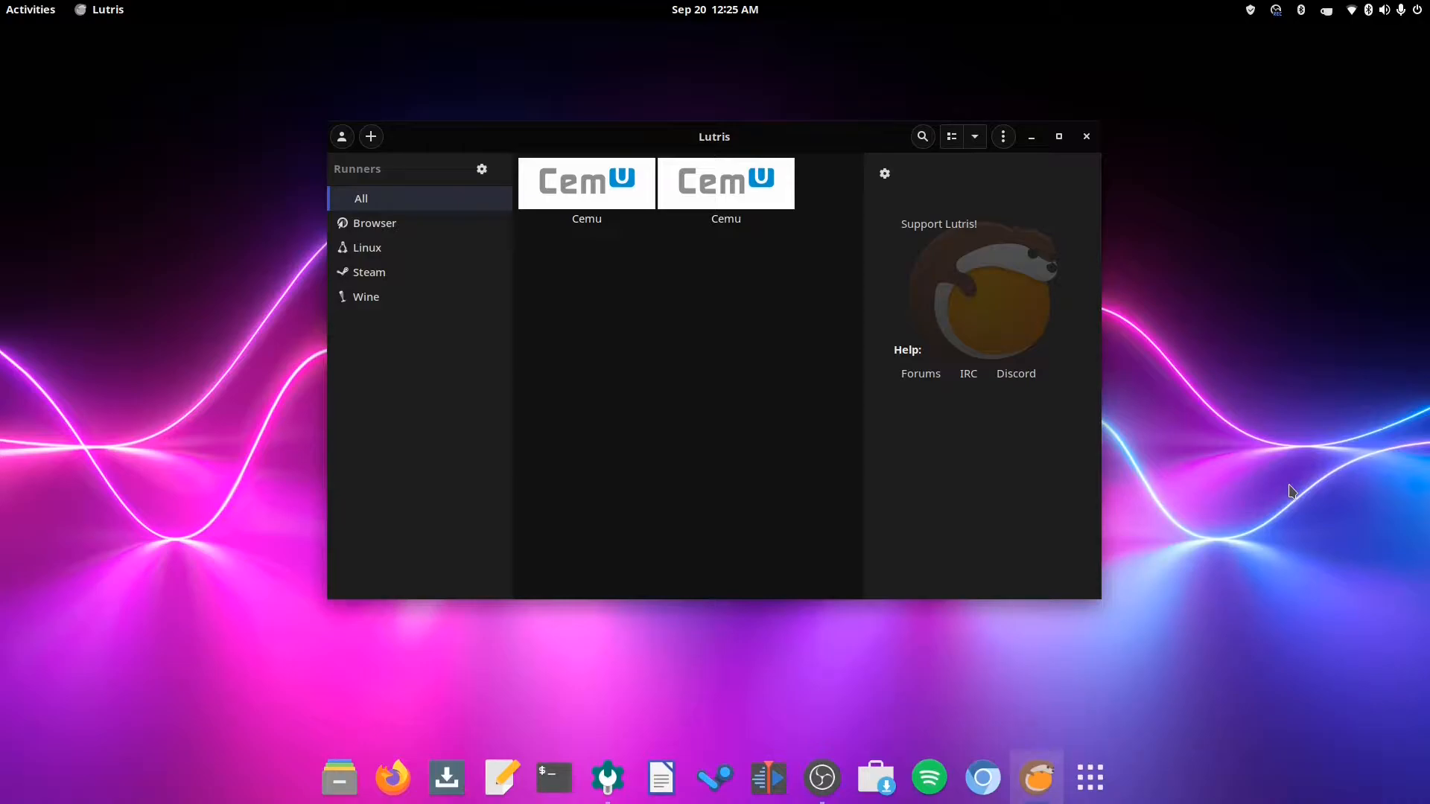
mouse_move(1299, 405)
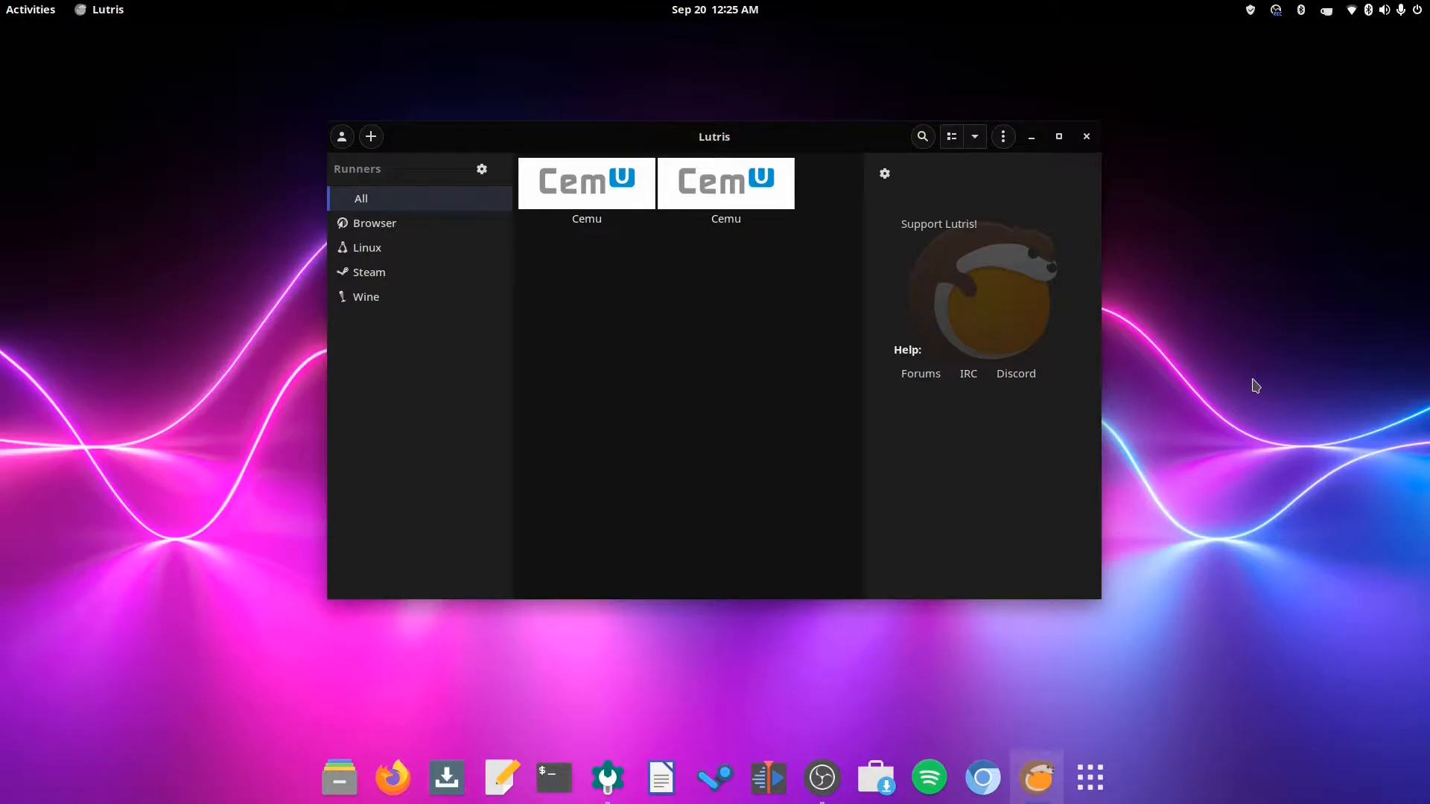
mouse_move(1271, 400)
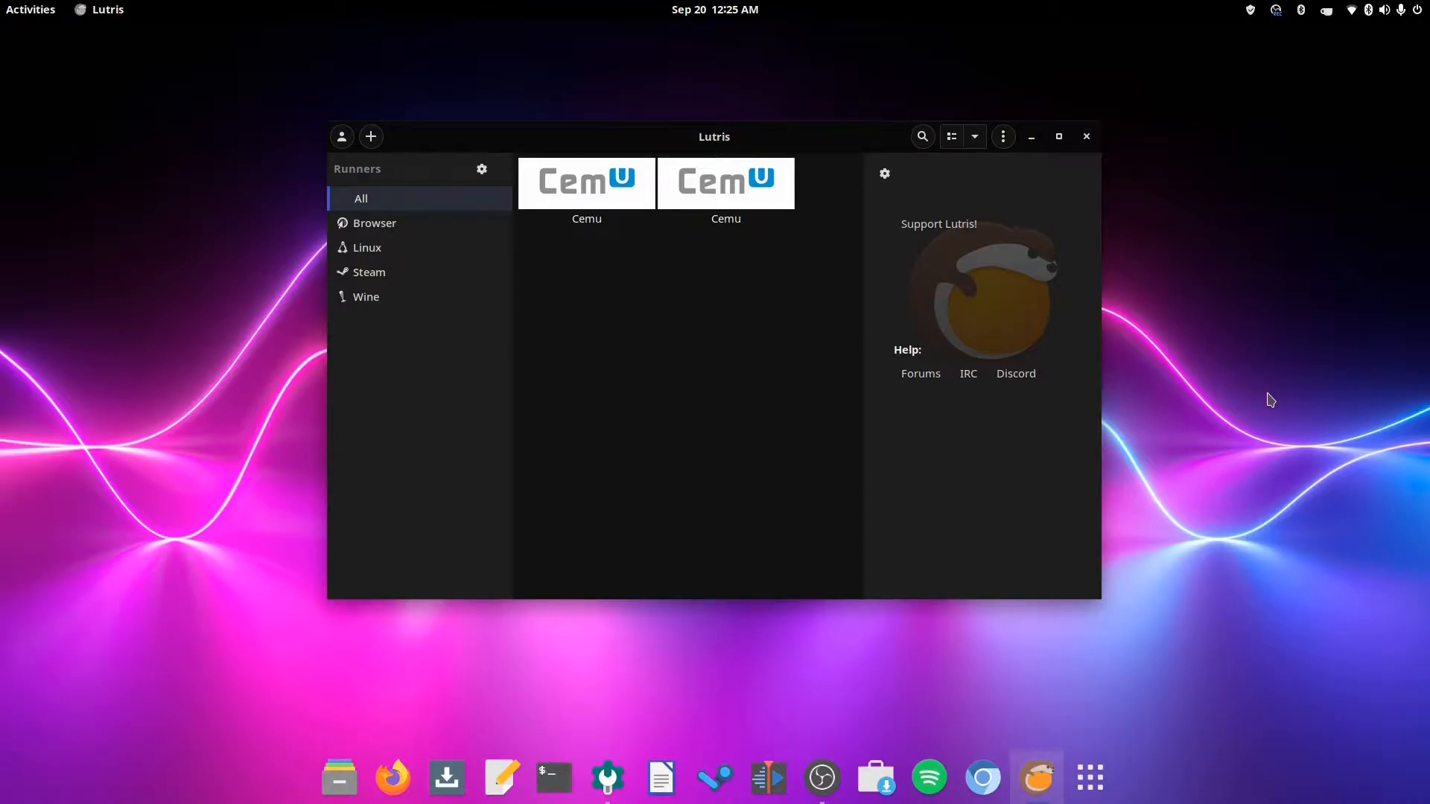
mouse_move(1342, 380)
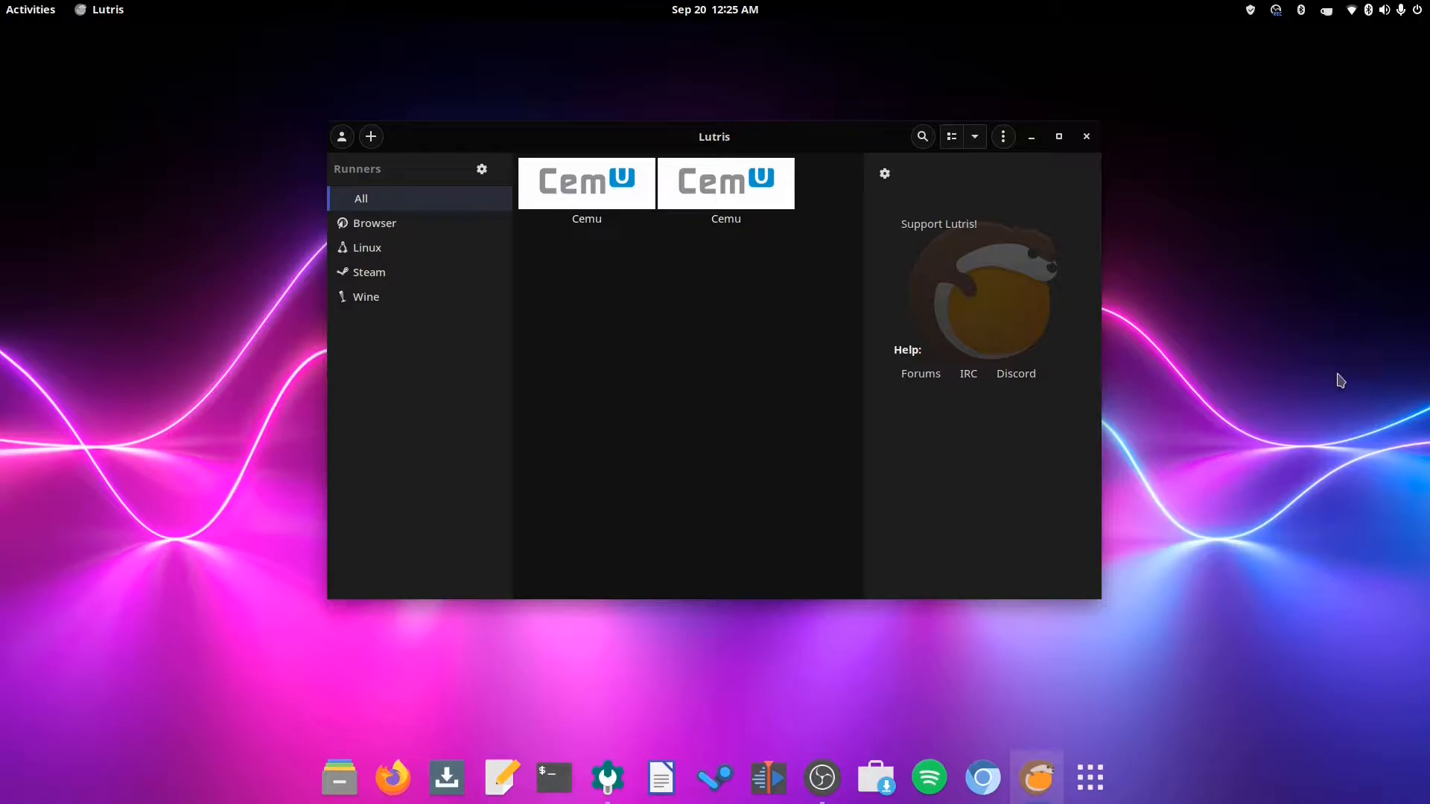
mouse_move(1292, 374)
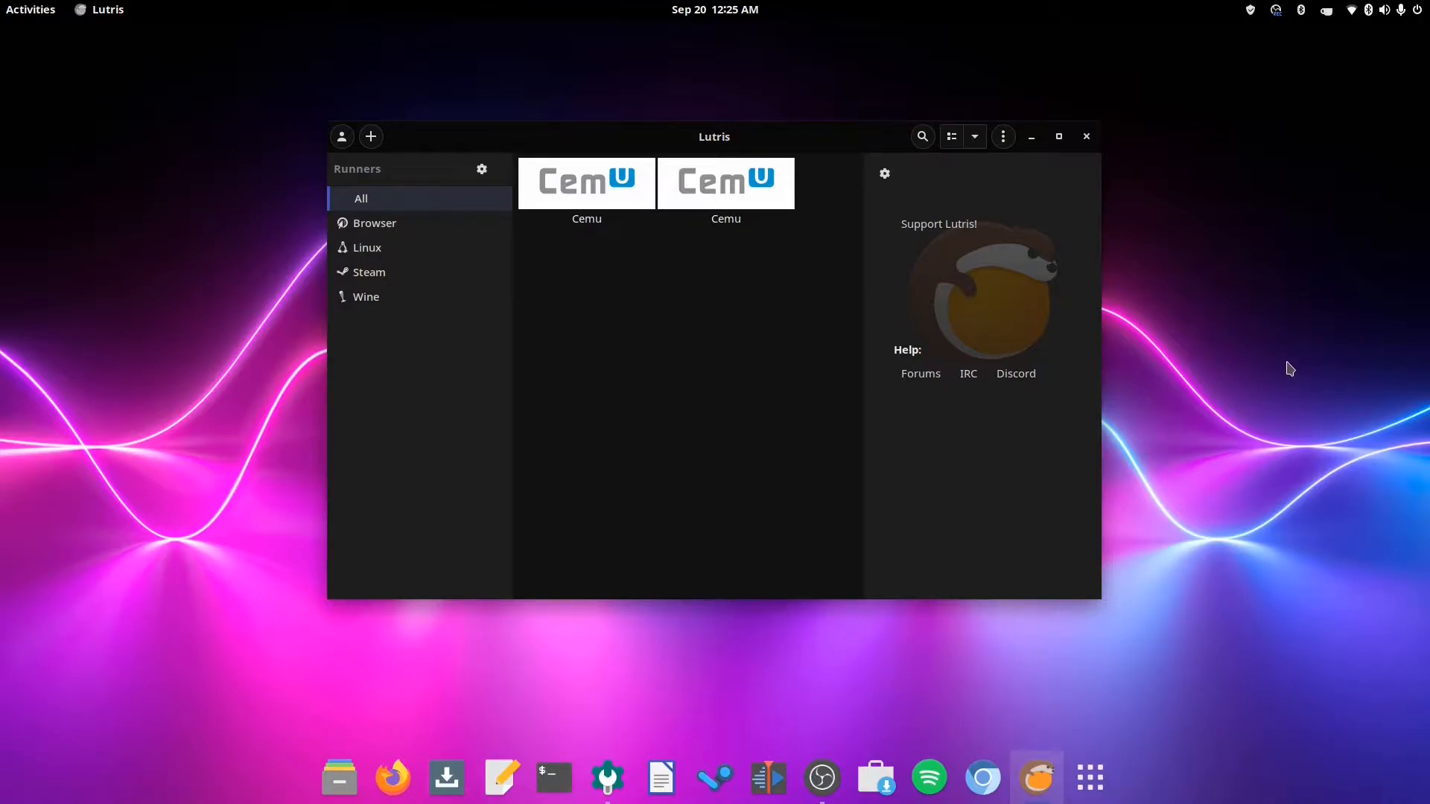
mouse_move(714, 778)
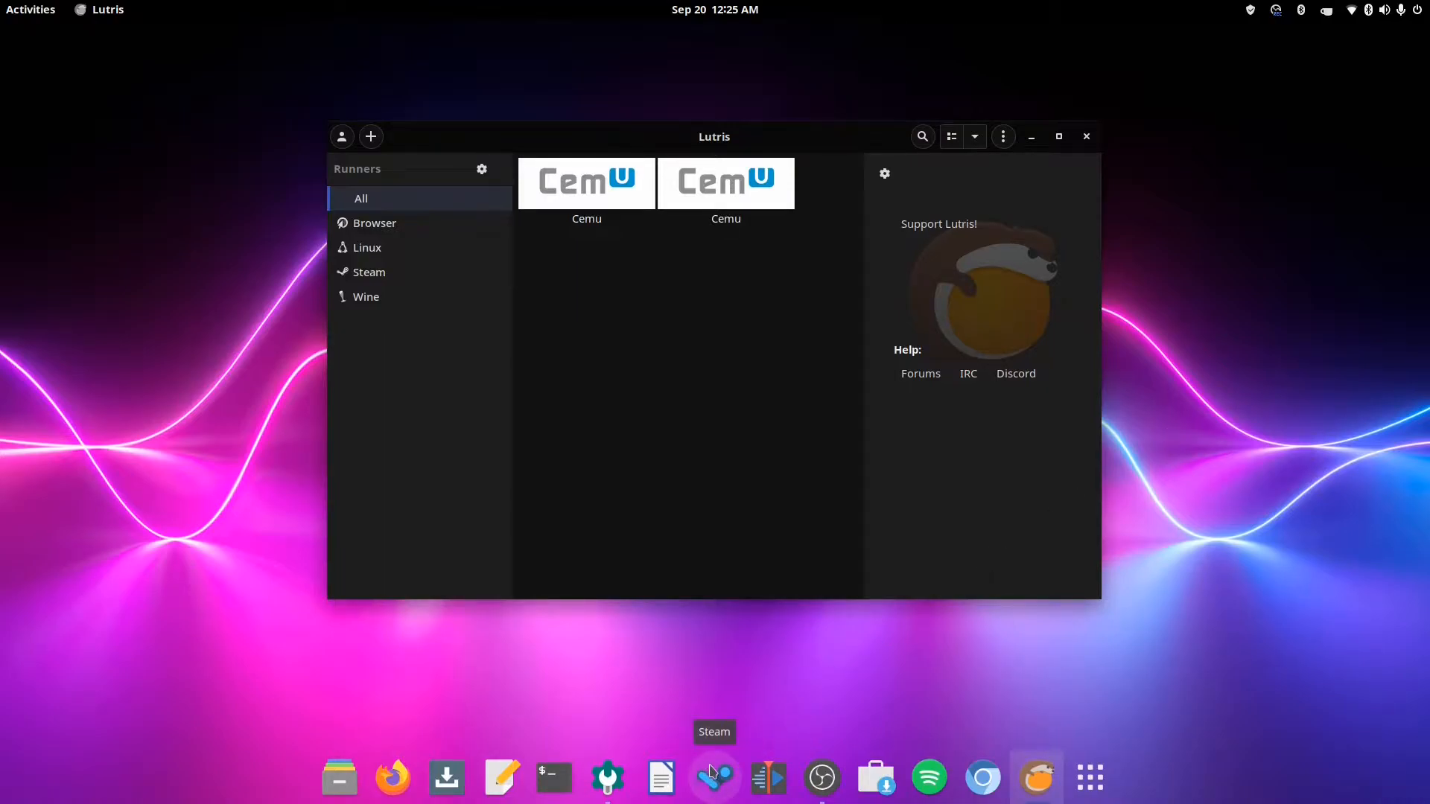
mouse_move(833, 710)
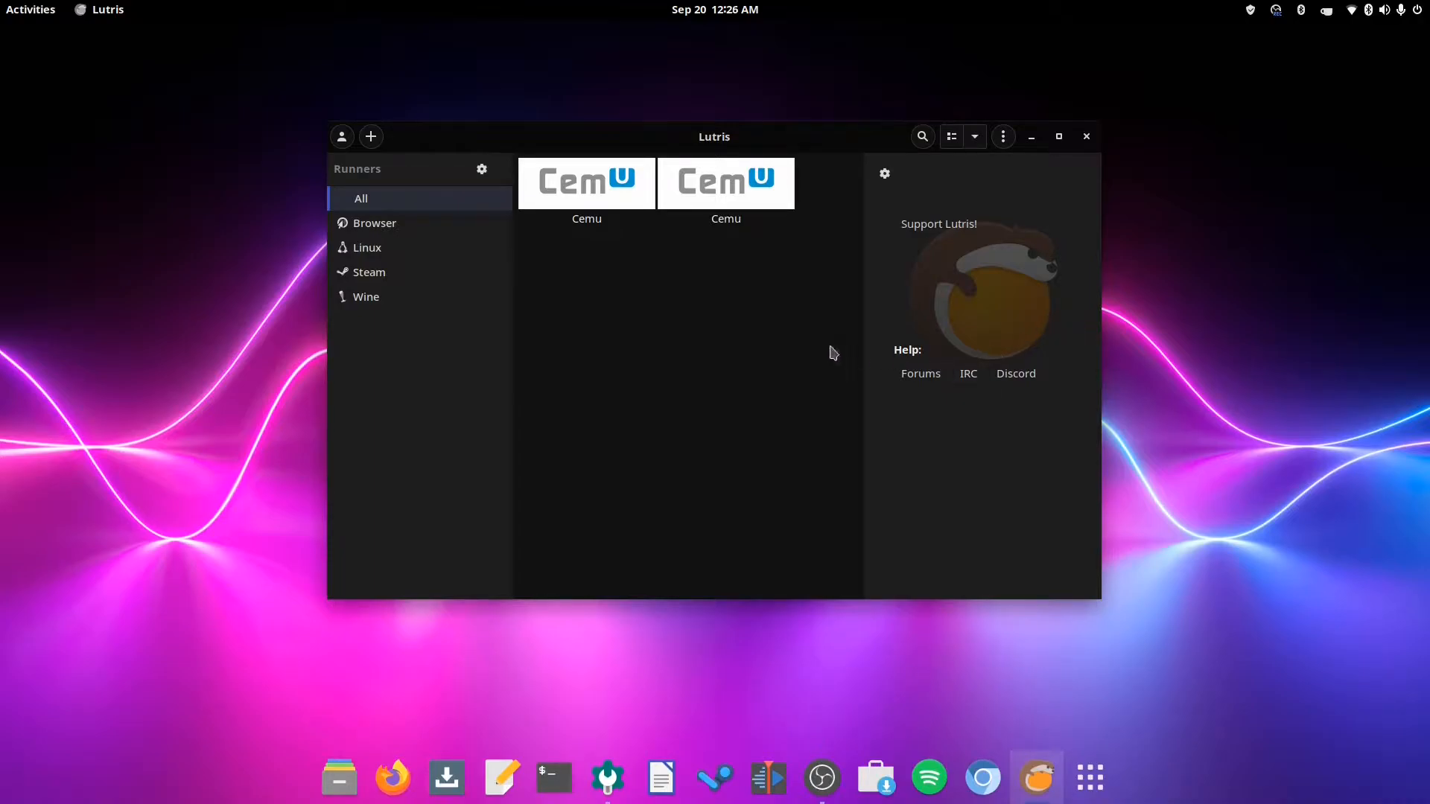
mouse_move(791, 353)
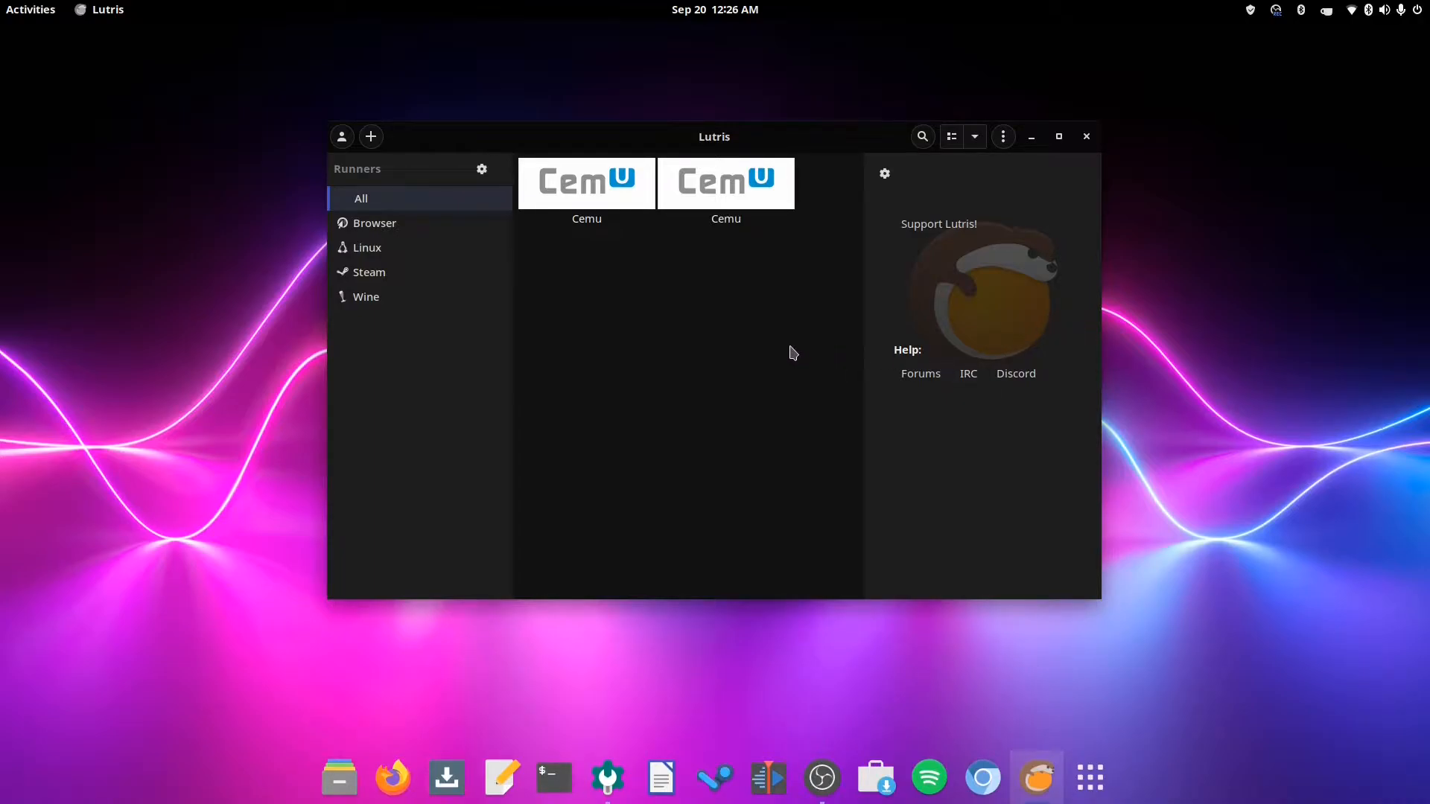
mouse_move(952, 304)
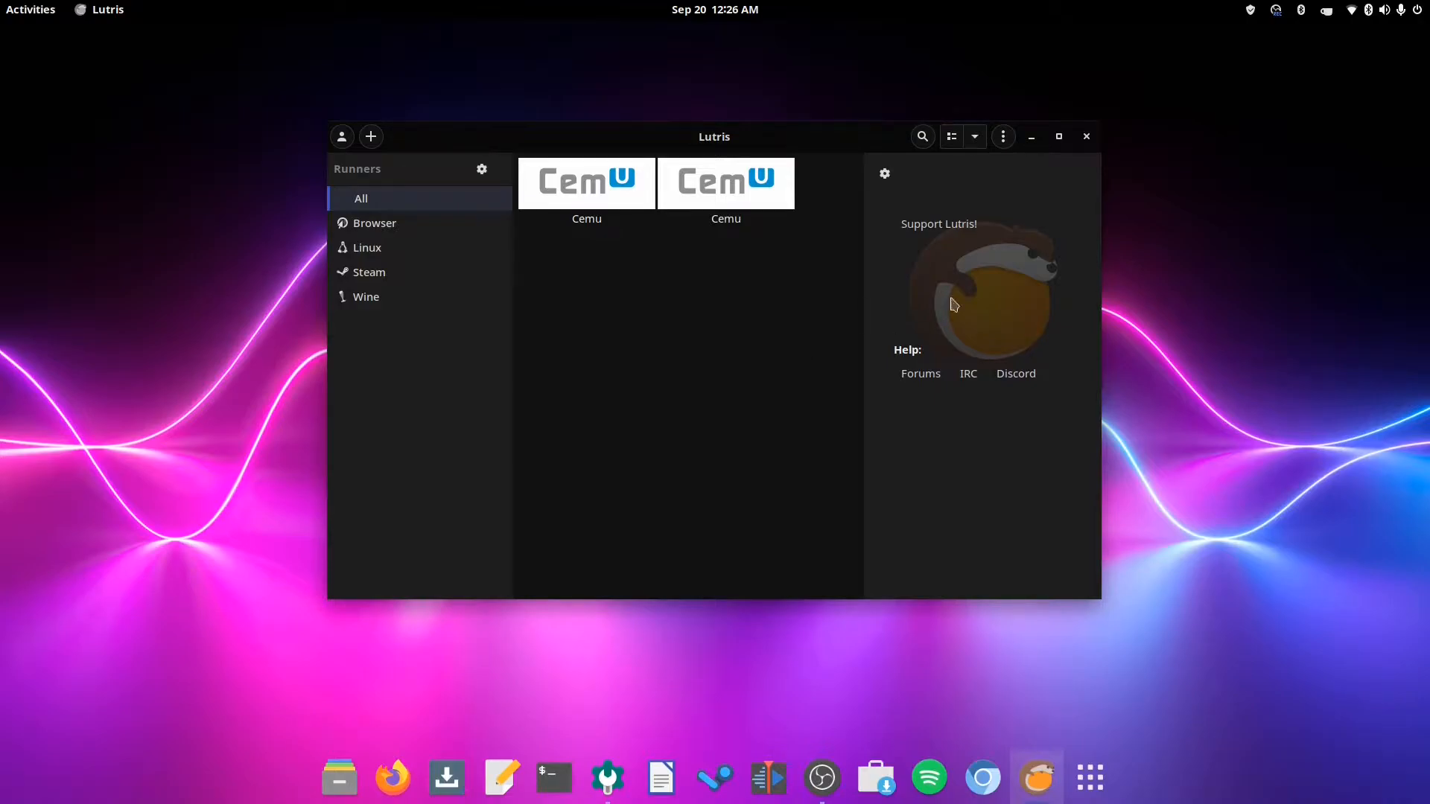
mouse_move(666, 280)
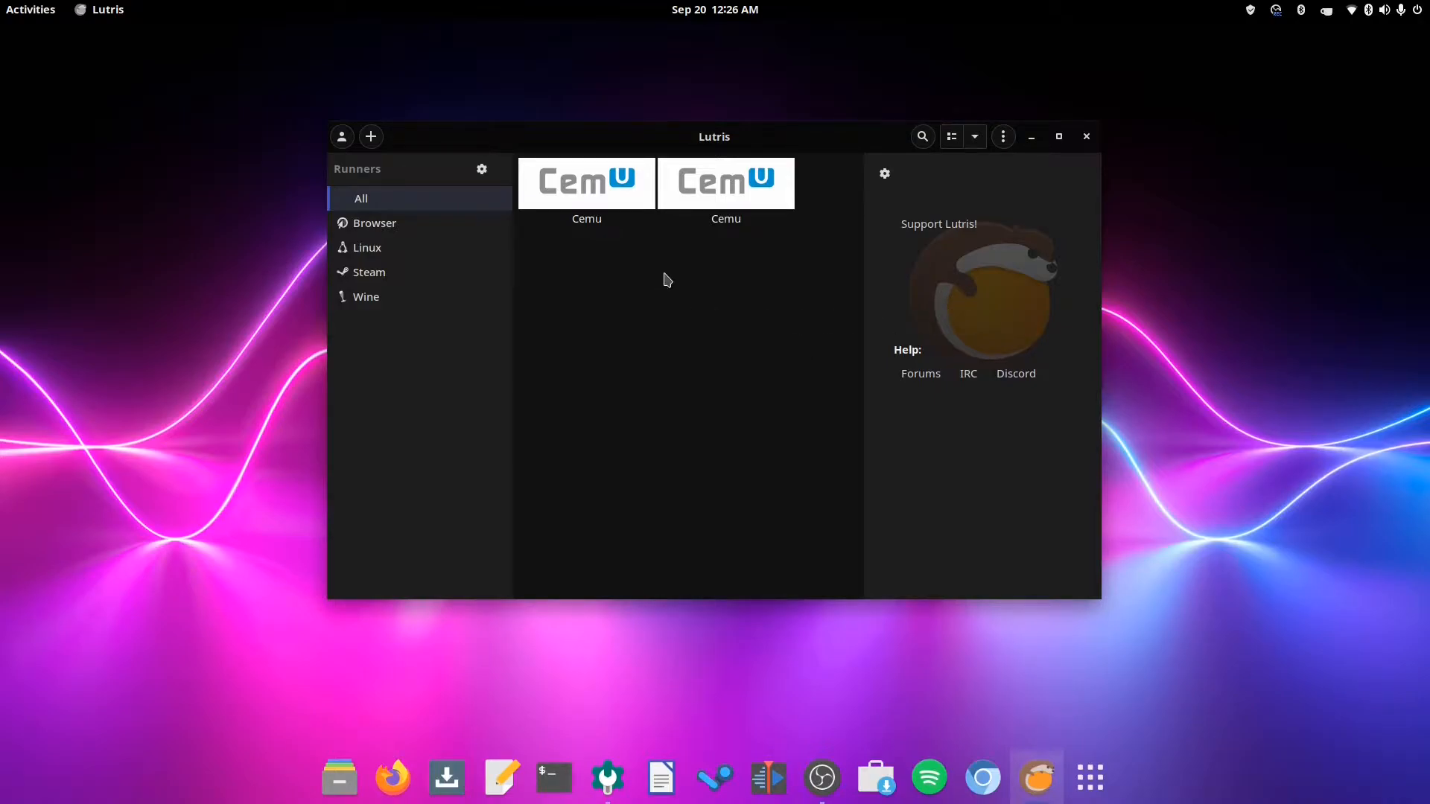
mouse_move(746, 299)
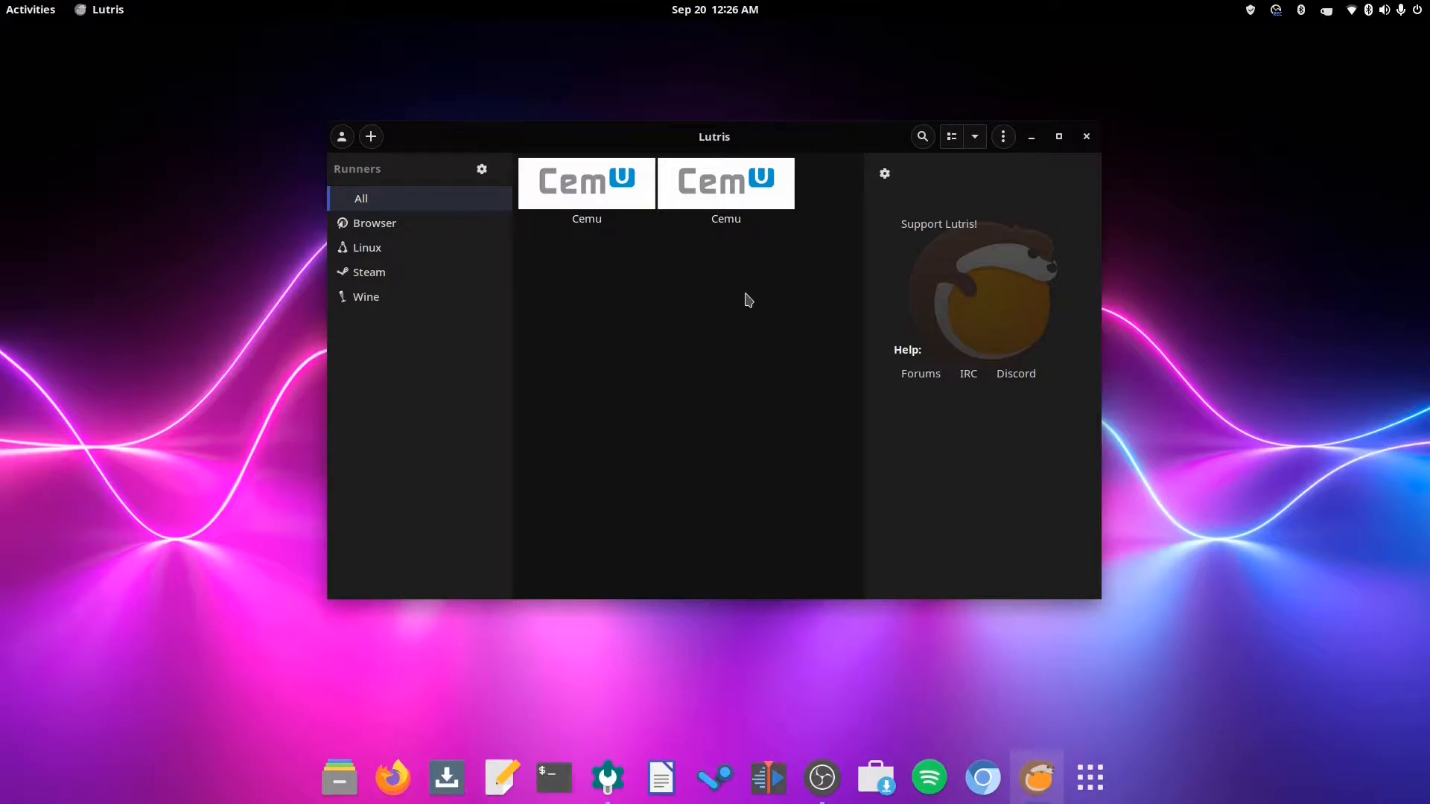
mouse_move(1229, 433)
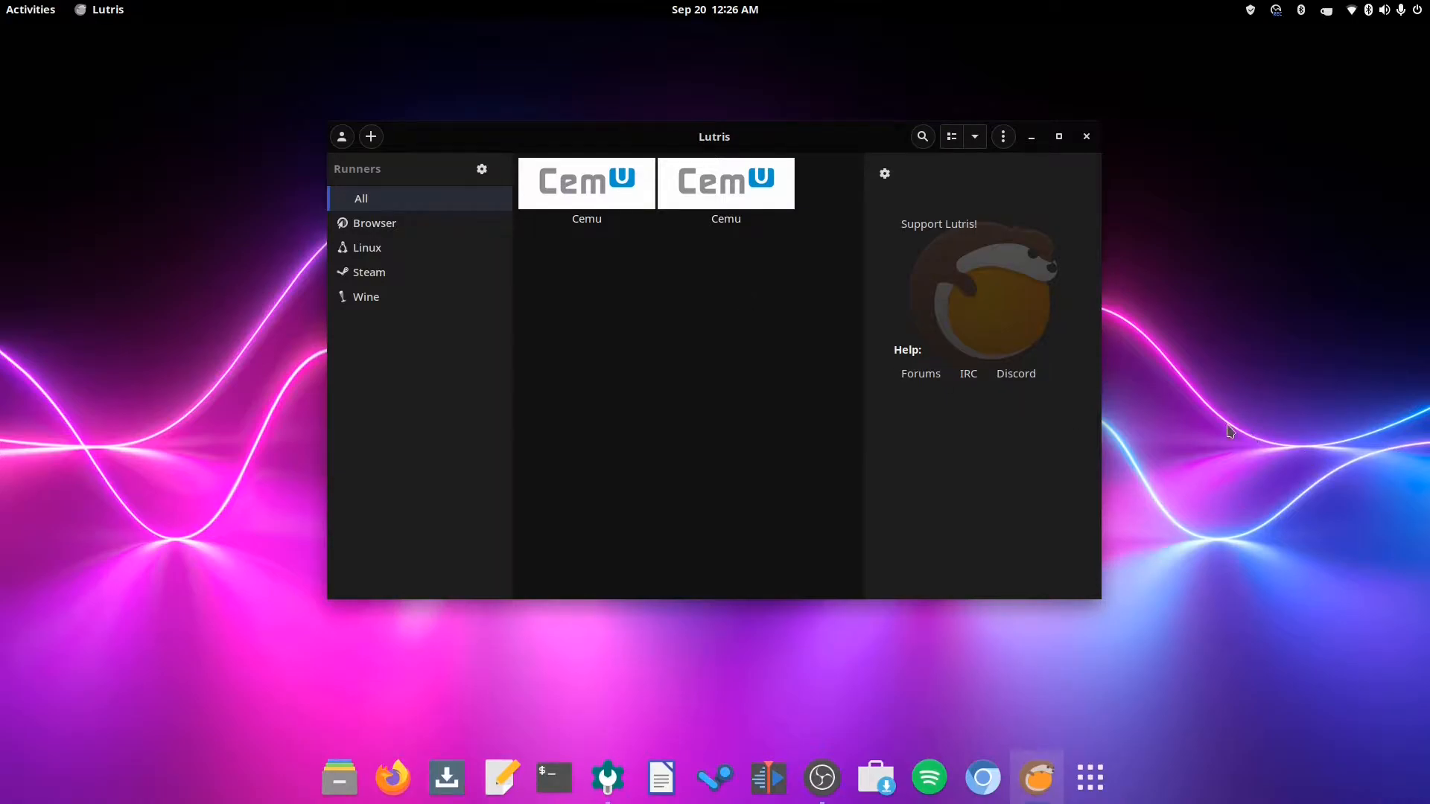
mouse_move(760, 340)
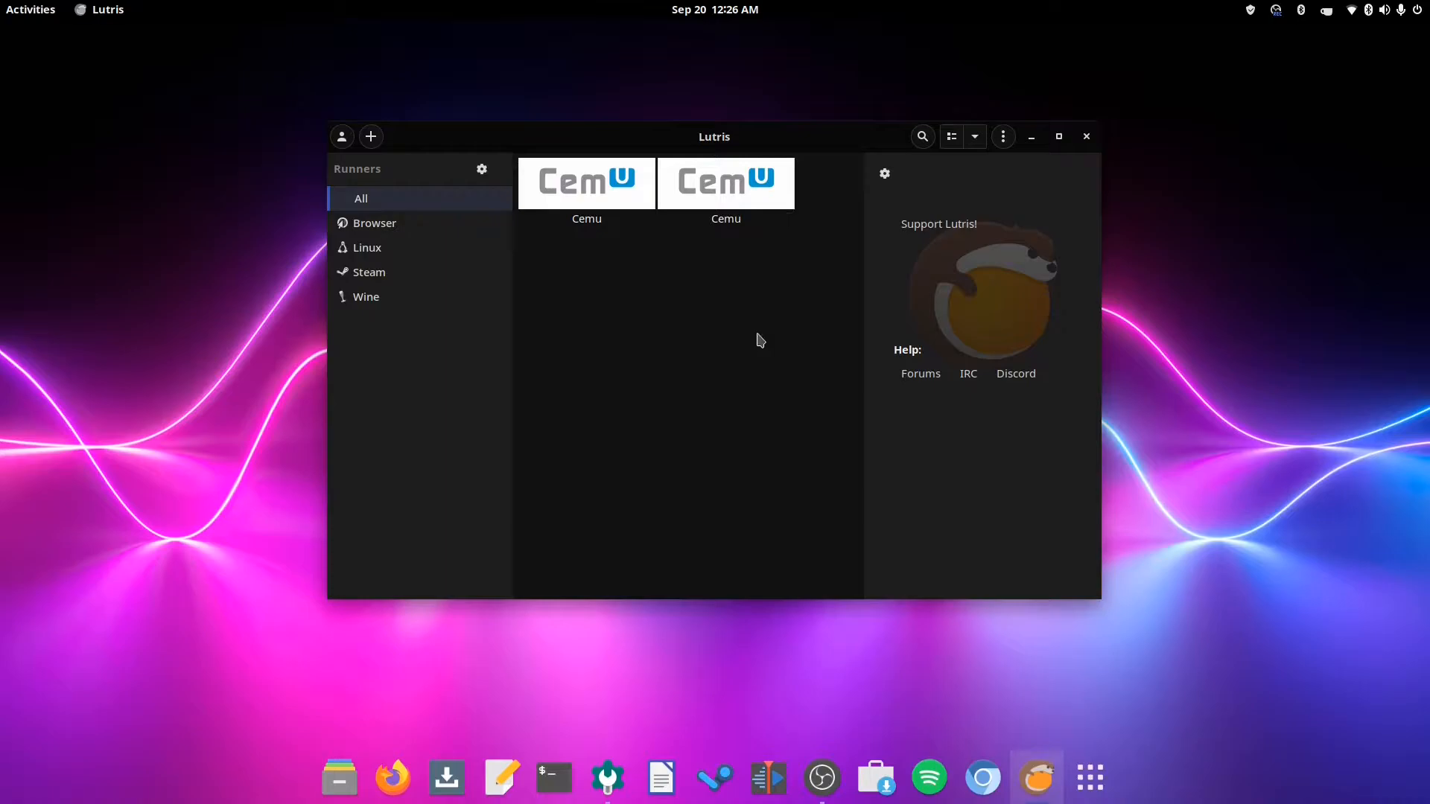
mouse_move(760, 340)
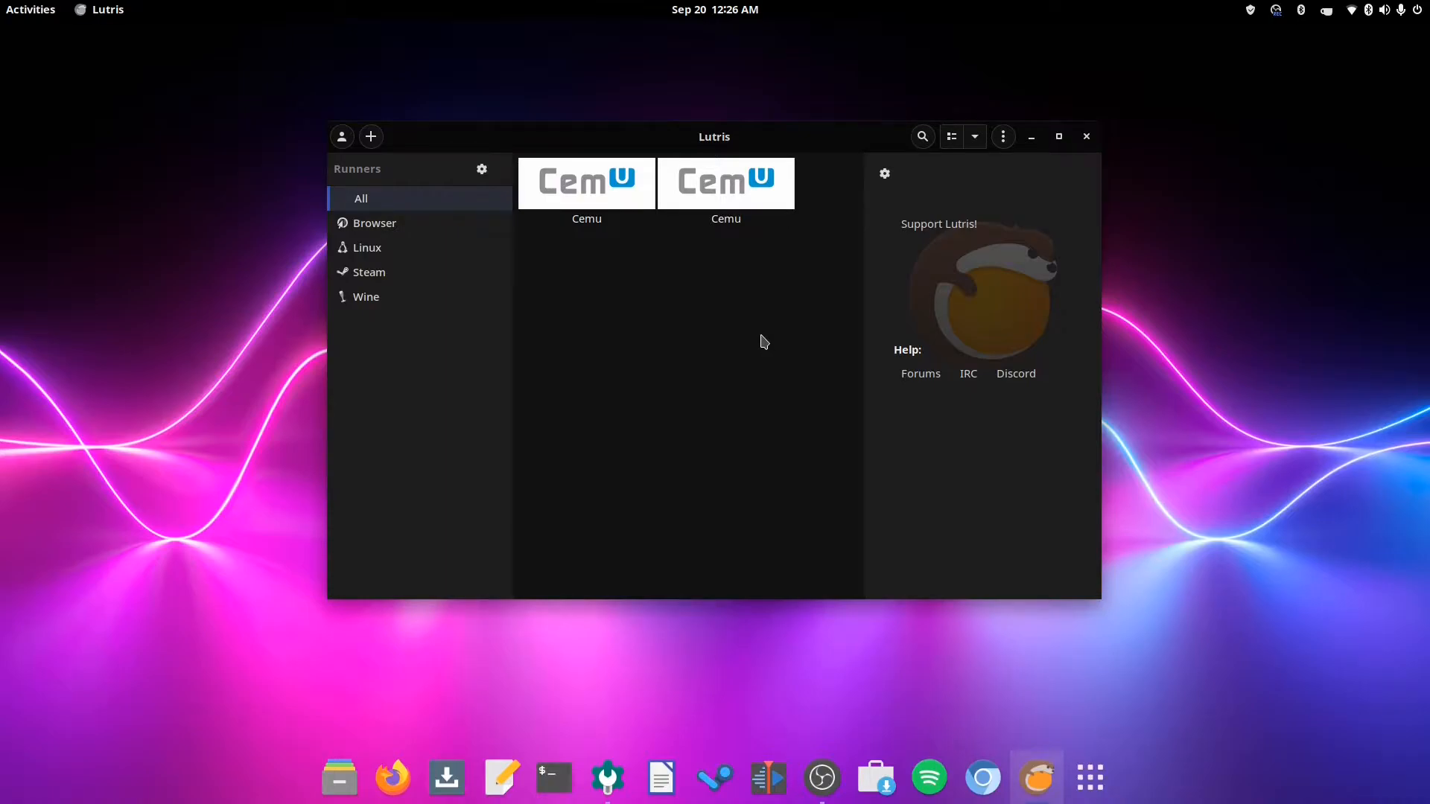
mouse_move(761, 348)
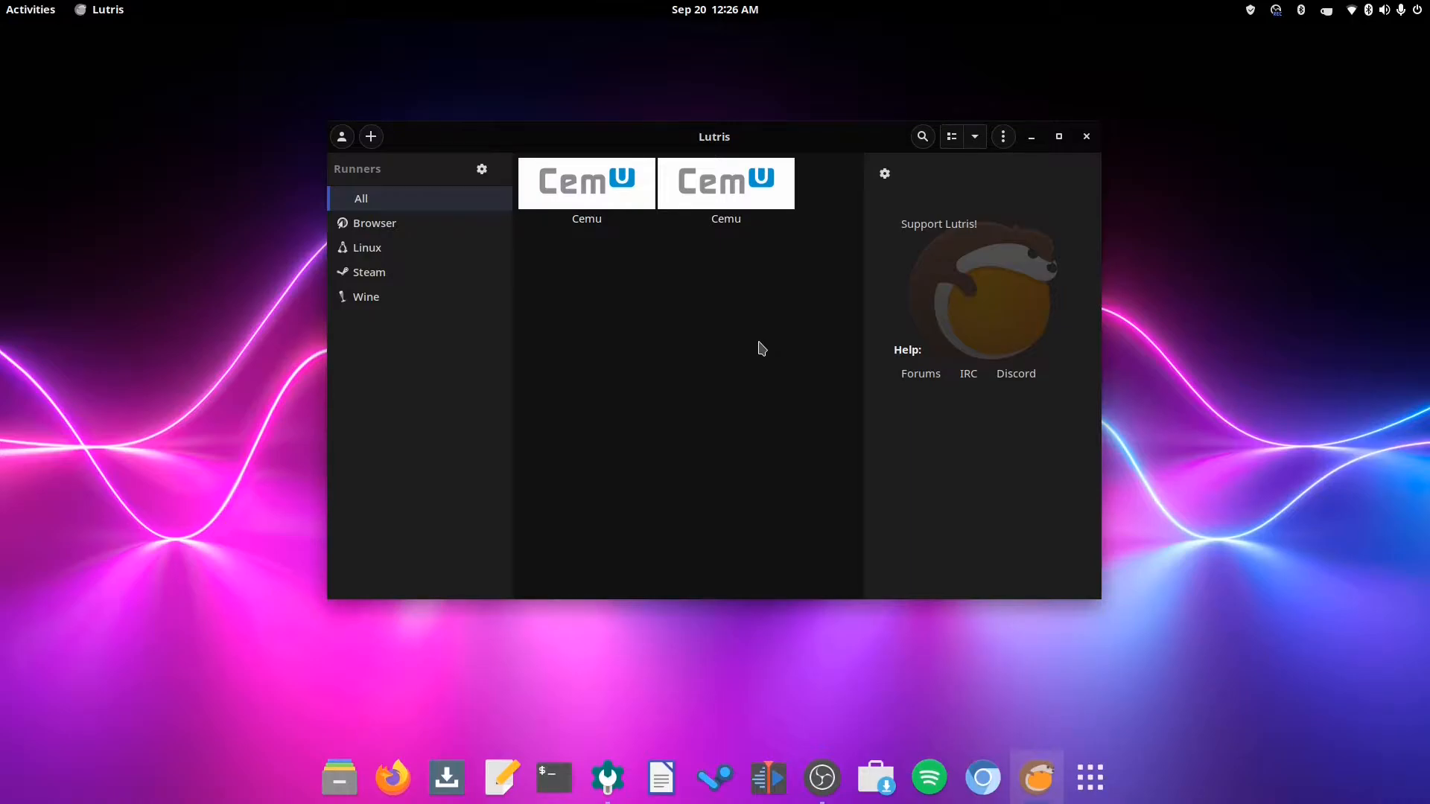
mouse_move(782, 363)
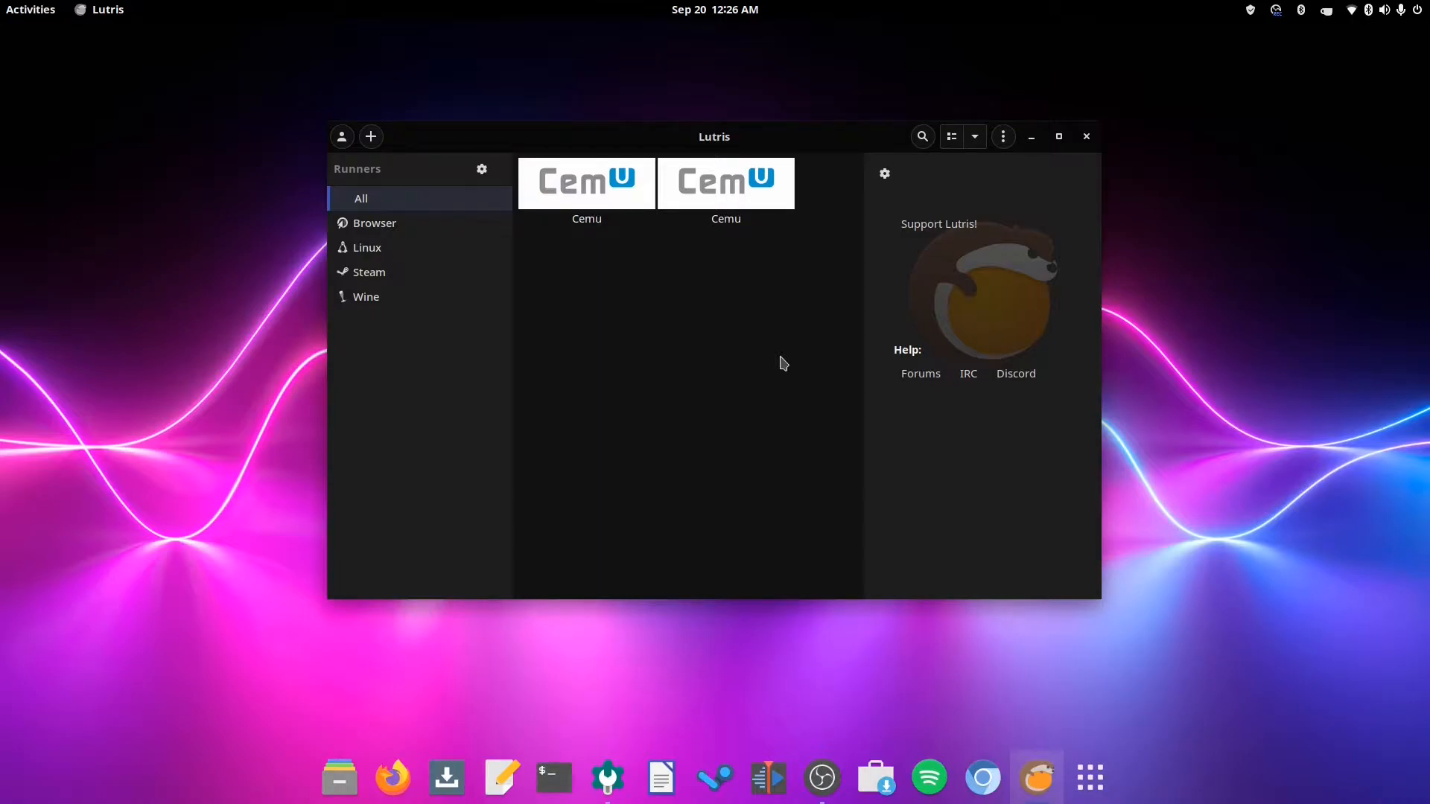
mouse_move(801, 343)
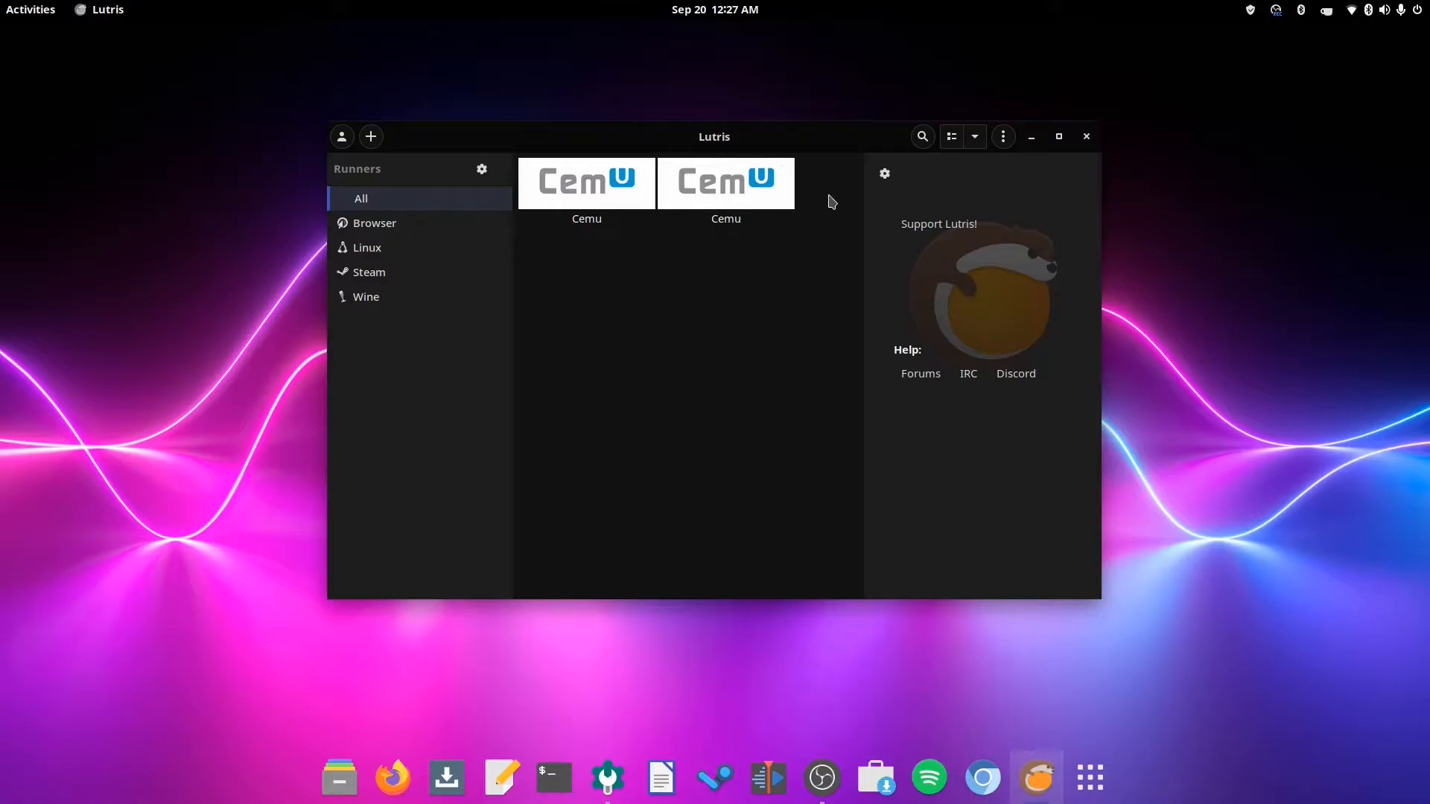
Step: Search the Lutris library for cemu, view a Cemu entry, then clear the search
click(922, 136)
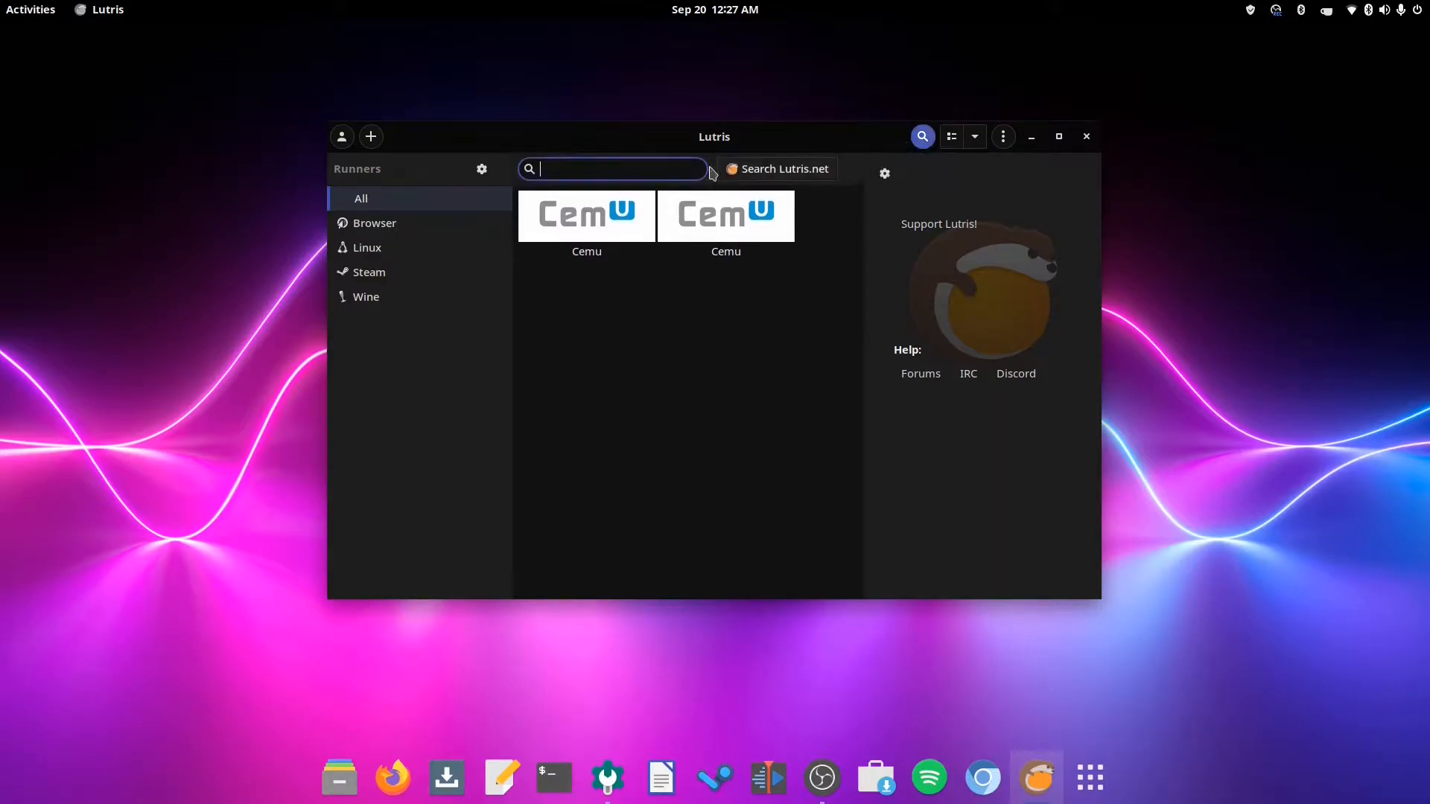
mouse_move(782, 180)
text(cemu)
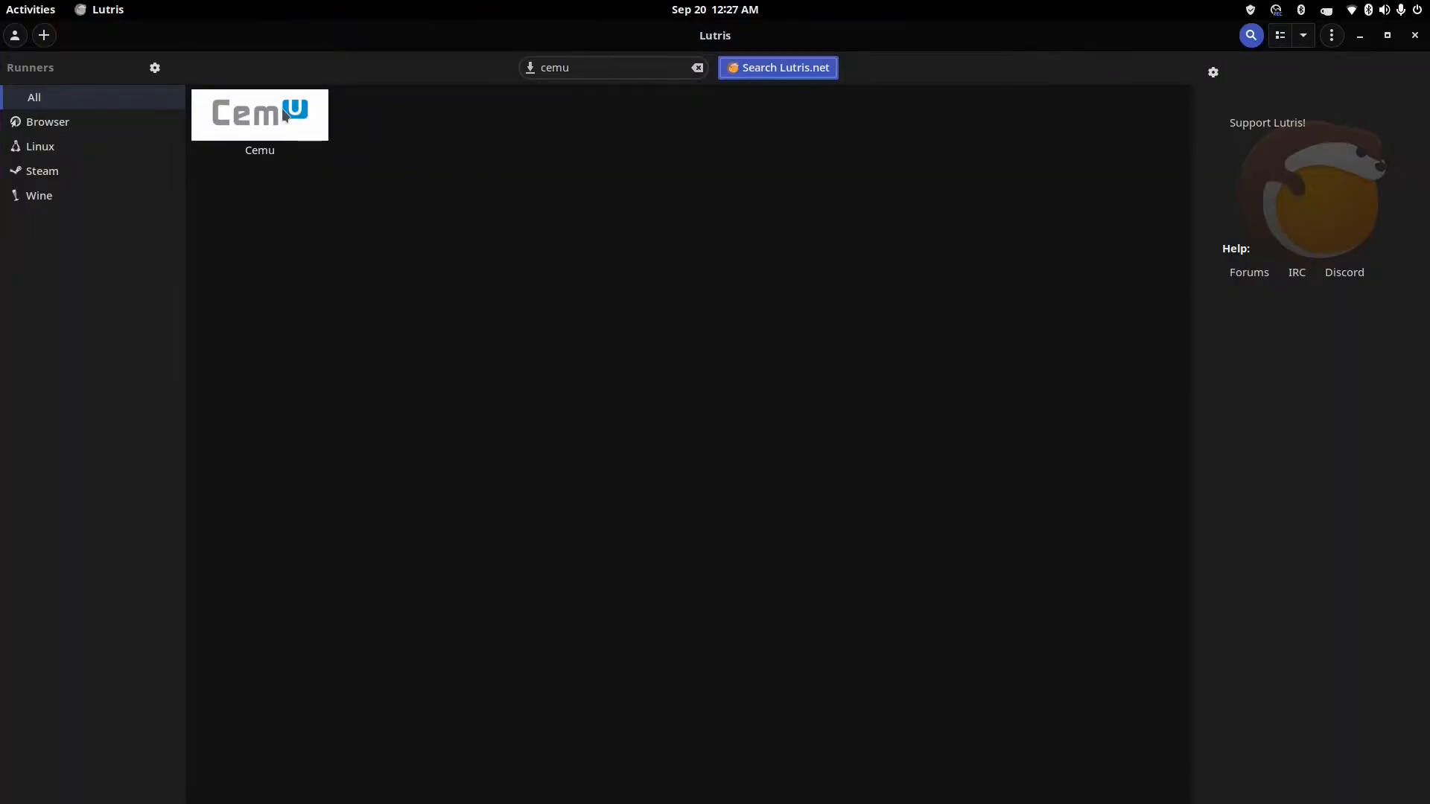
click(259, 114)
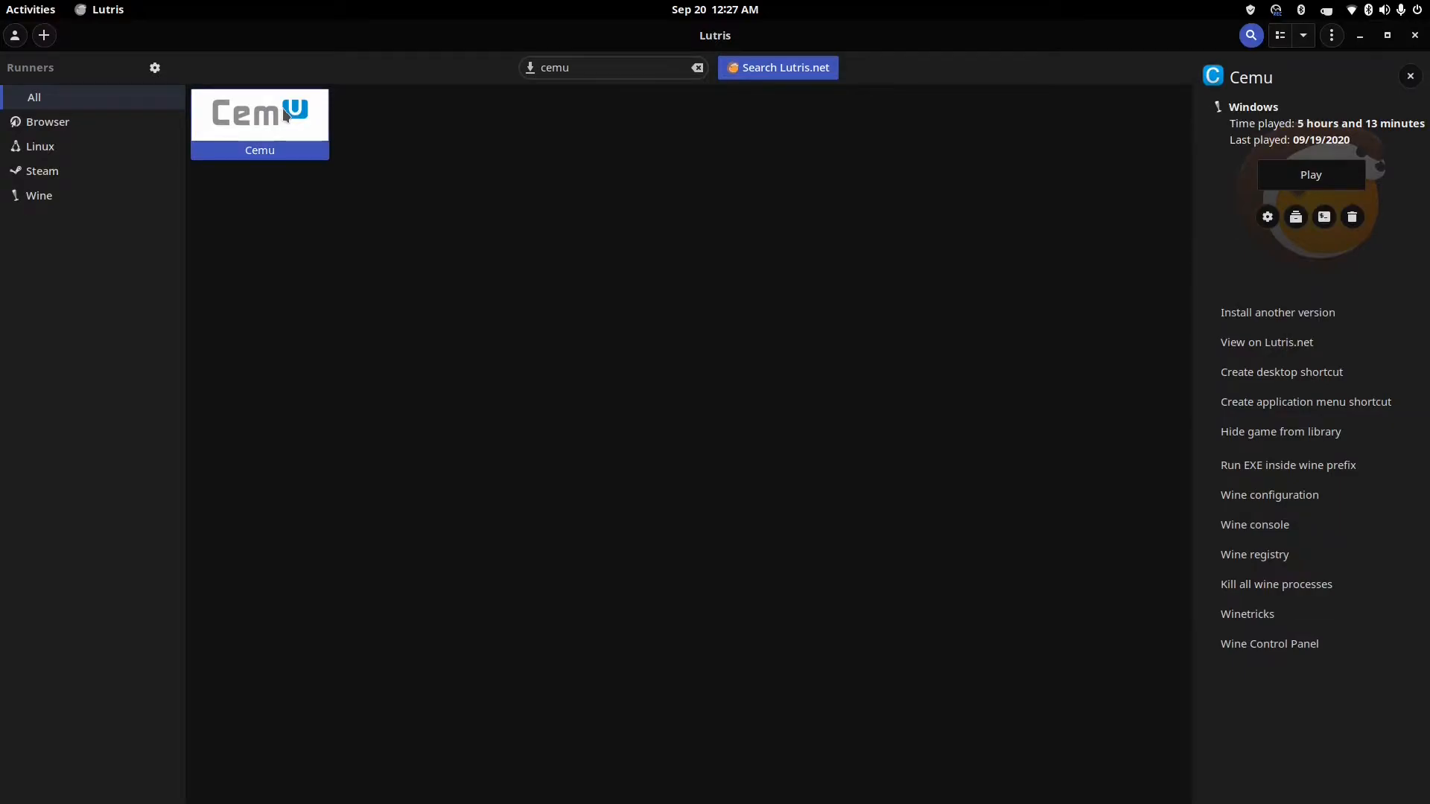
mouse_move(1102, 260)
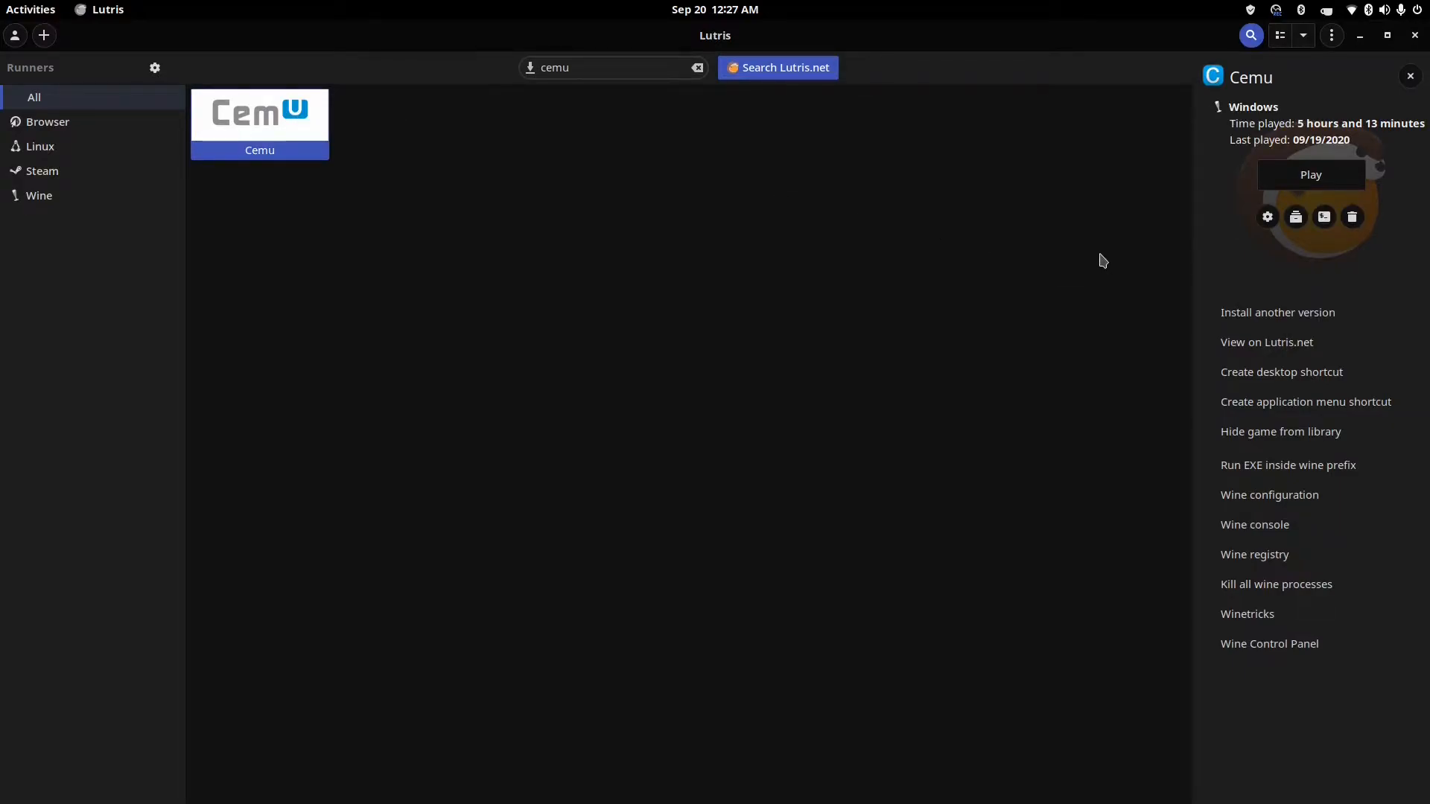
mouse_move(1070, 209)
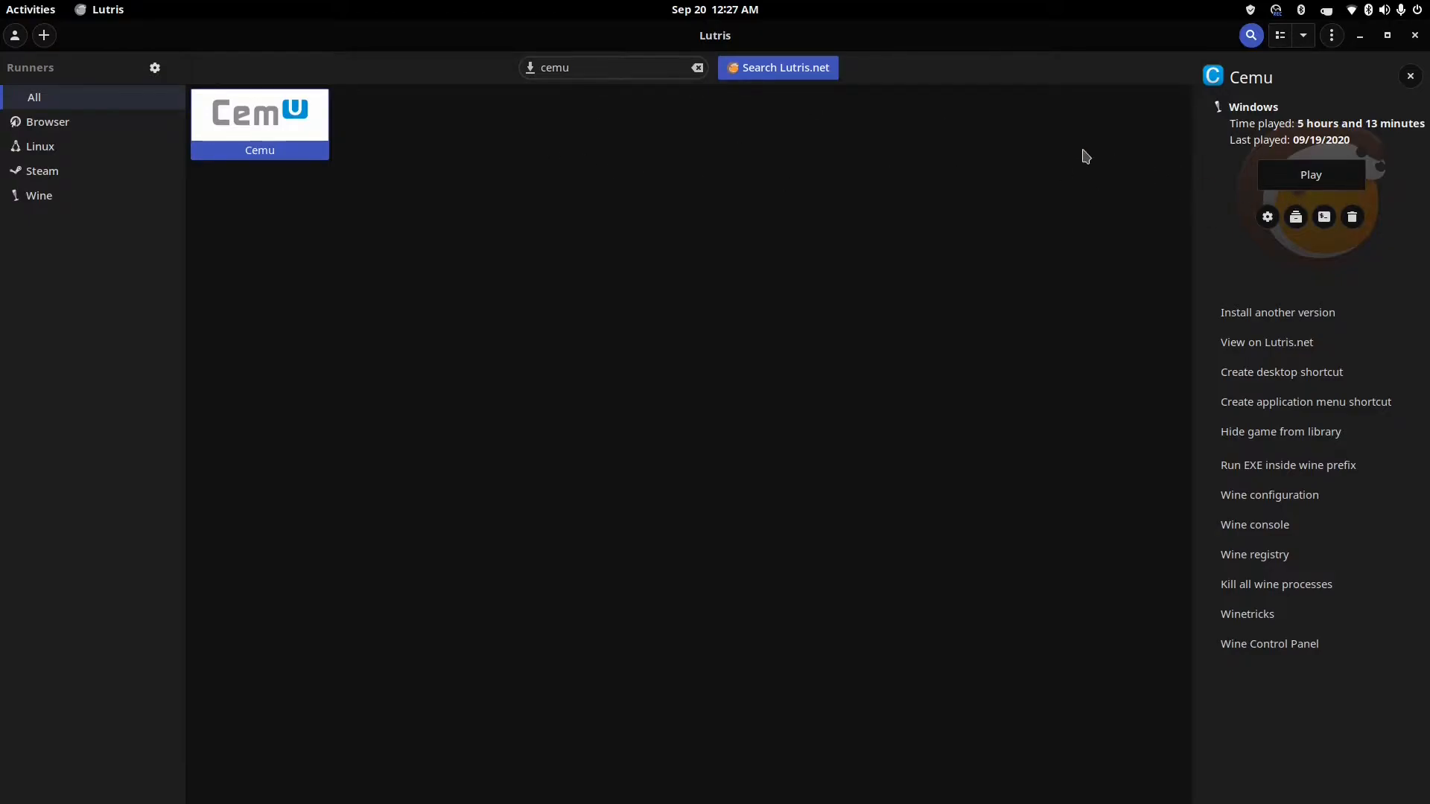
mouse_move(1155, 283)
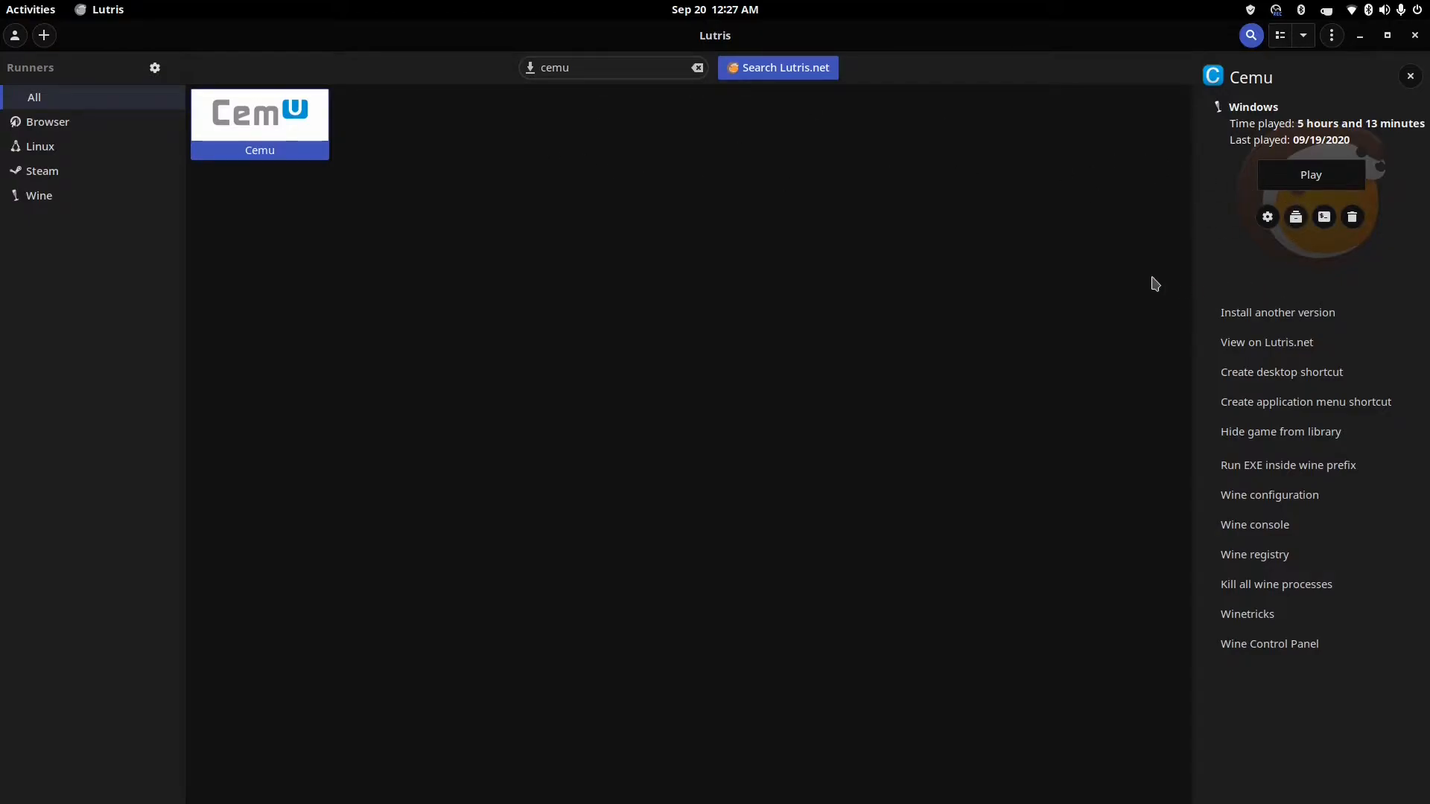
mouse_move(1098, 369)
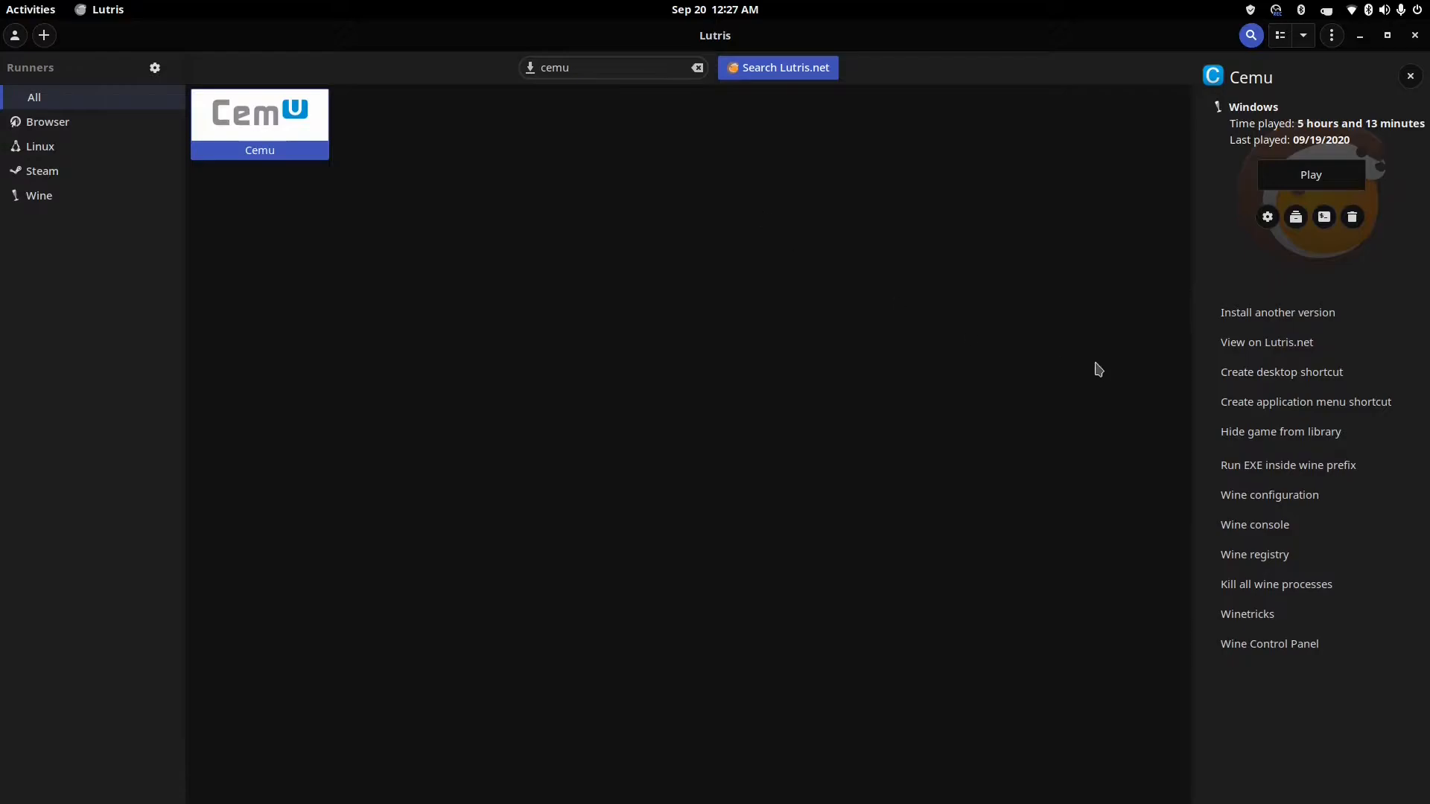
mouse_move(1254, 554)
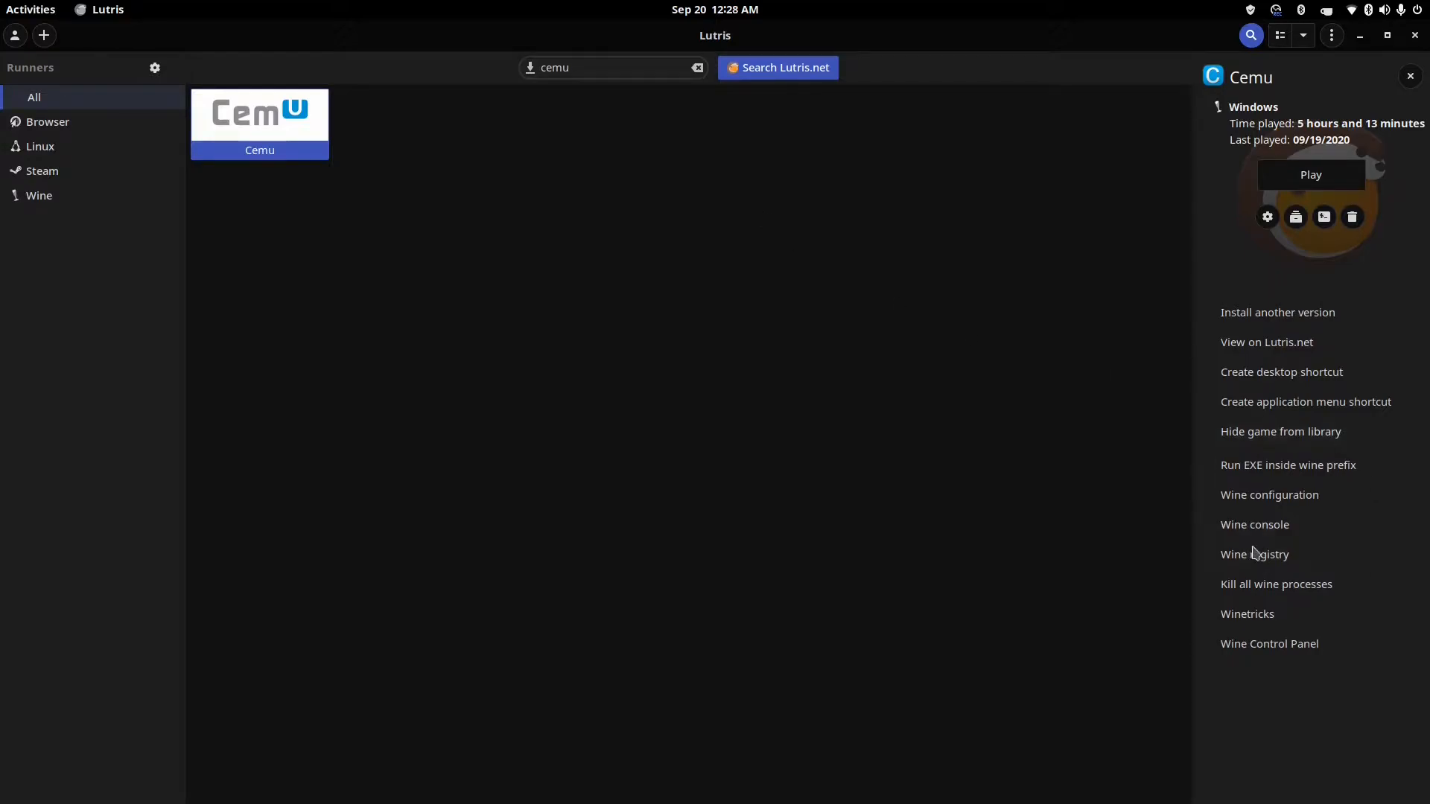
mouse_move(1266, 532)
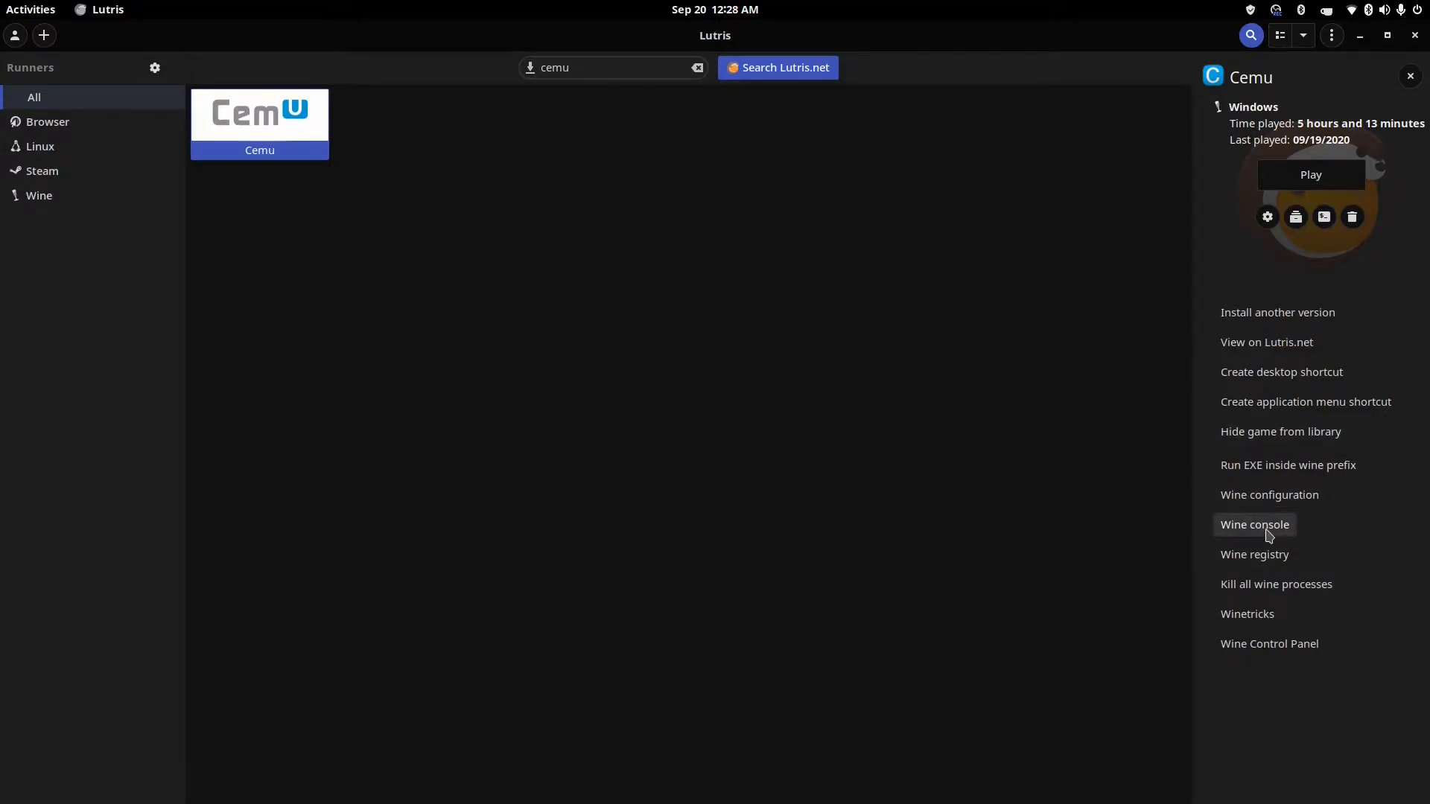
mouse_move(1254, 554)
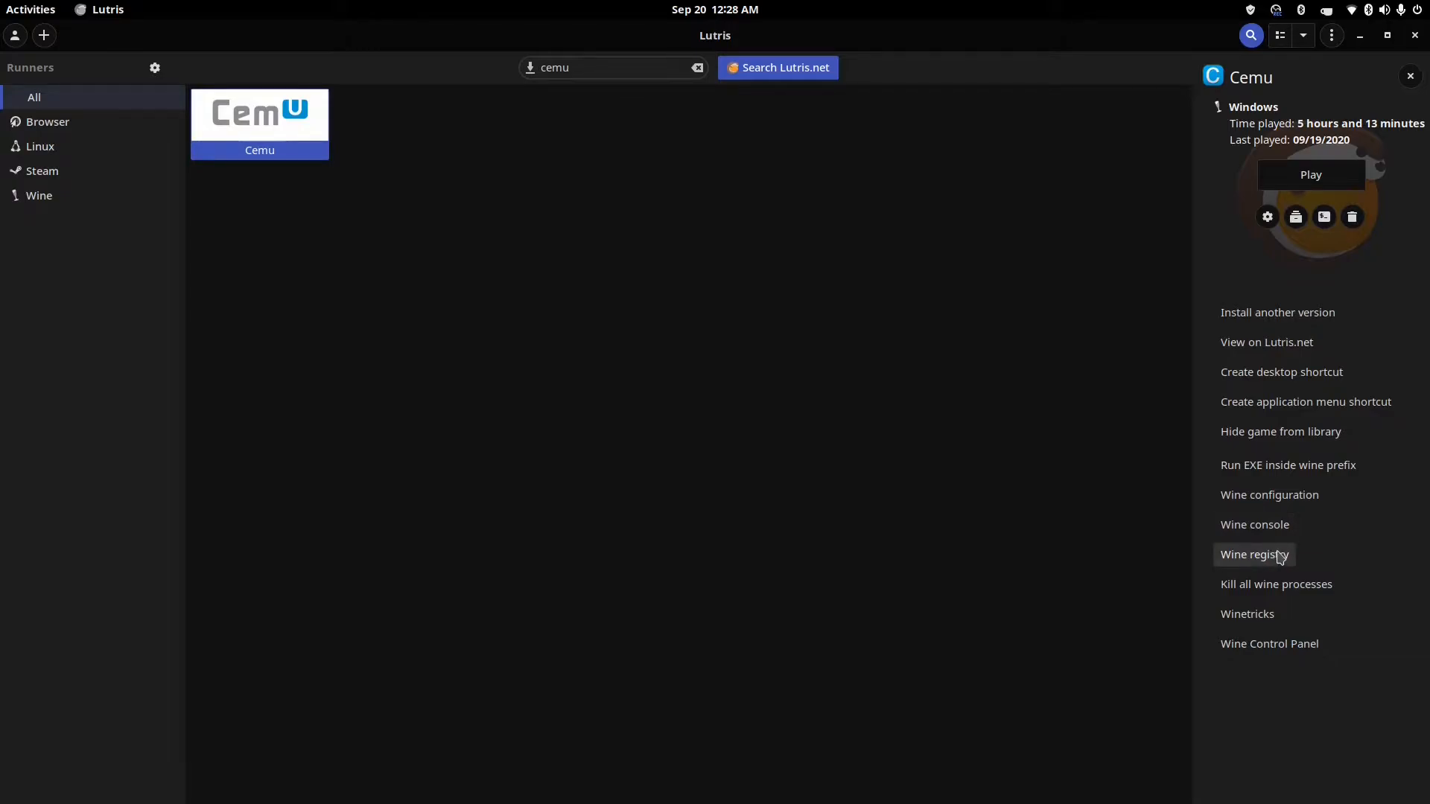
mouse_move(1249, 614)
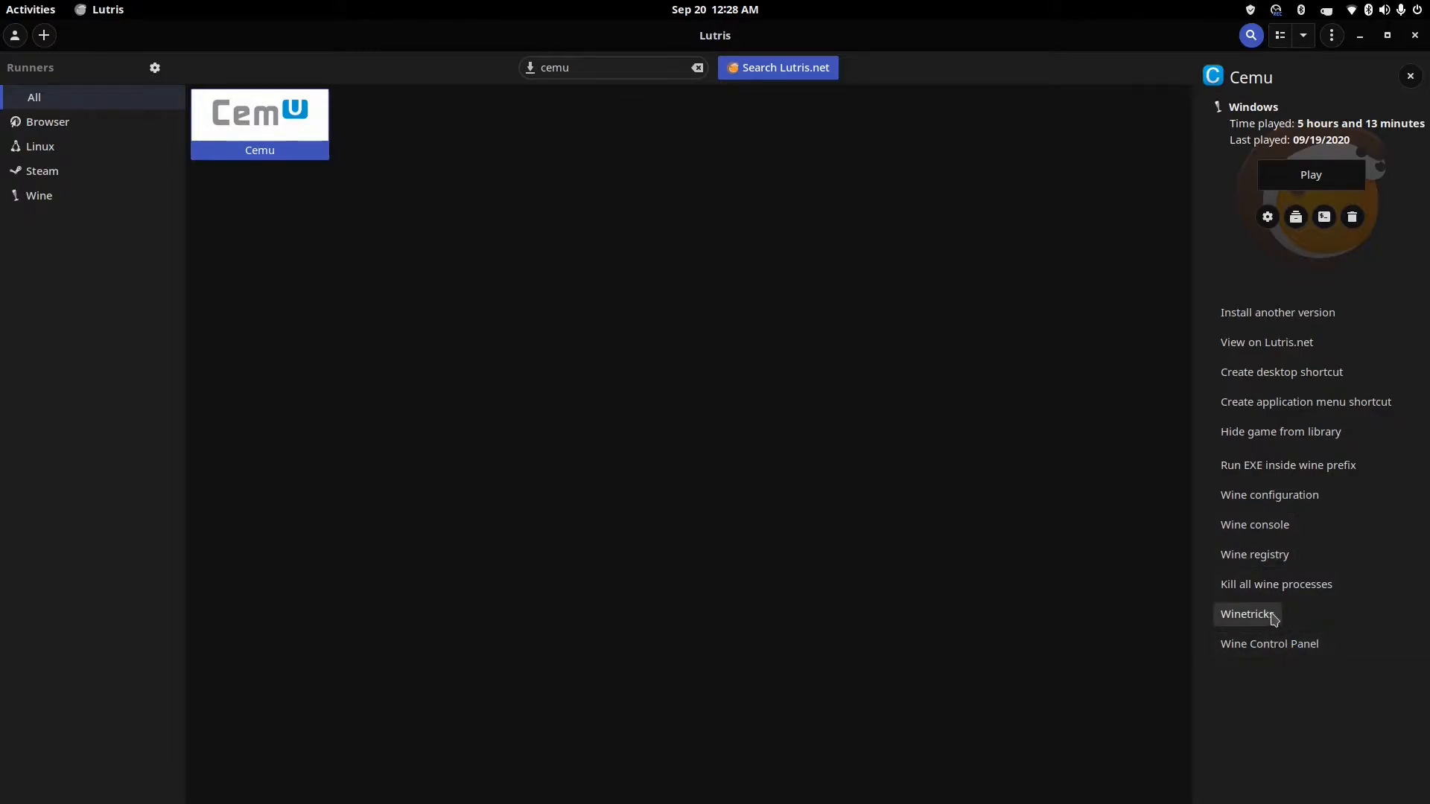
mouse_move(1201, 538)
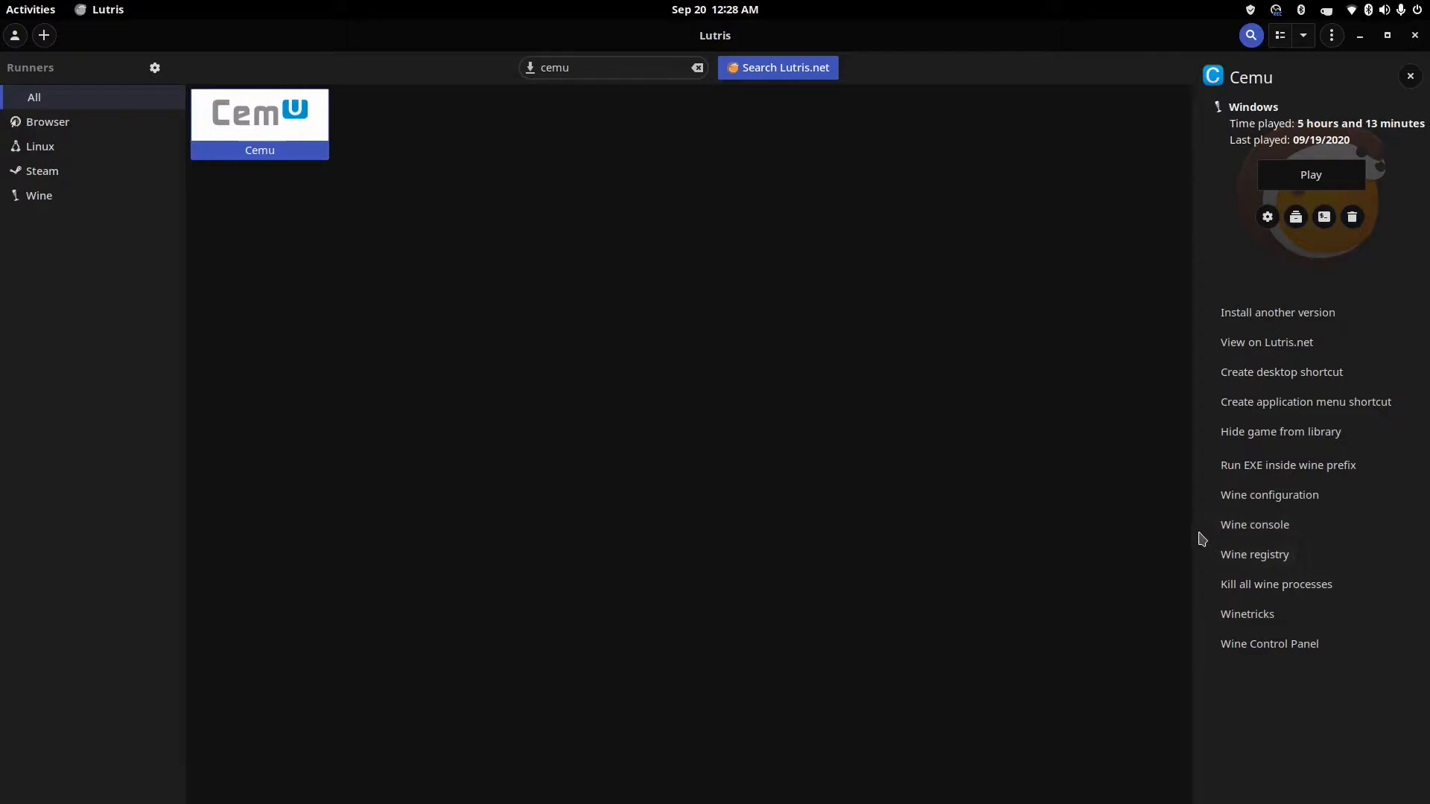
mouse_move(1120, 517)
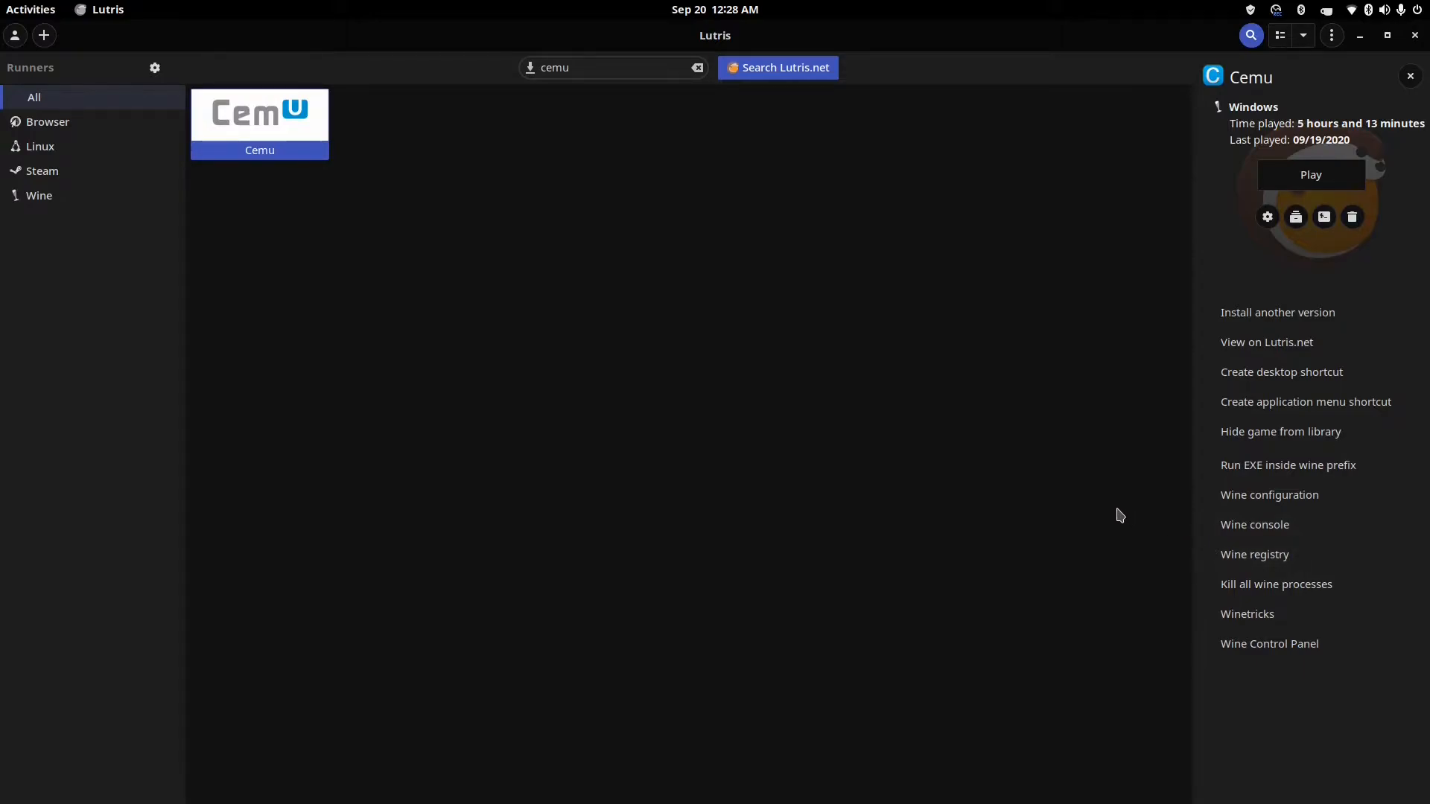
mouse_move(1036, 353)
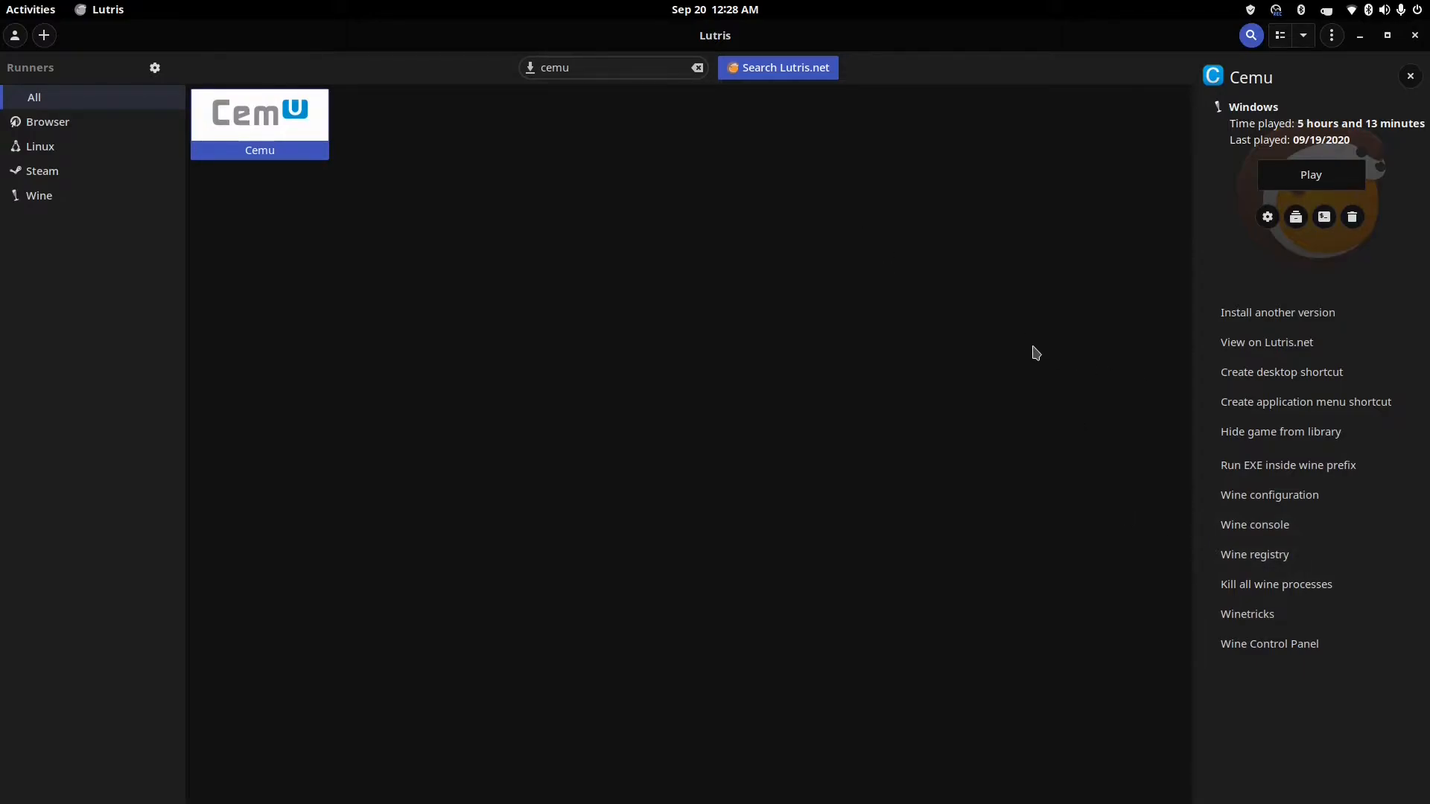
click(697, 67)
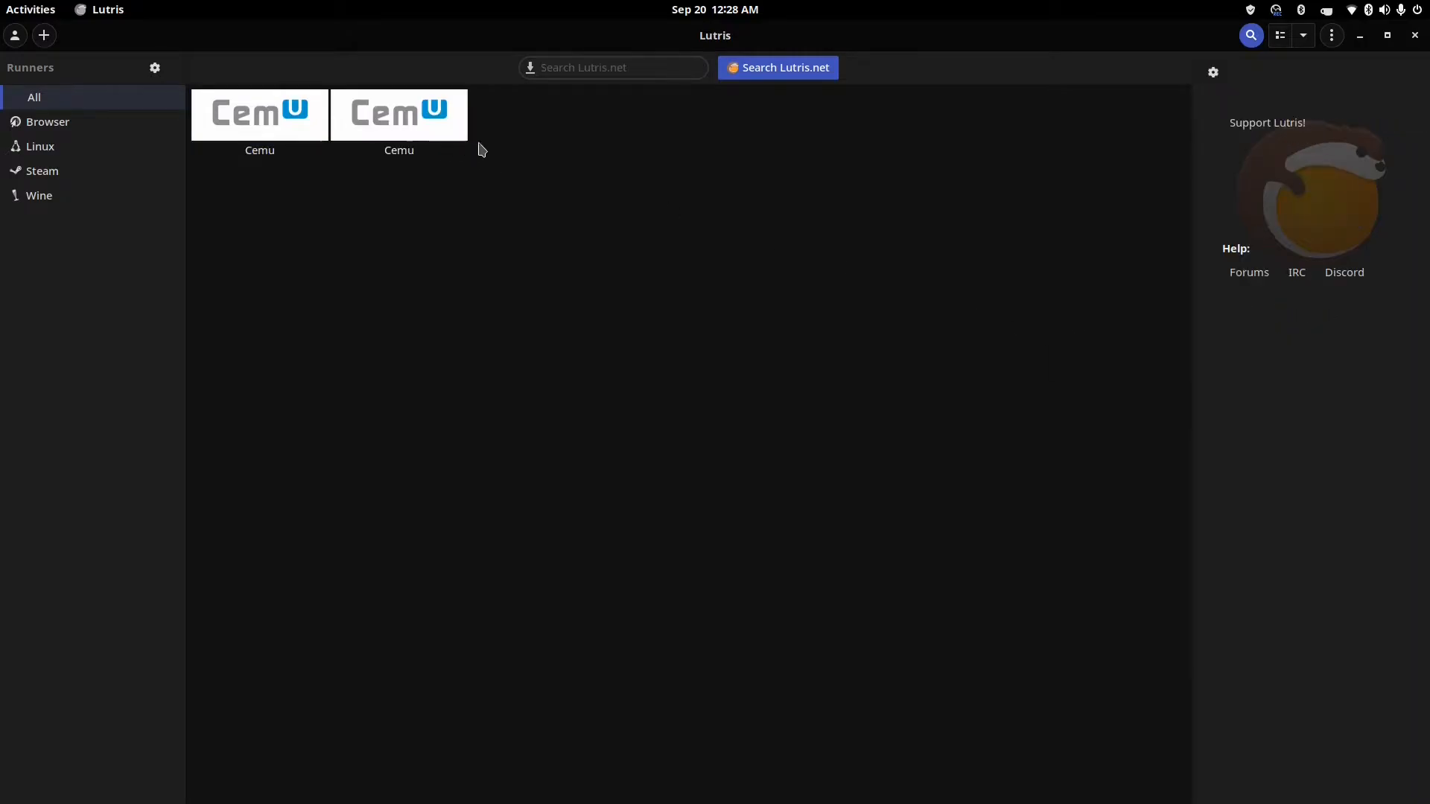
mouse_move(294, 125)
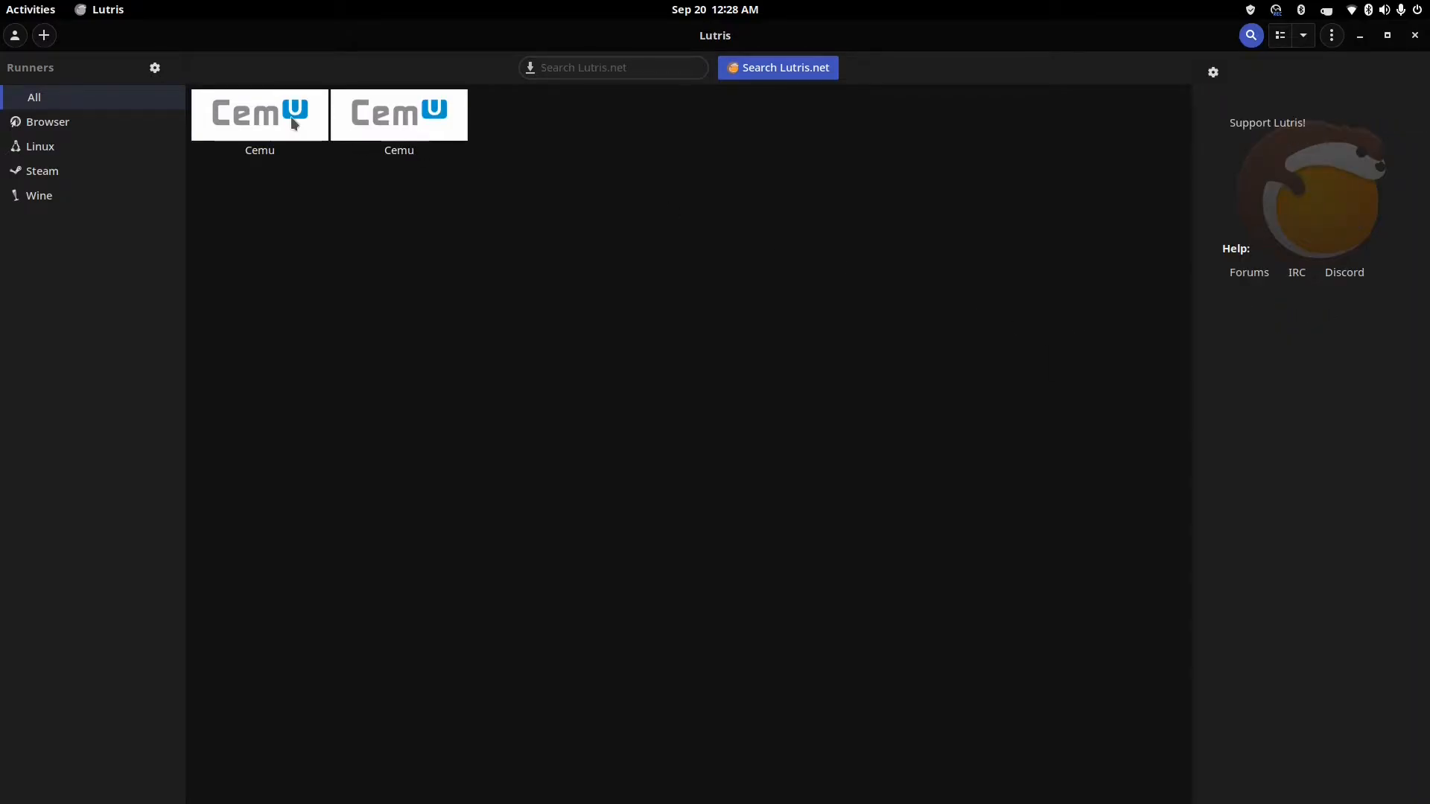
Step: Show details for the first and then the second Cemu entry (19 minutes played)
click(260, 113)
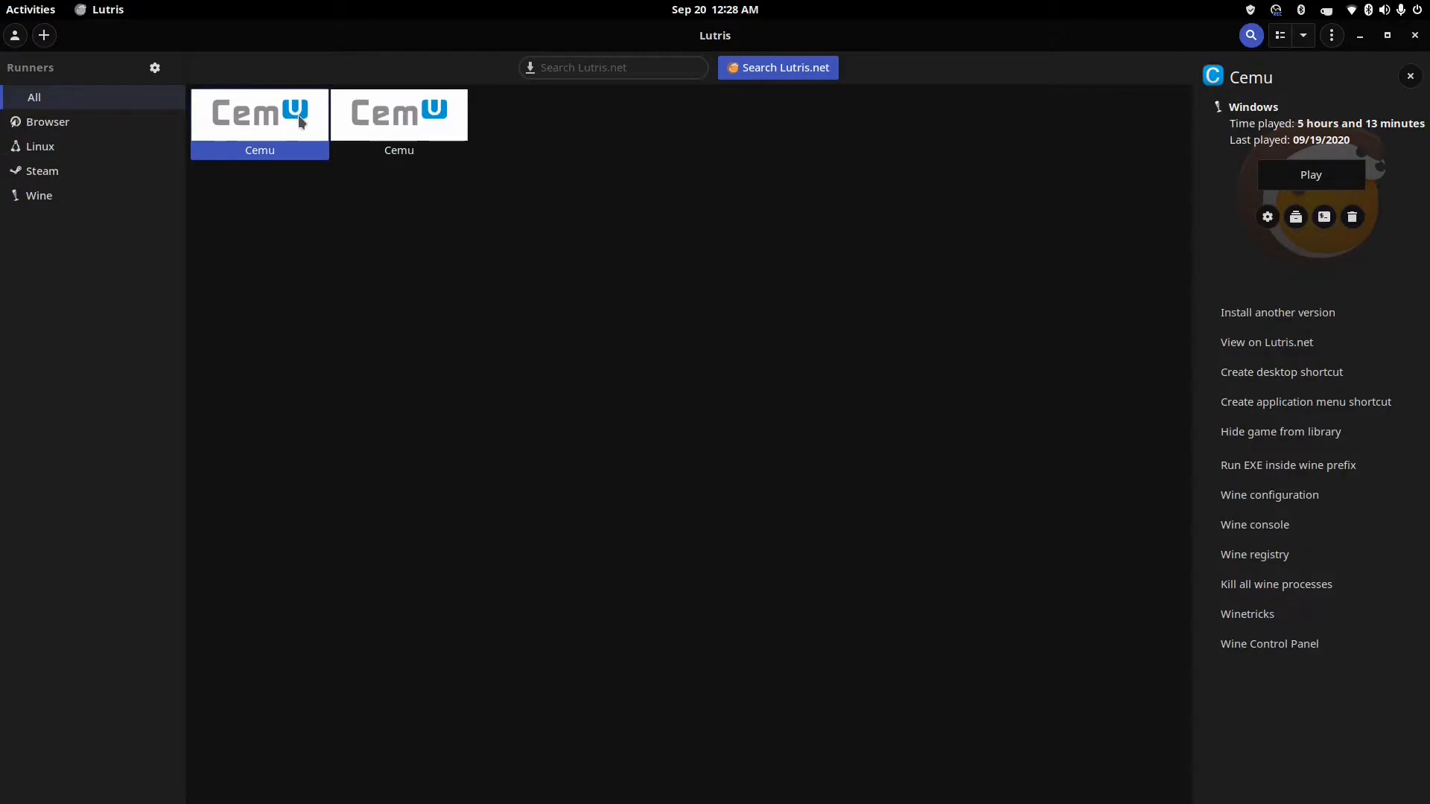
click(399, 115)
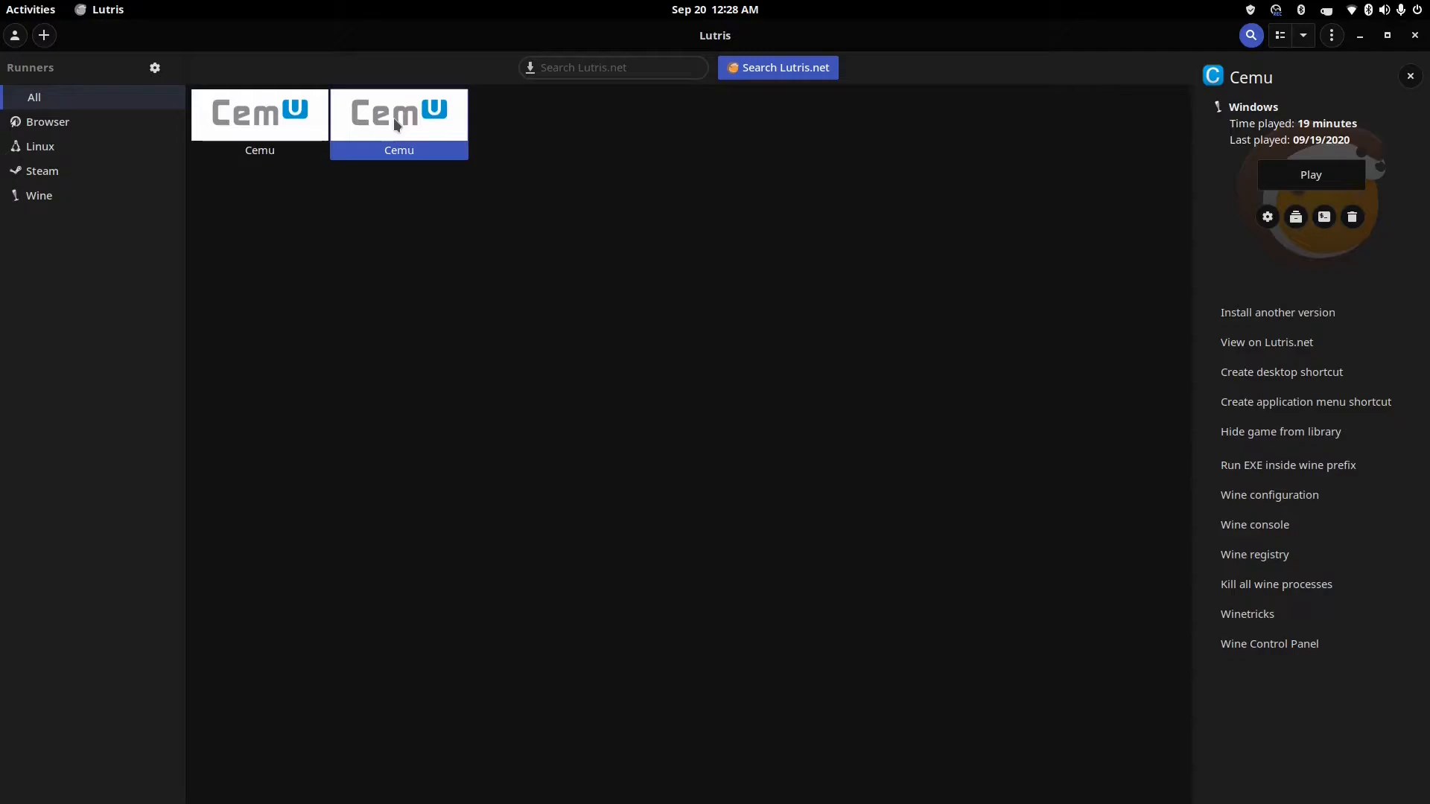
mouse_move(1327, 330)
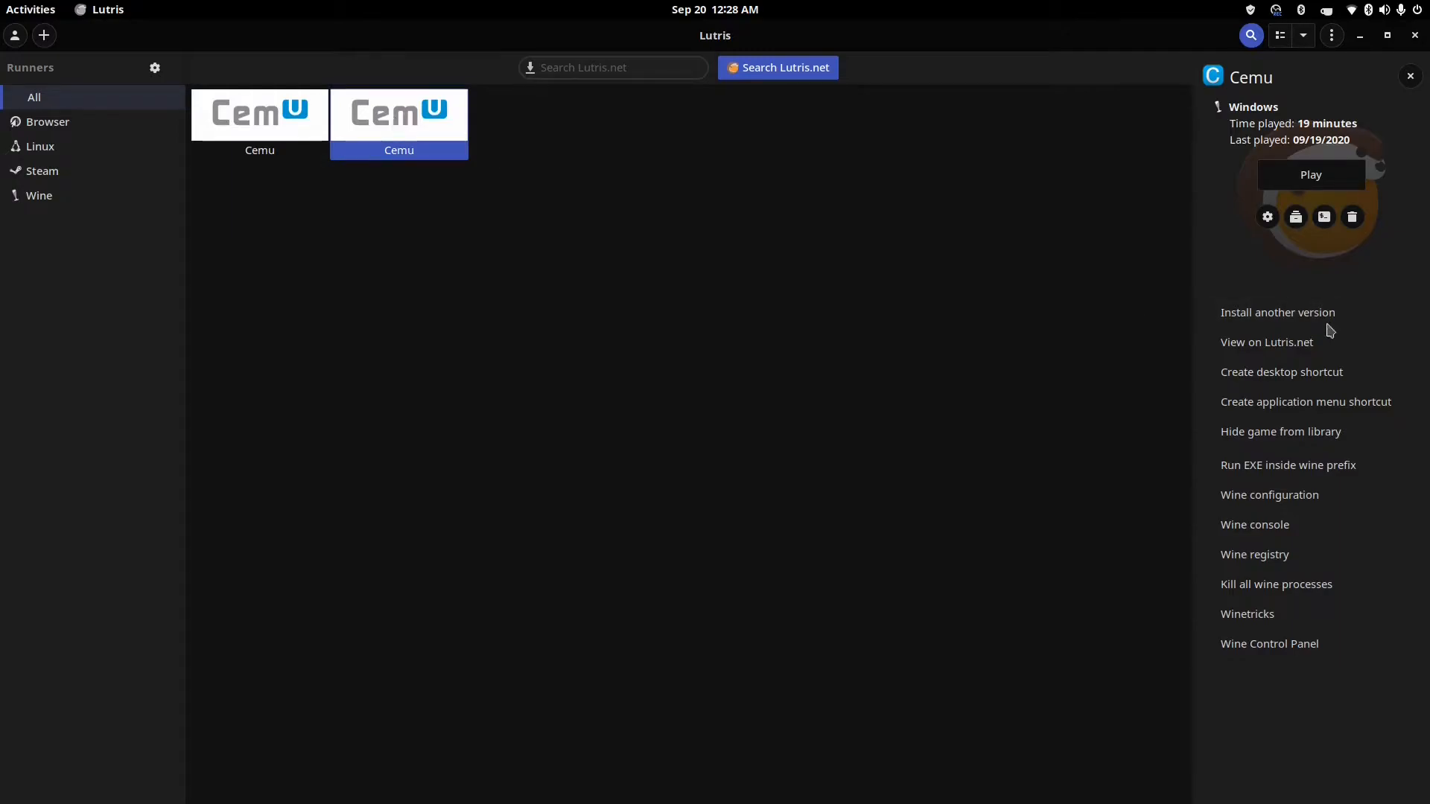
Step: List Cemu's other installable versions (v1.17.3, 1.19.1, Any) in the Install Cemu dialog
click(1277, 311)
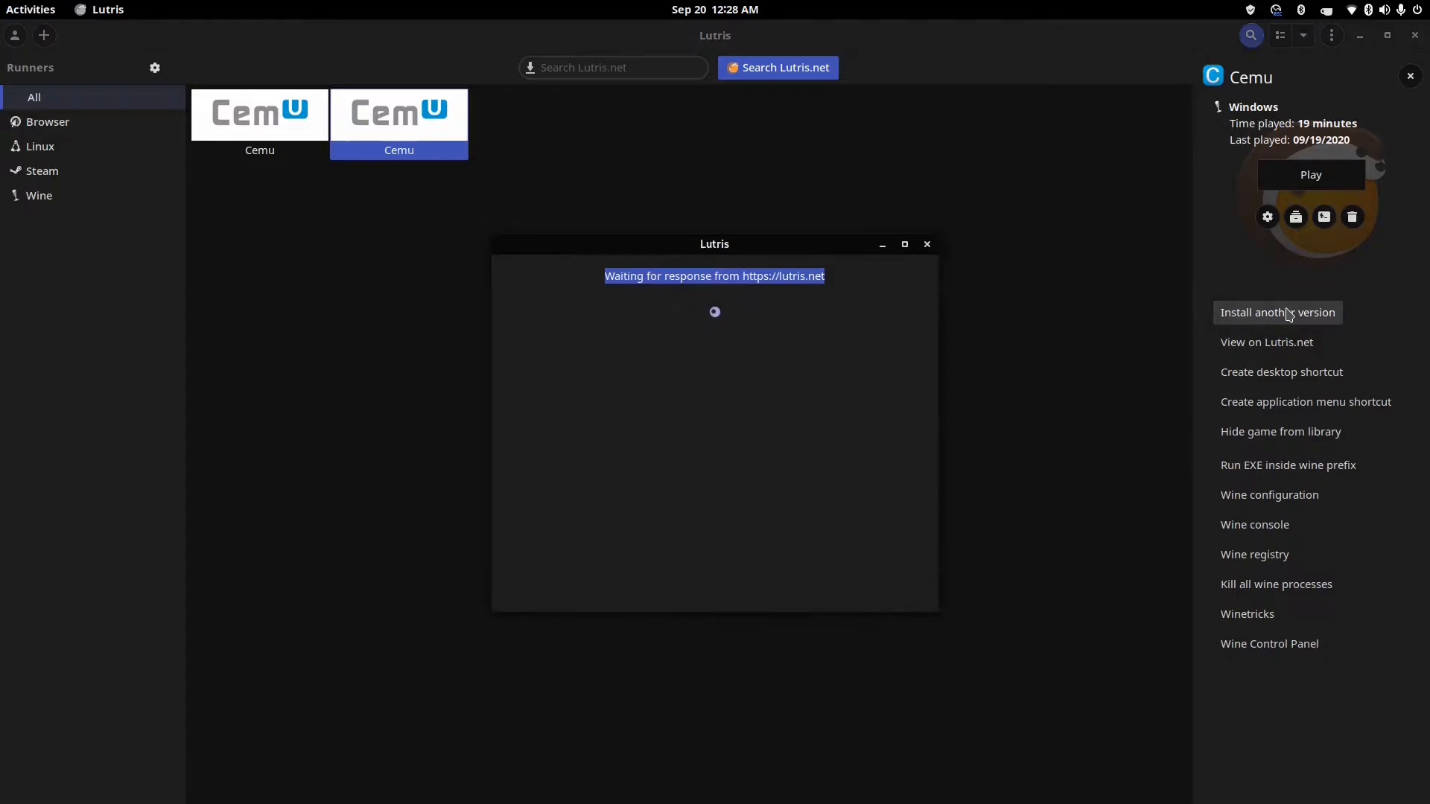
click(1277, 311)
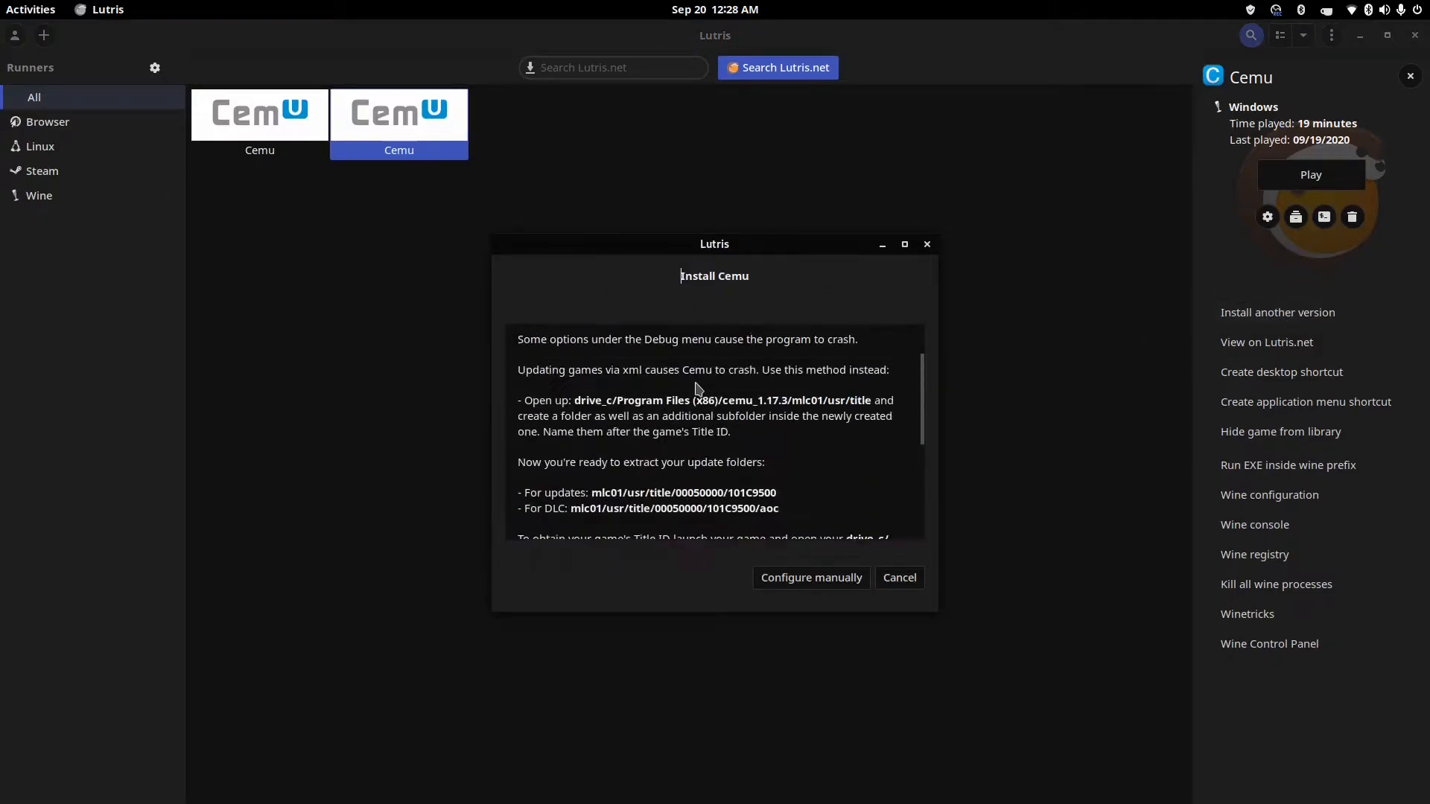
scroll(down, 3)
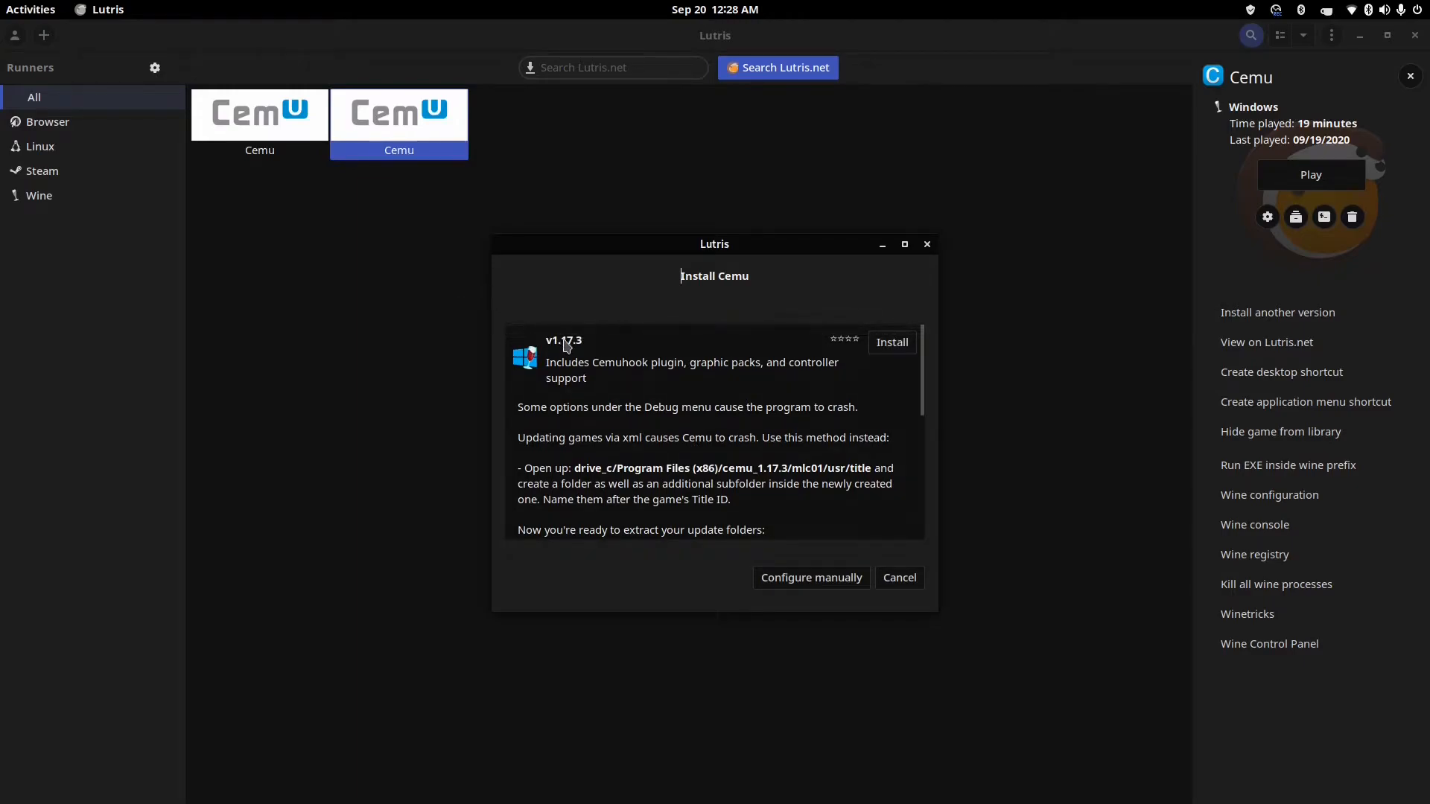
scroll(down, 3)
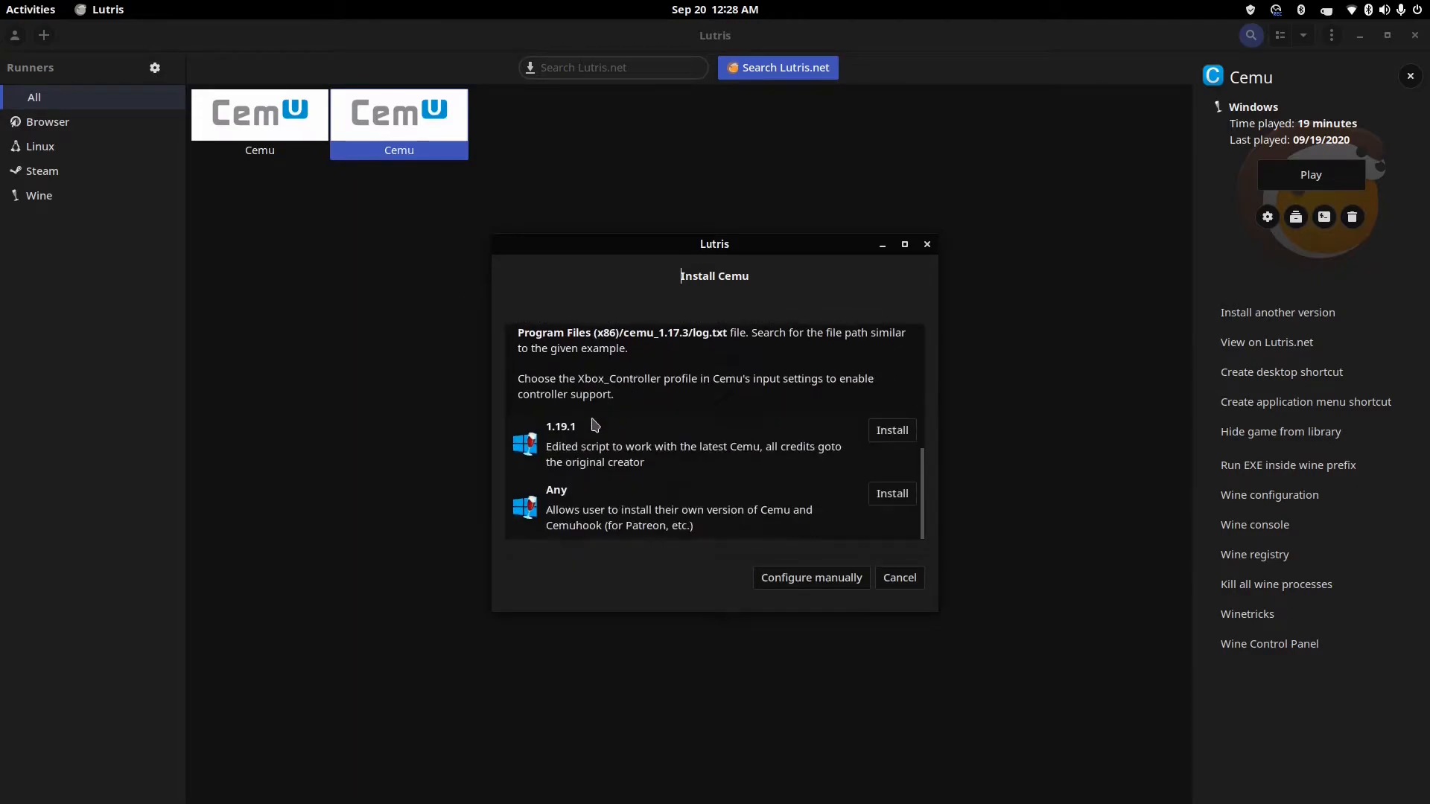
mouse_move(655, 462)
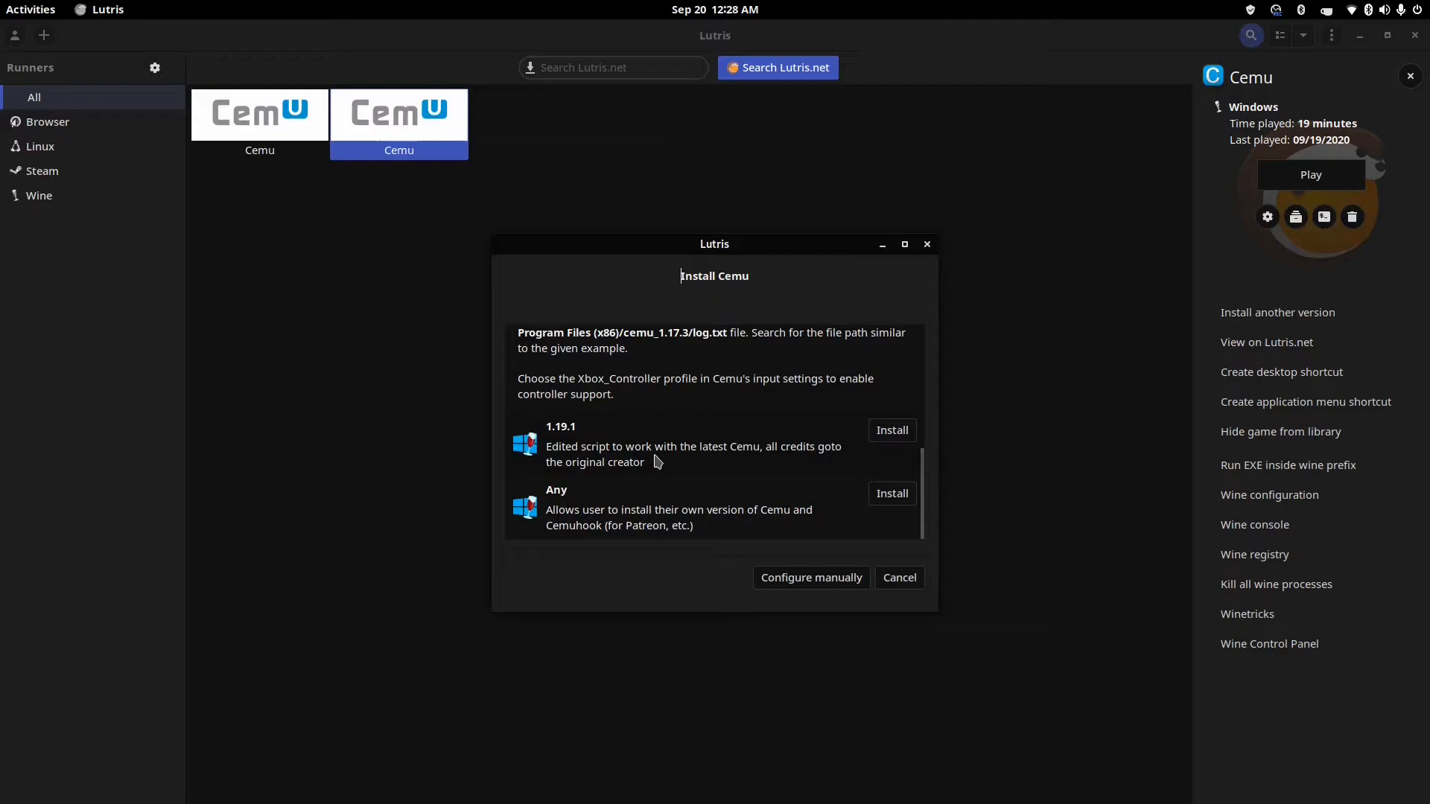
mouse_move(685, 507)
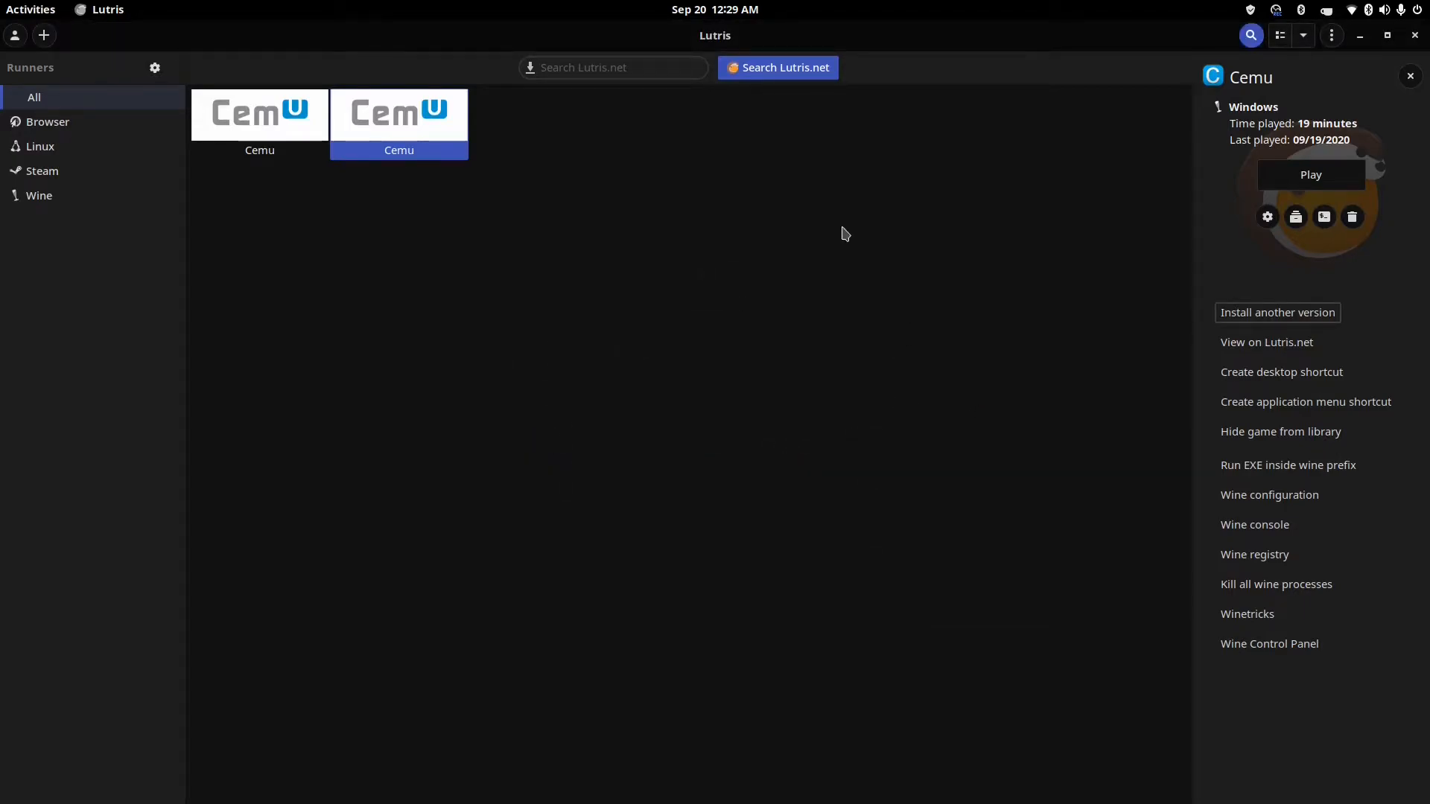
mouse_move(754, 180)
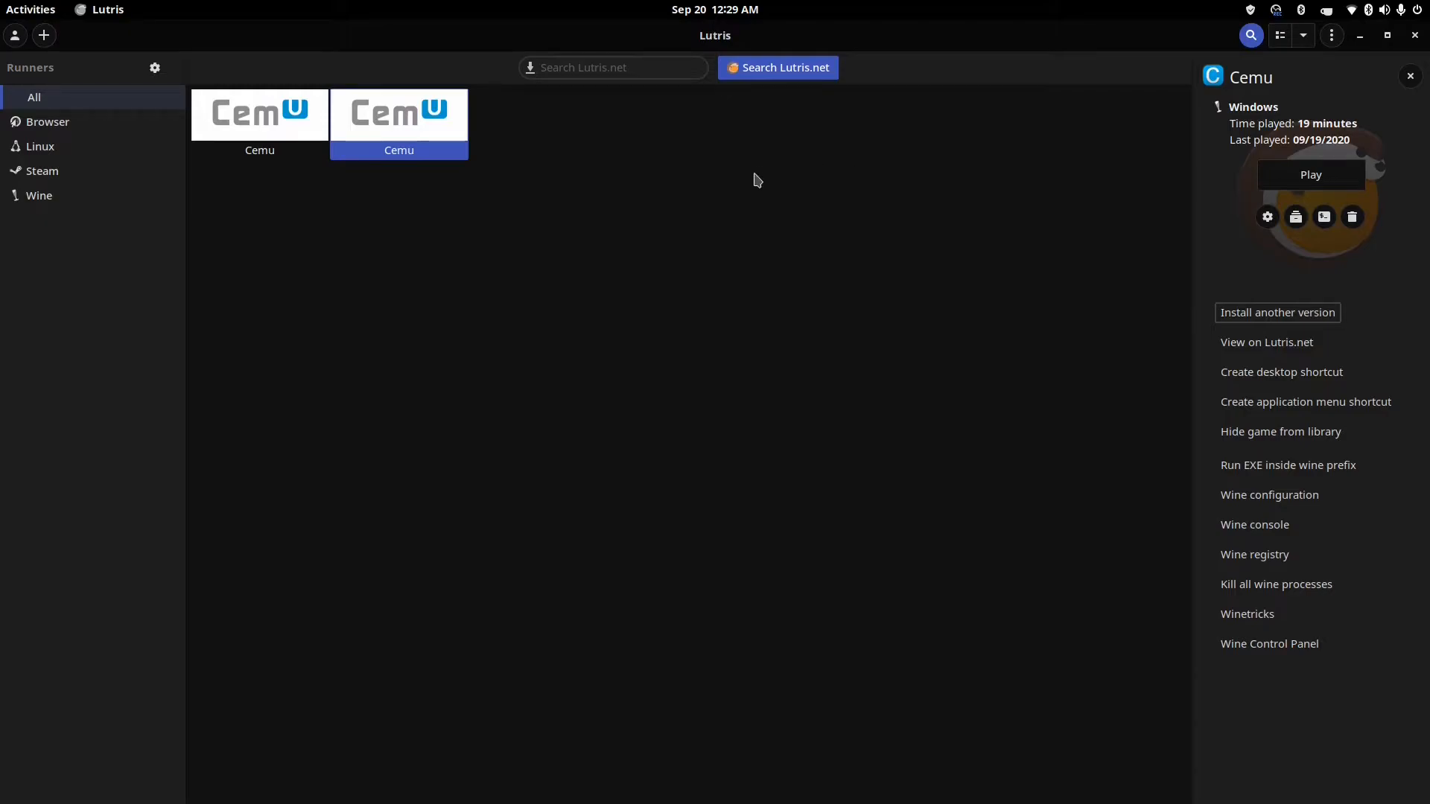
mouse_move(752, 198)
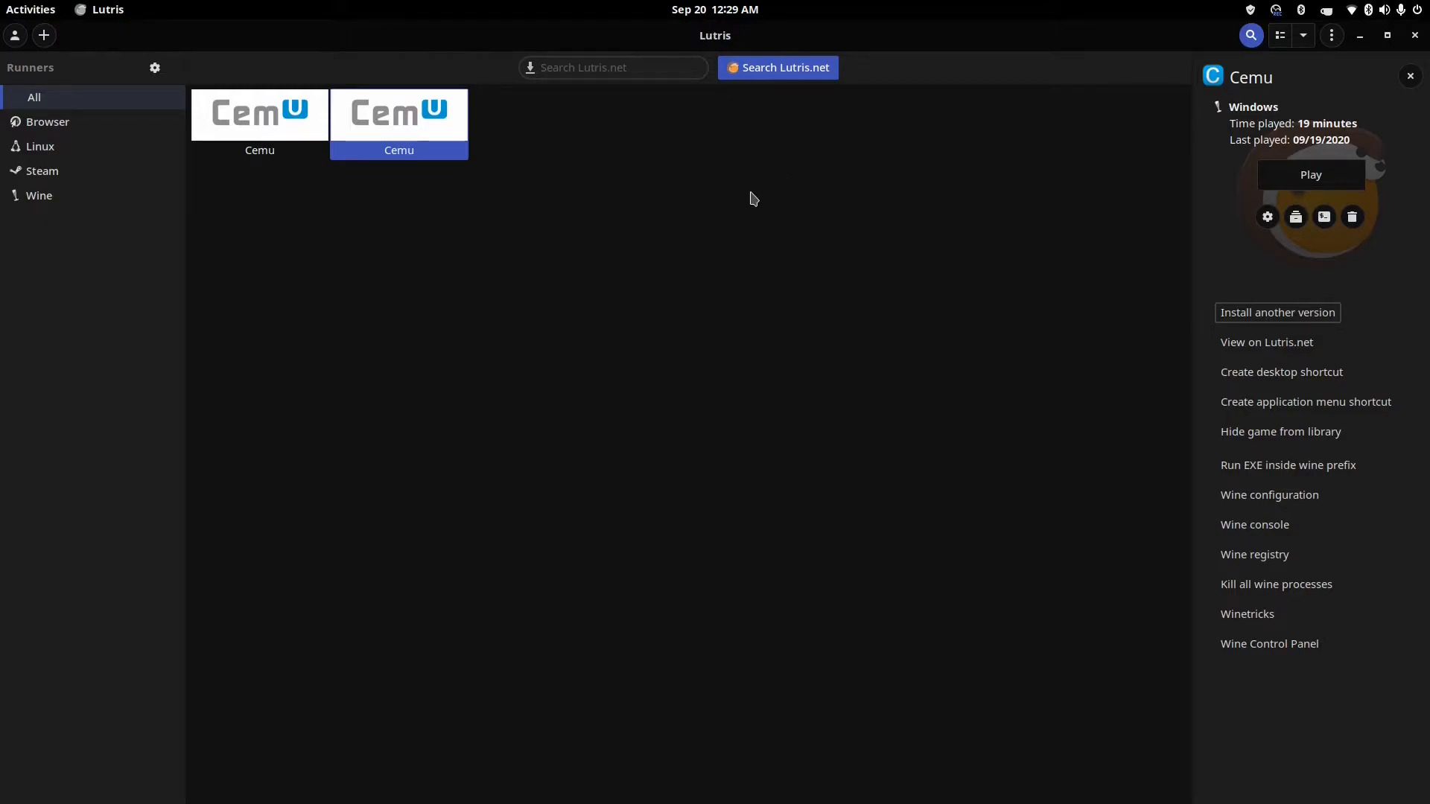
mouse_move(1017, 195)
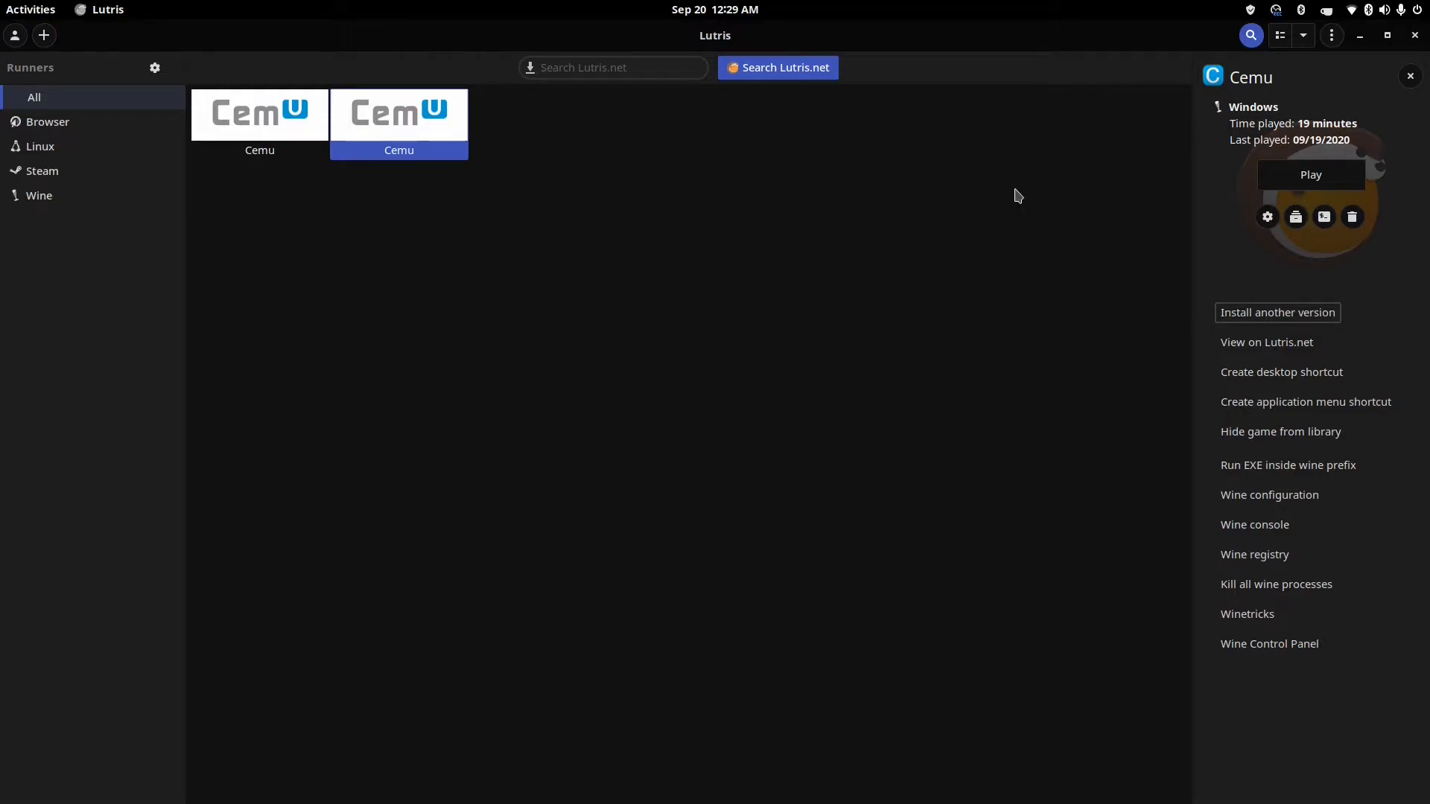
mouse_move(1267, 342)
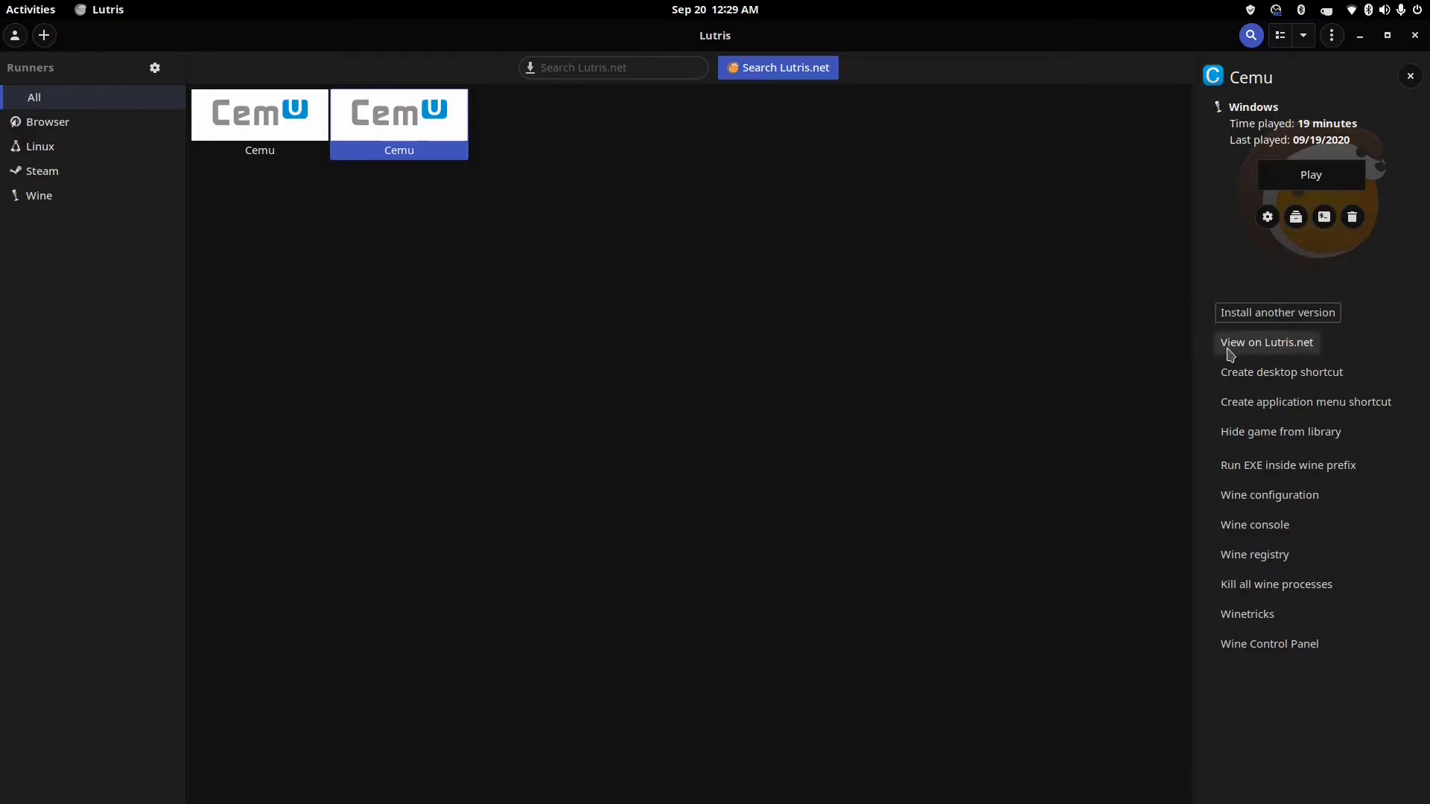
mouse_move(1344, 367)
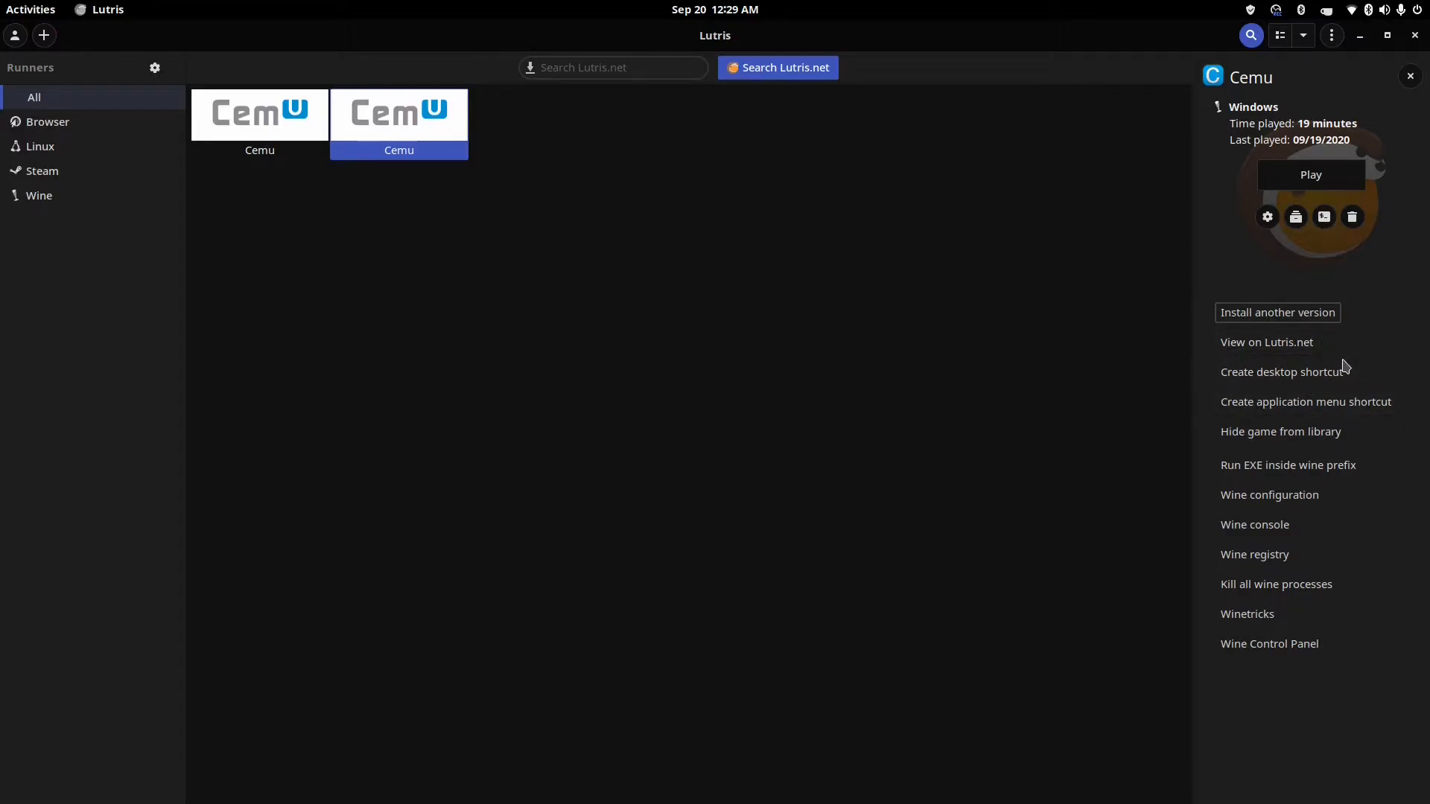
Step: Browse Cemu's Program Files (x86) folder showing cemu_1.17.3 and cemu_1.19.1
click(1294, 217)
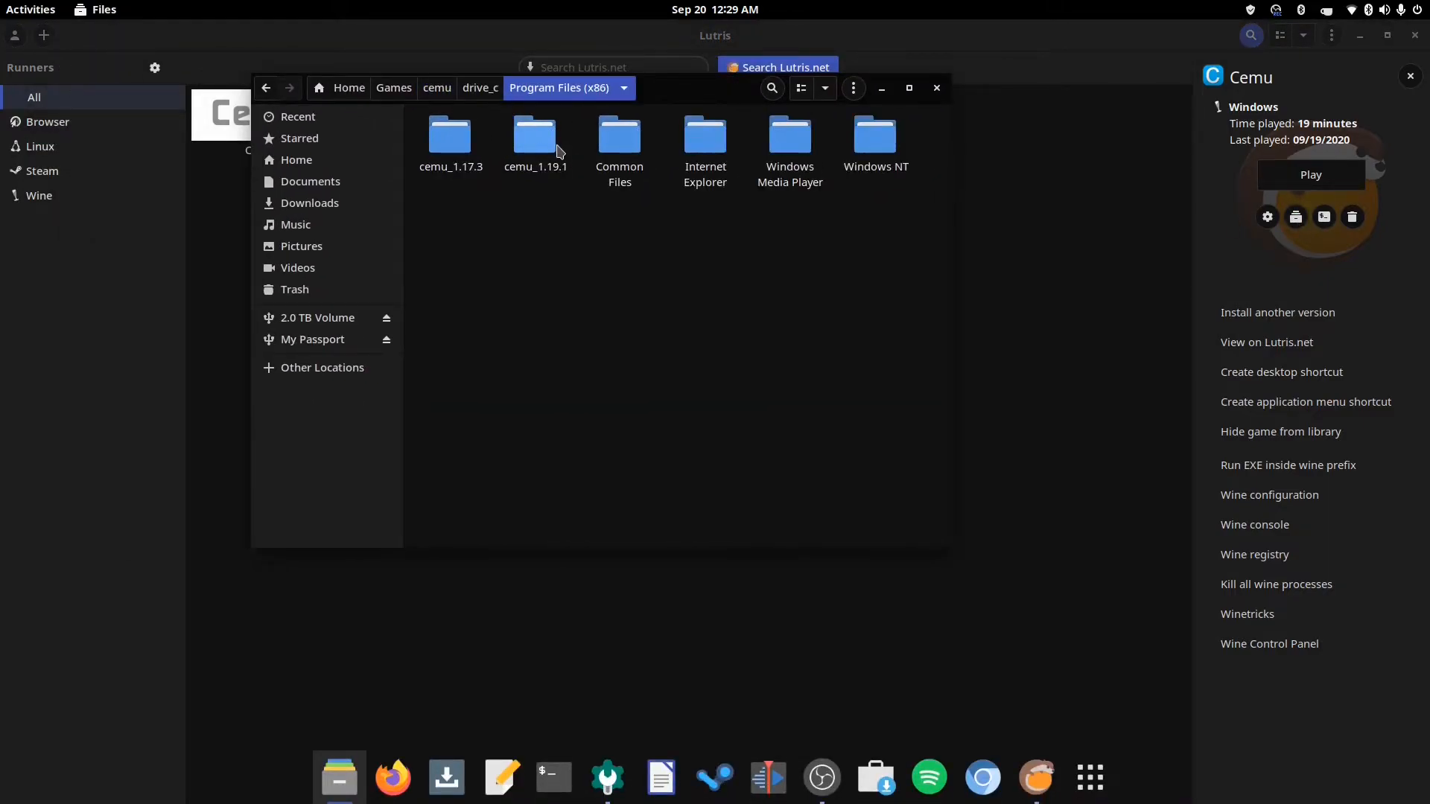
Step: Check the cemu_1.19.1 folder's Cemu.exe and keys.txt, then return to Lutris
double_click(534, 137)
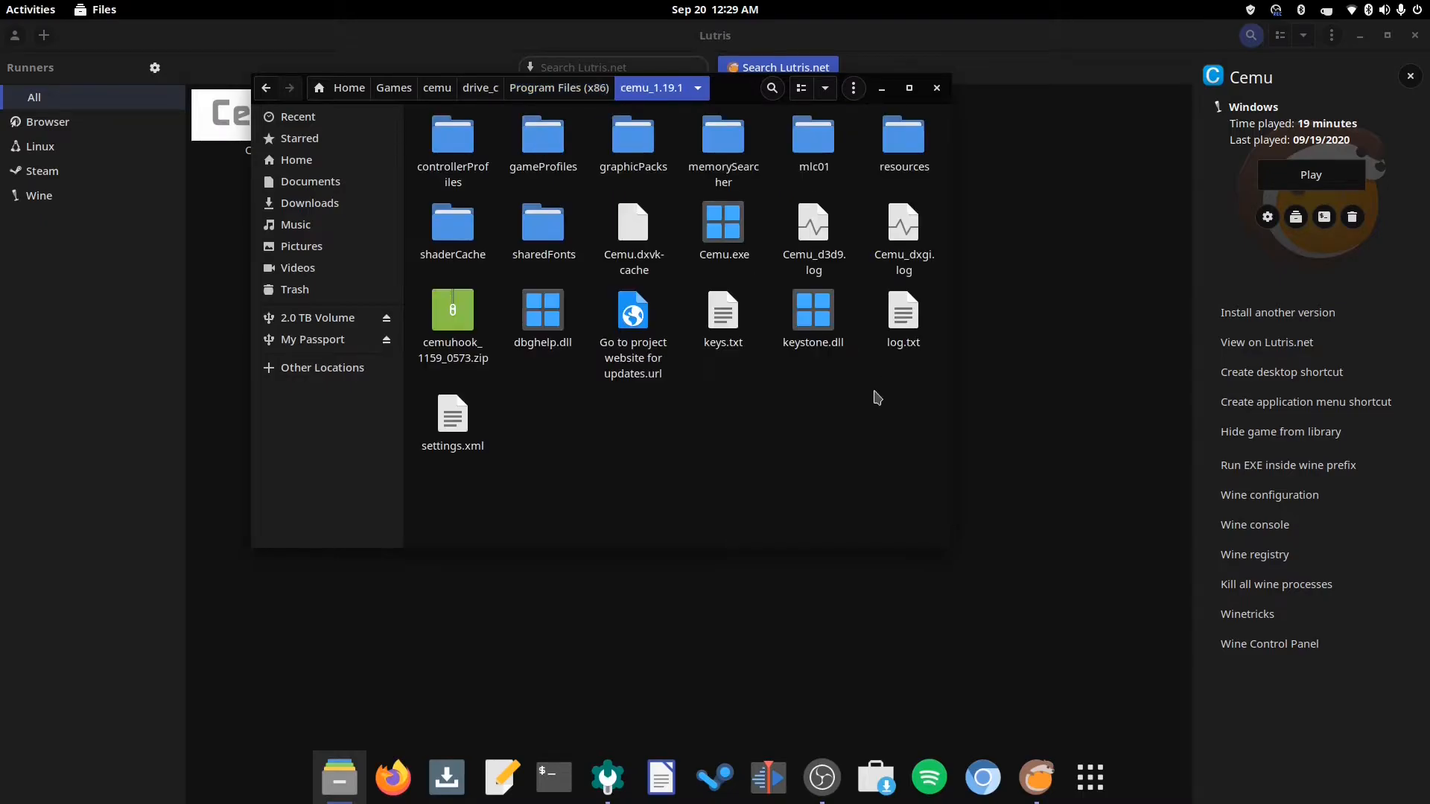
mouse_move(723, 315)
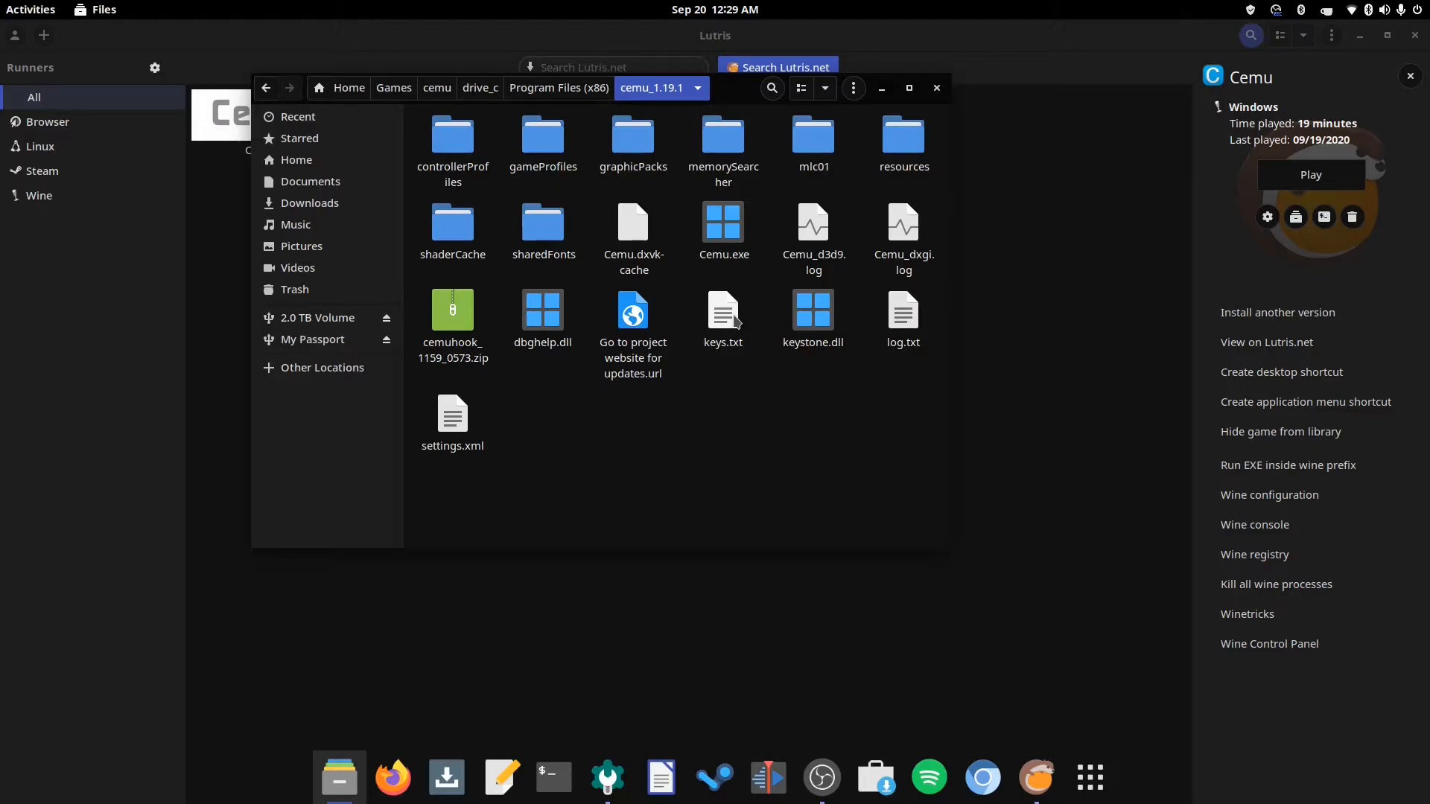
mouse_move(971, 131)
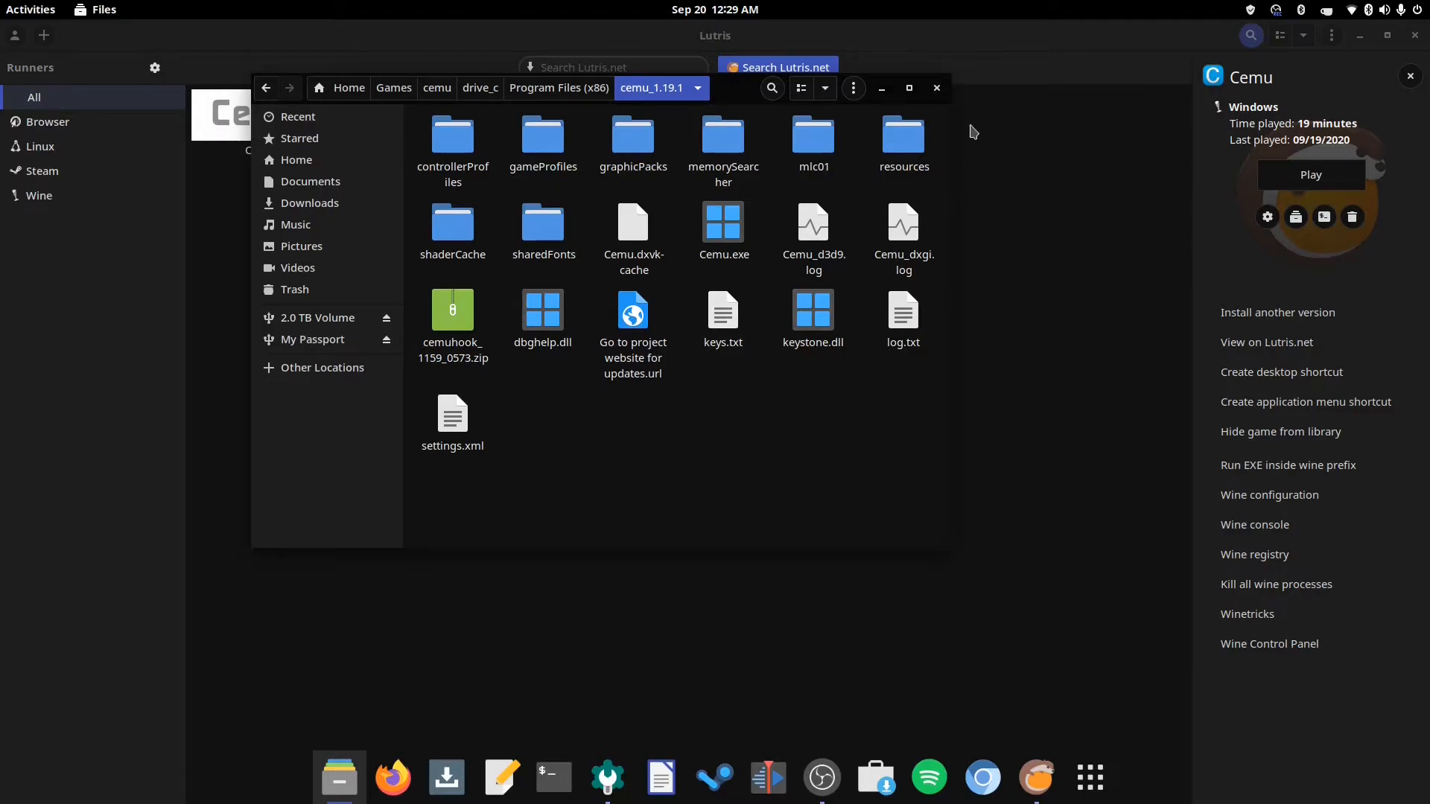
double_click(723, 314)
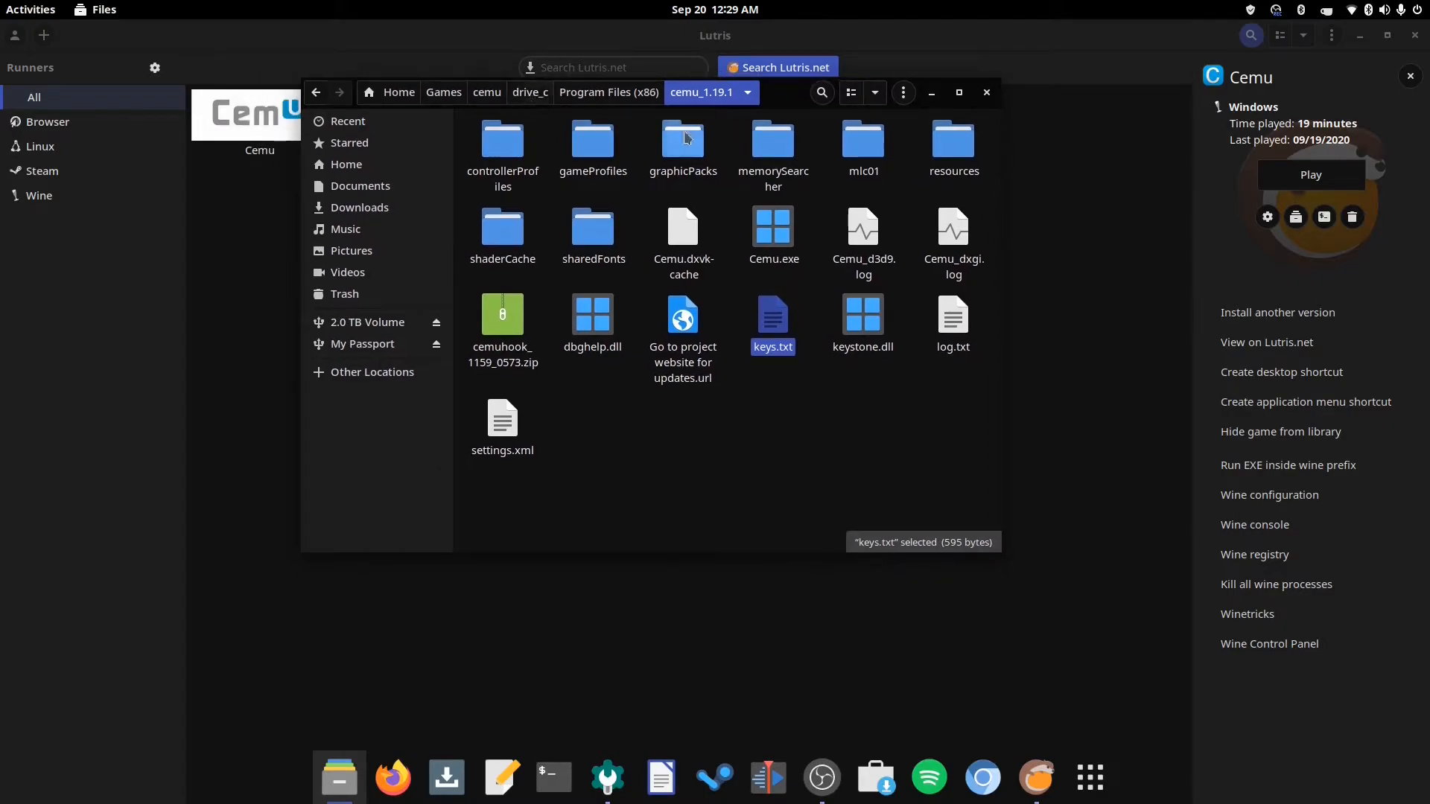
mouse_move(775, 259)
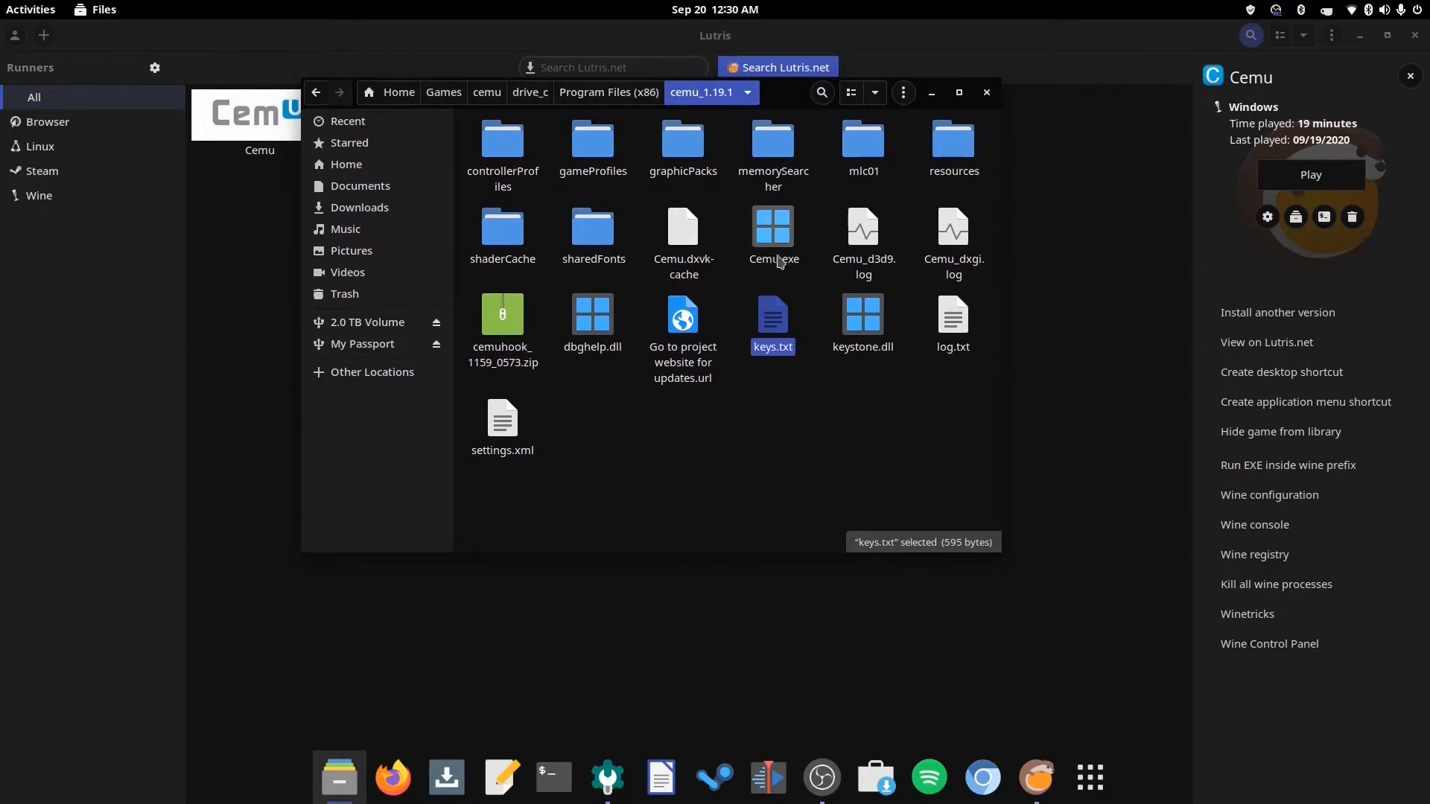
click(985, 93)
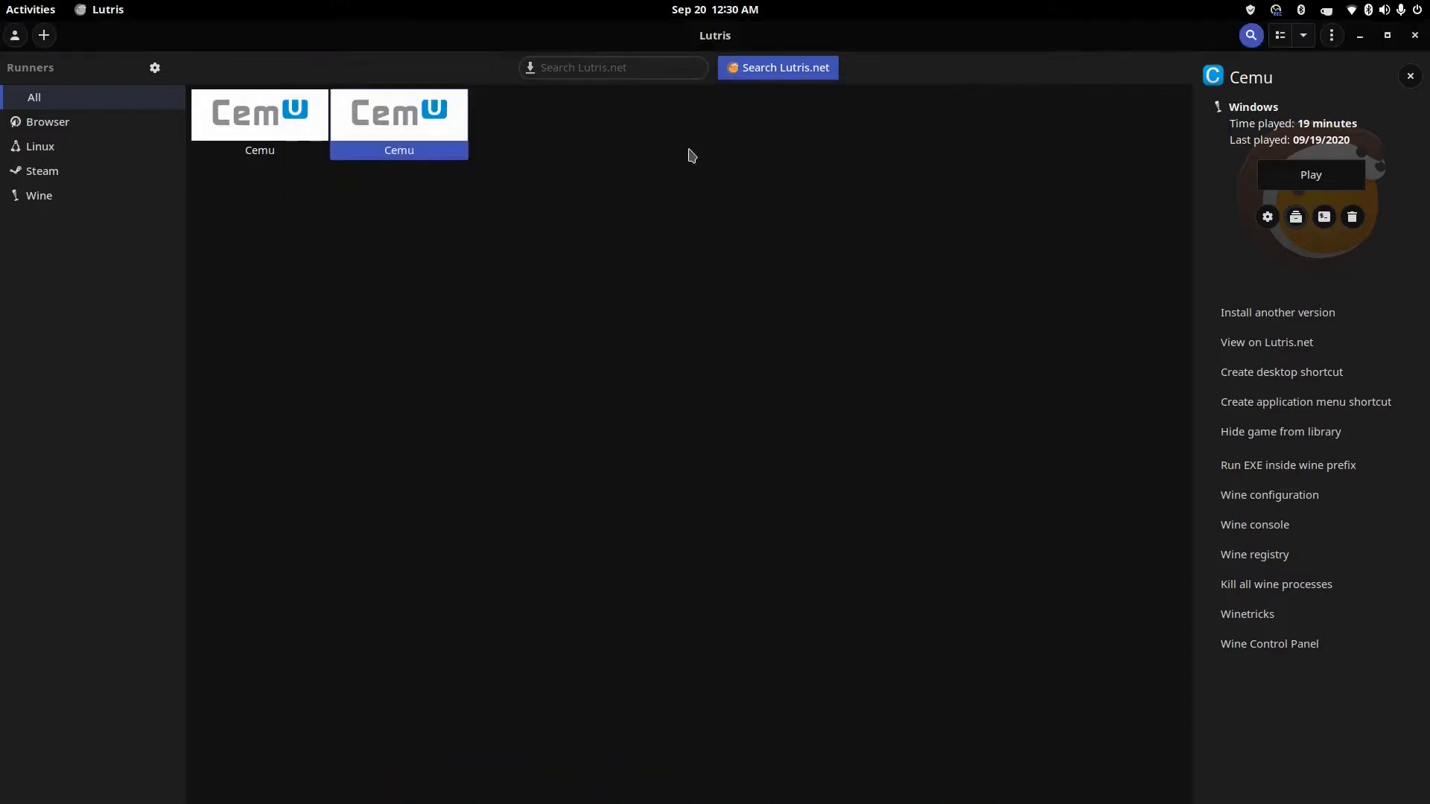
mouse_move(1138, 210)
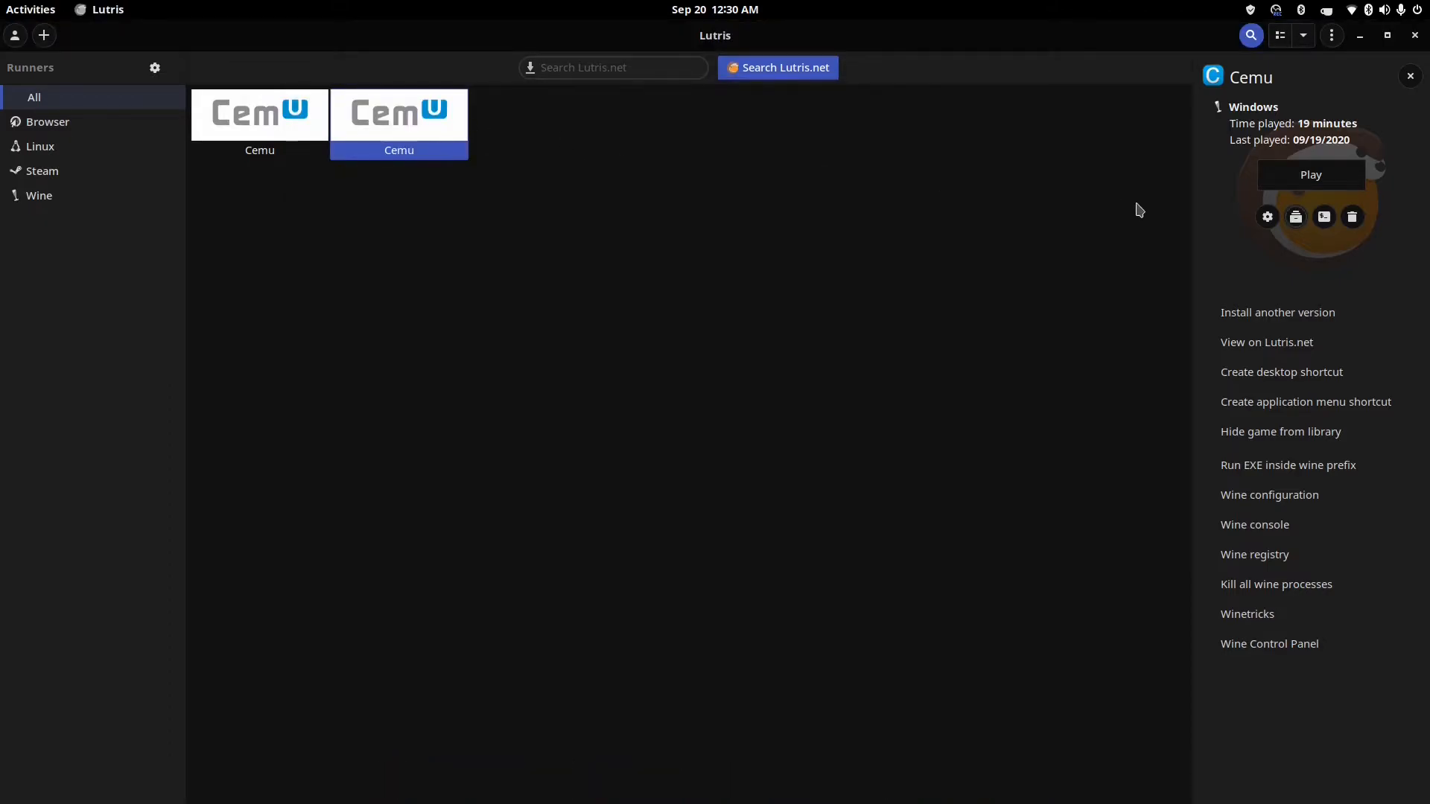
Step: Launch Cemu 1.19.1b from Lutris and show its File menu load options
click(1311, 174)
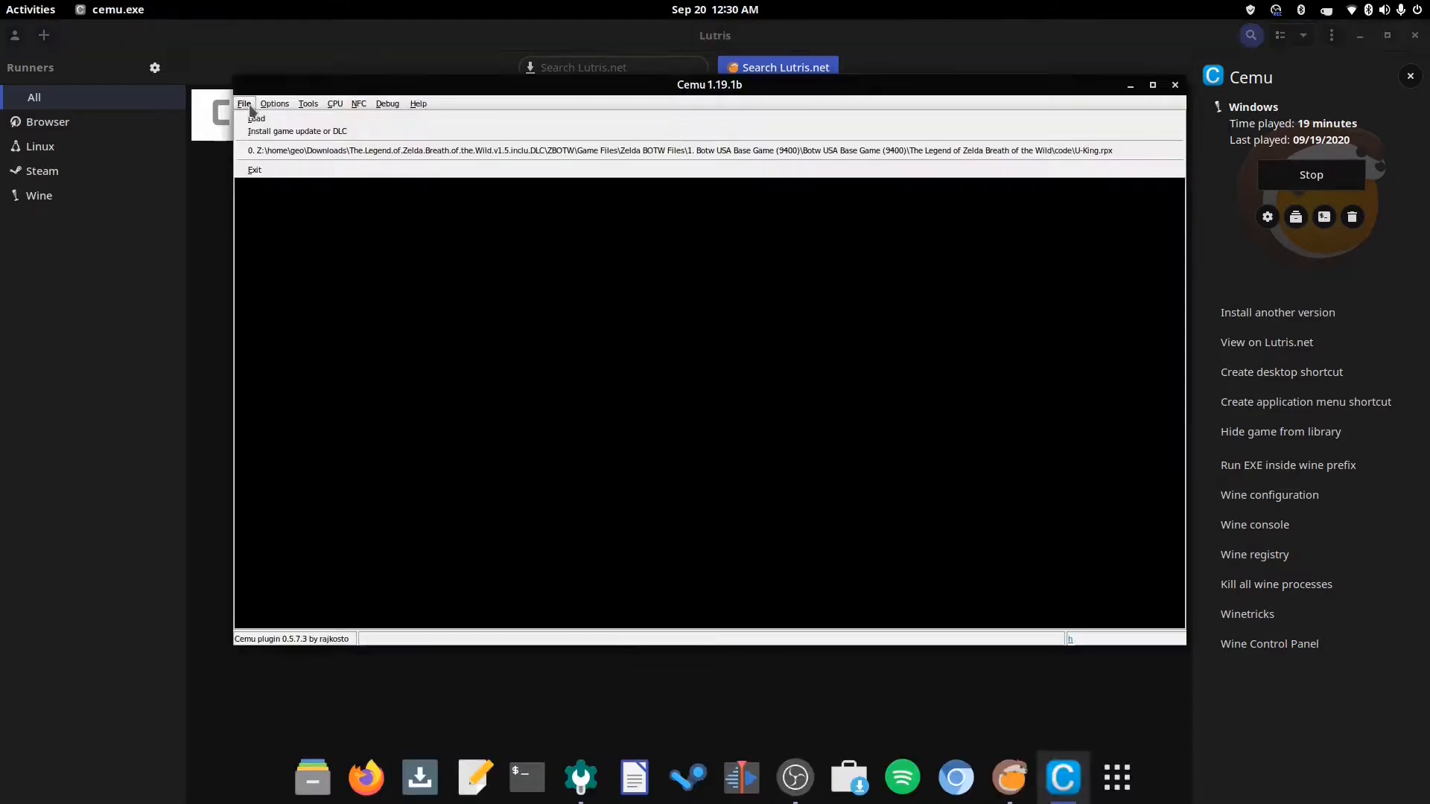
click(243, 103)
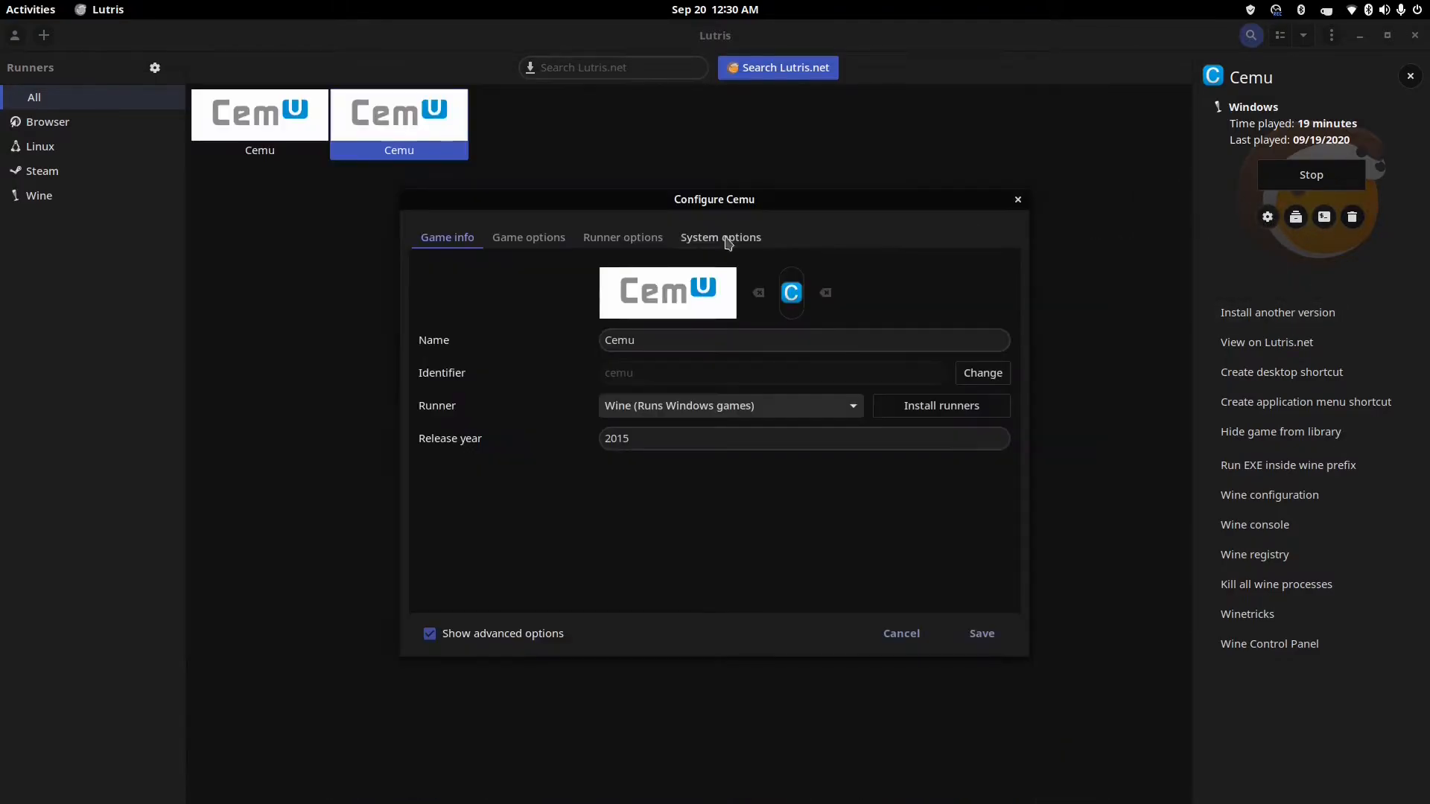
Step: Review Cemu's Wine lutris-5.7-10 runner and system options (DXVK, Esync, desktop effects off)
click(623, 237)
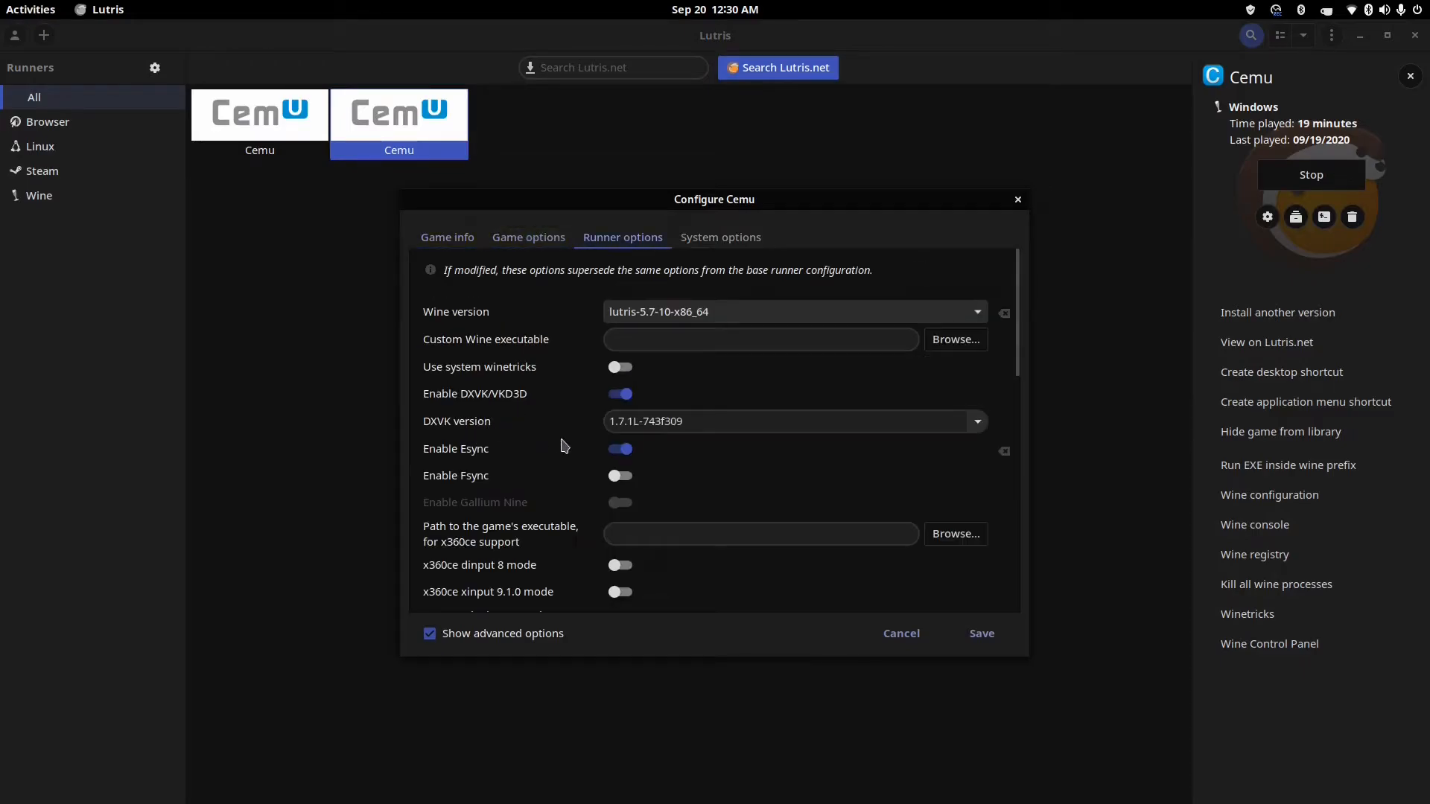
mouse_move(584, 401)
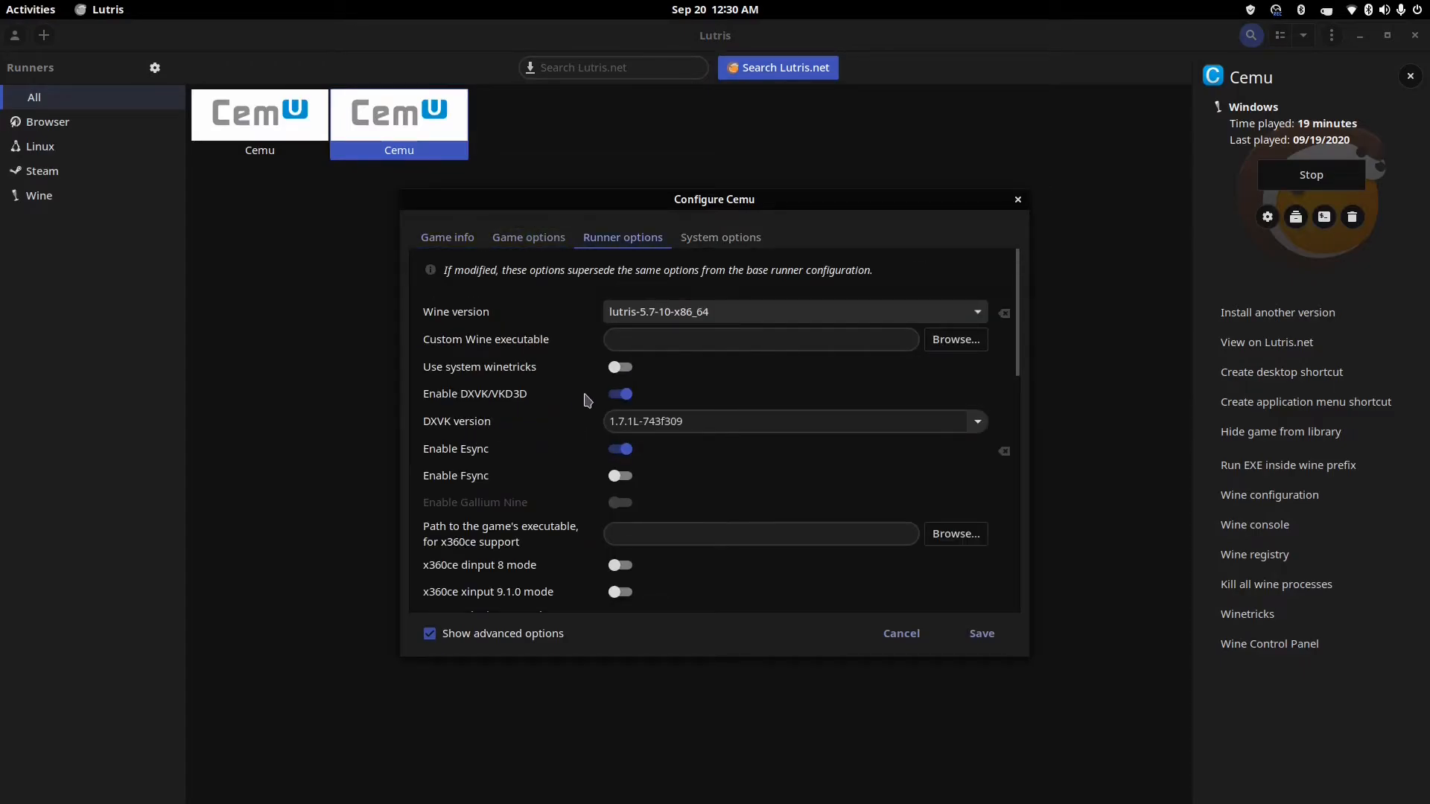
click(719, 237)
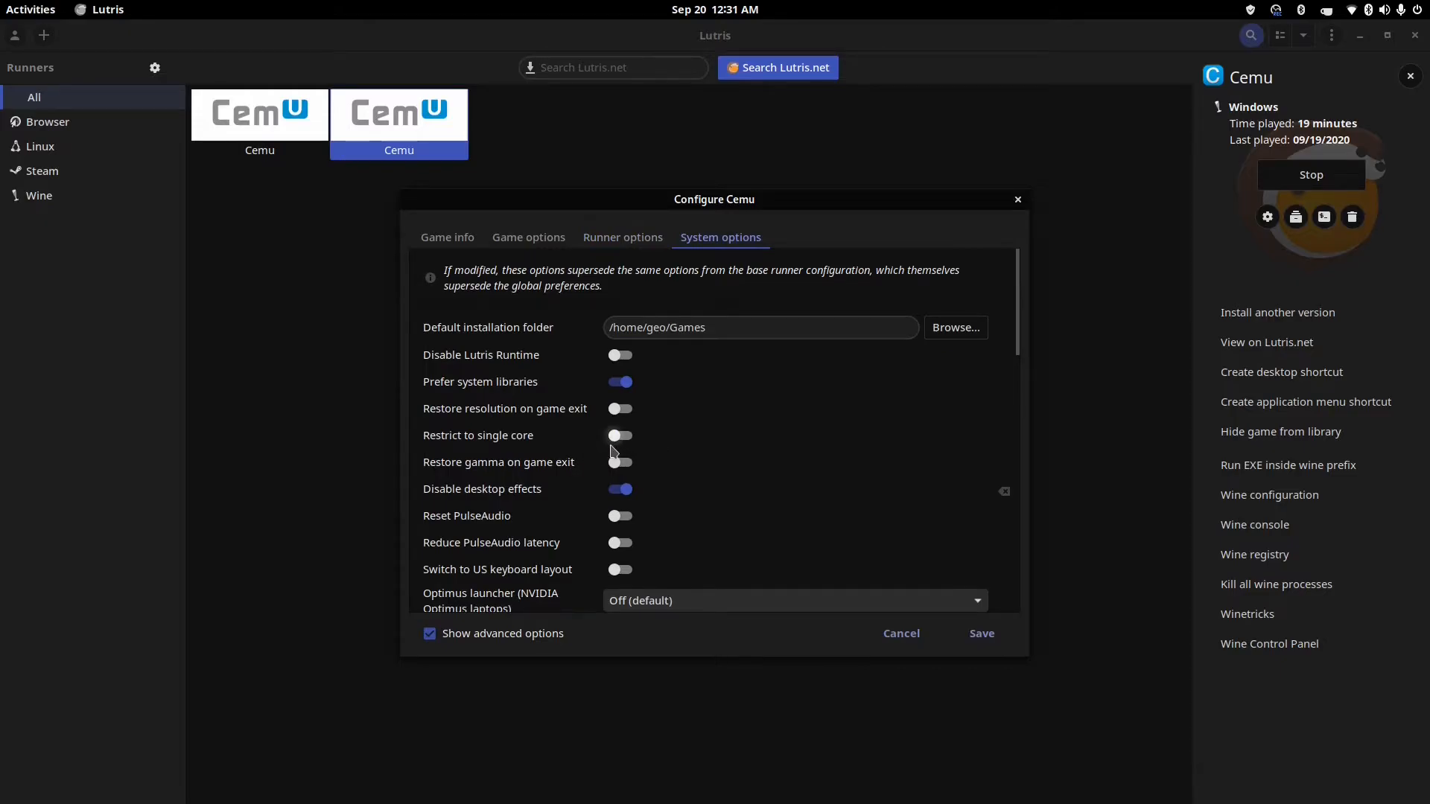
scroll(down, 3)
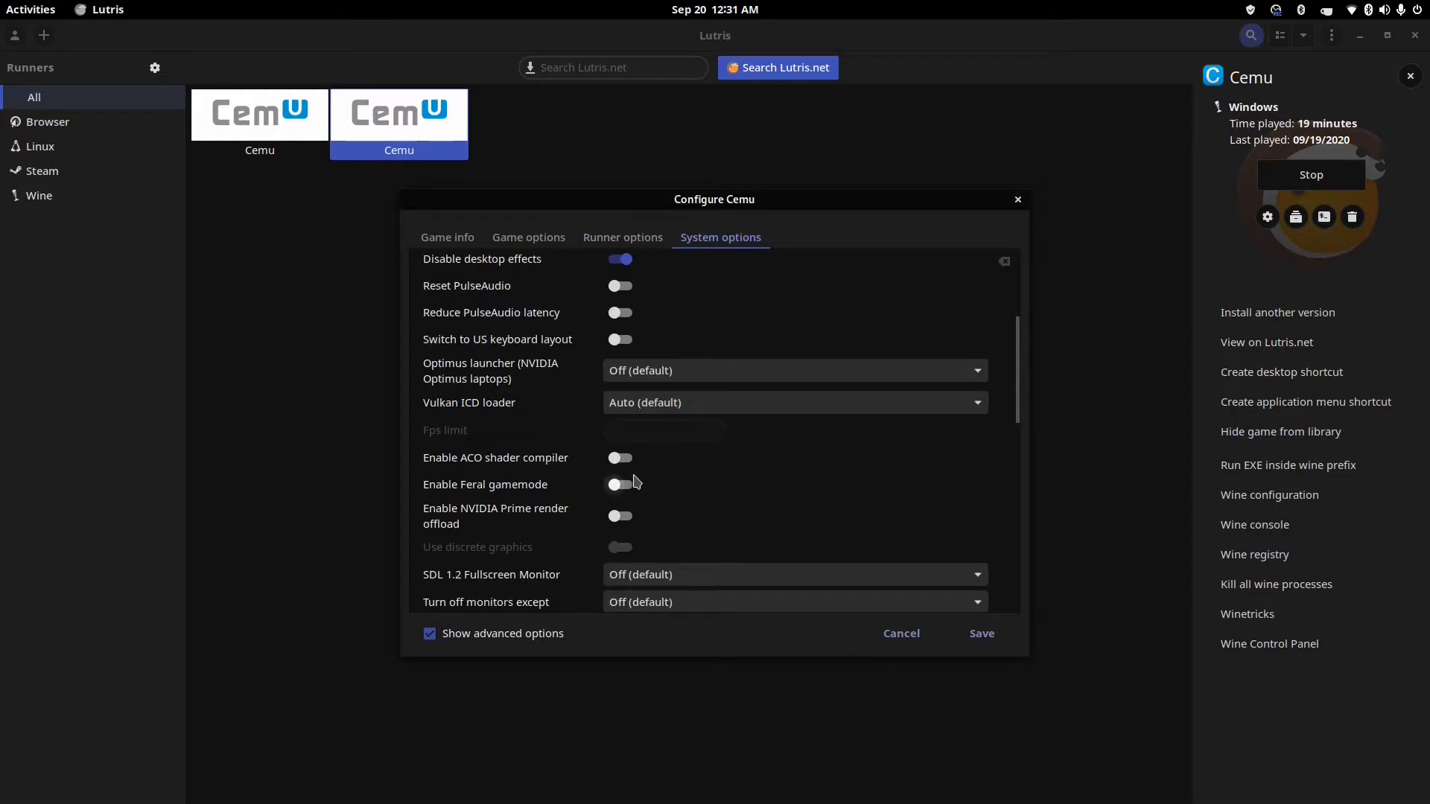
mouse_move(620, 458)
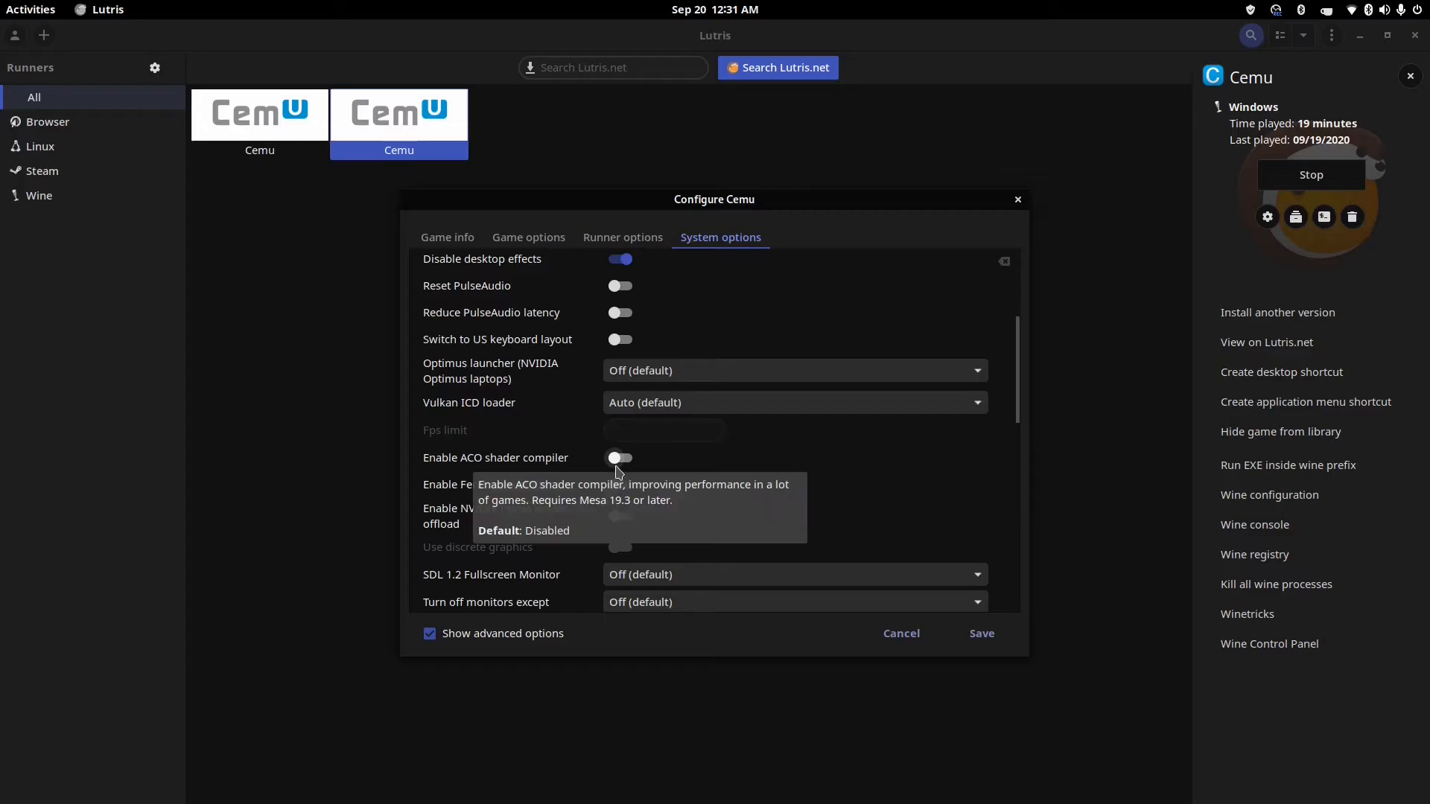
scroll(down, 3)
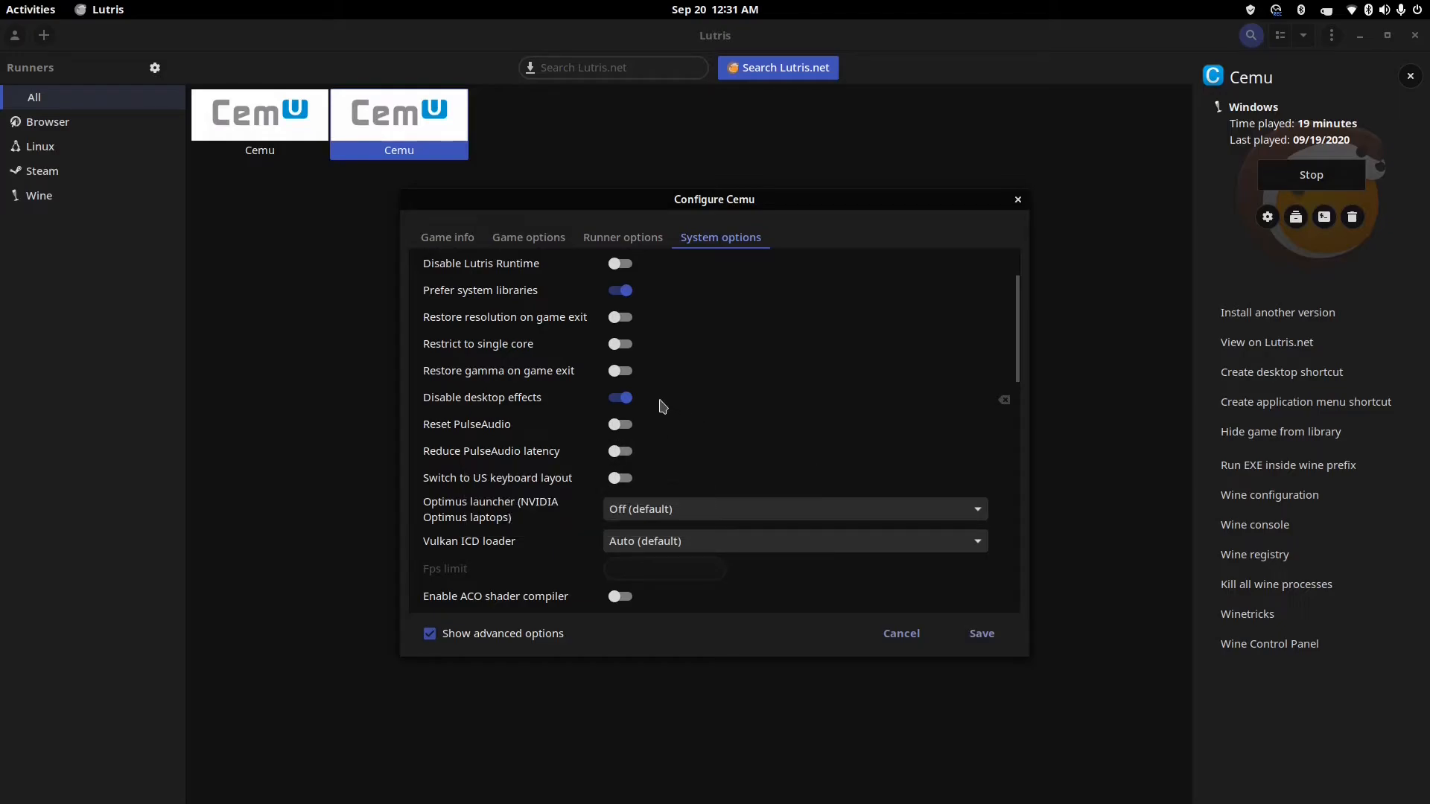
click(981, 633)
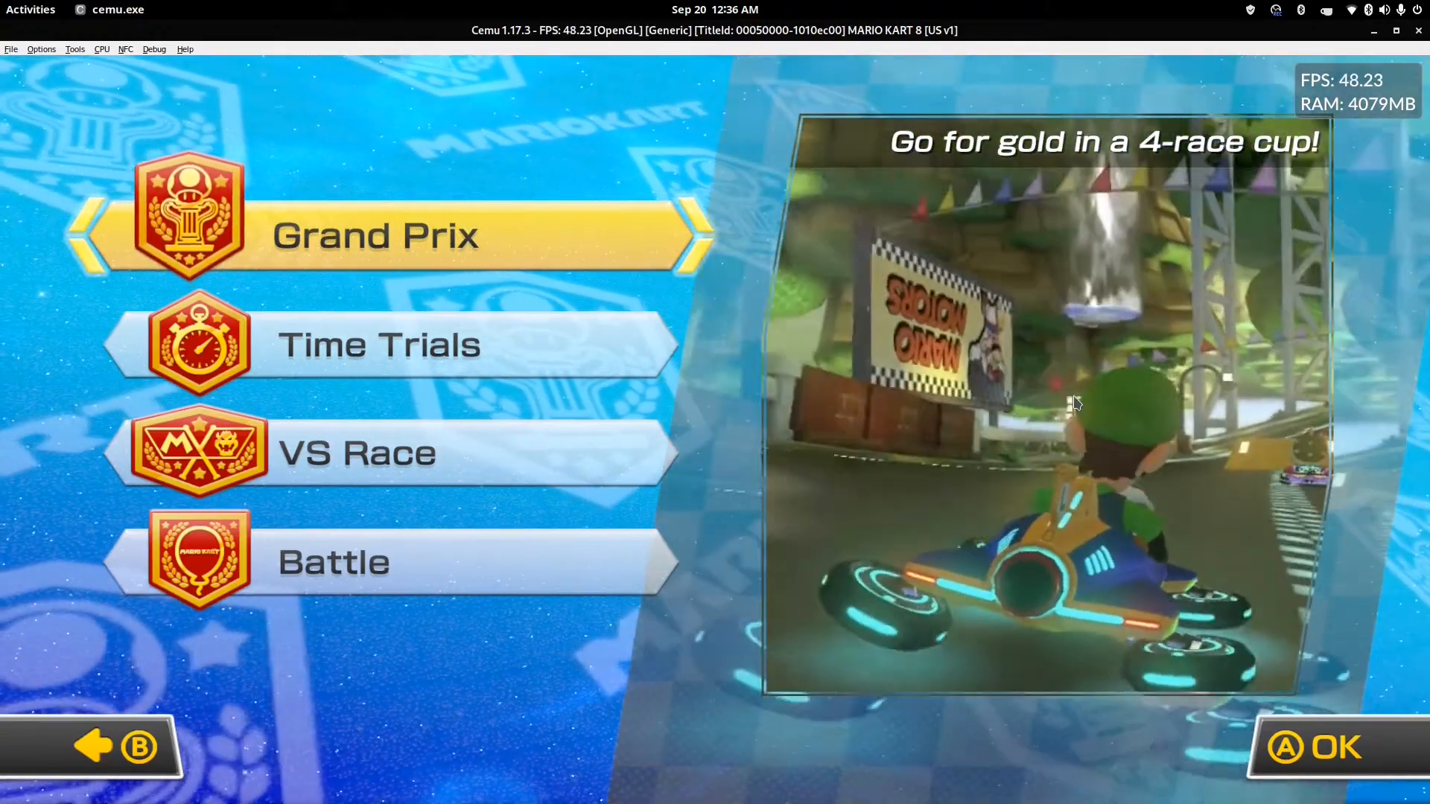
mouse_move(882, 217)
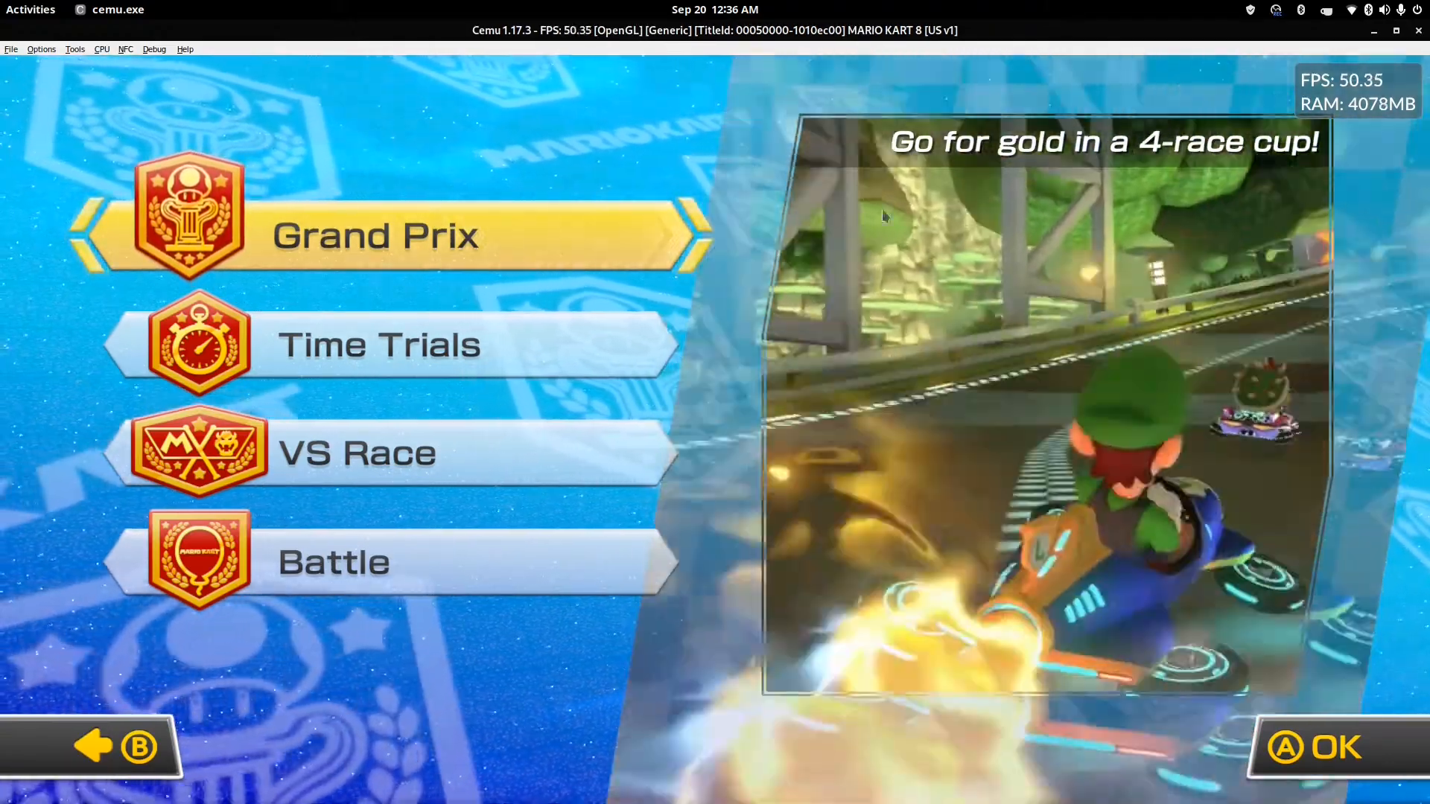
mouse_move(684, 110)
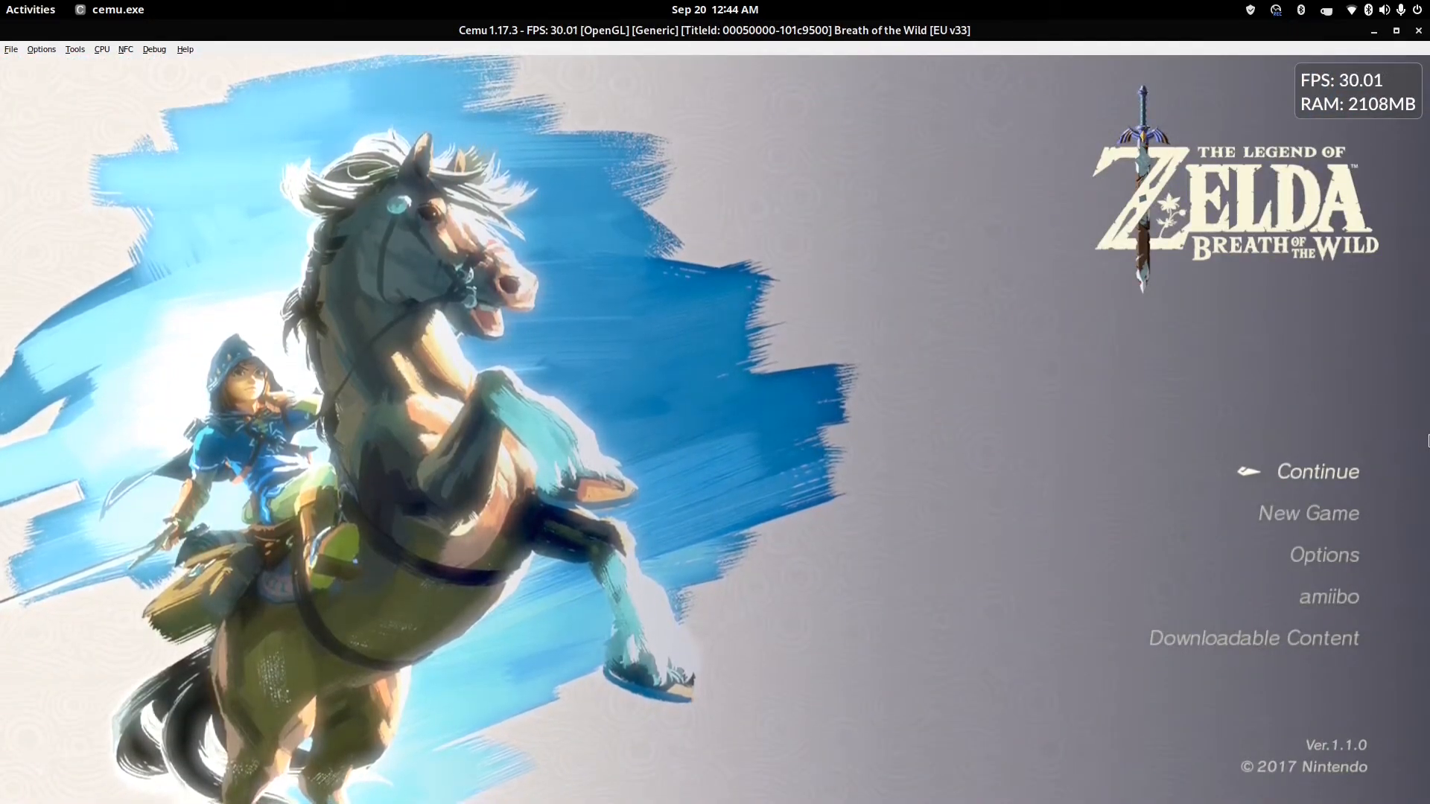
Step: Continue Breath of the Wild and start loading the Great Plateau save
click(1316, 473)
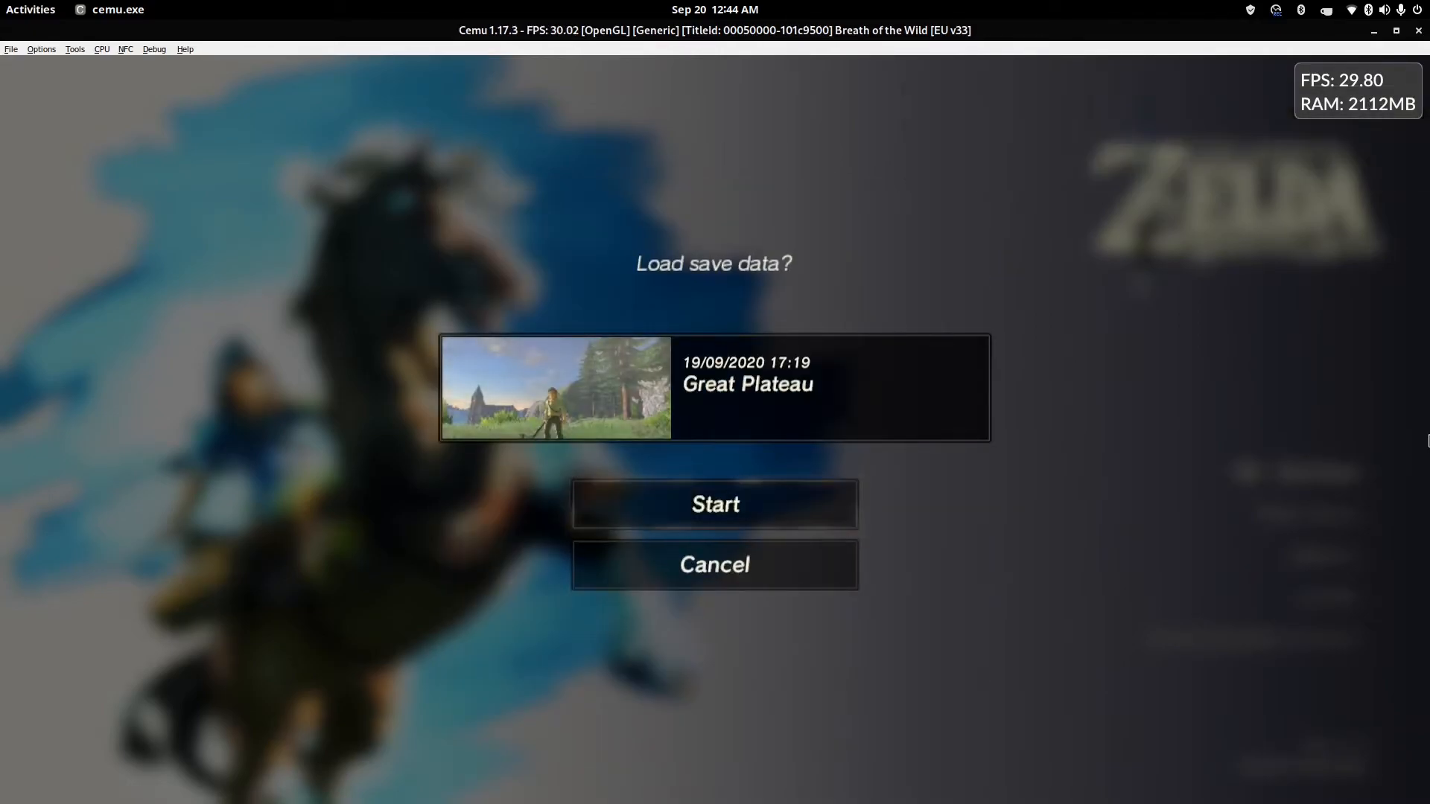
click(714, 503)
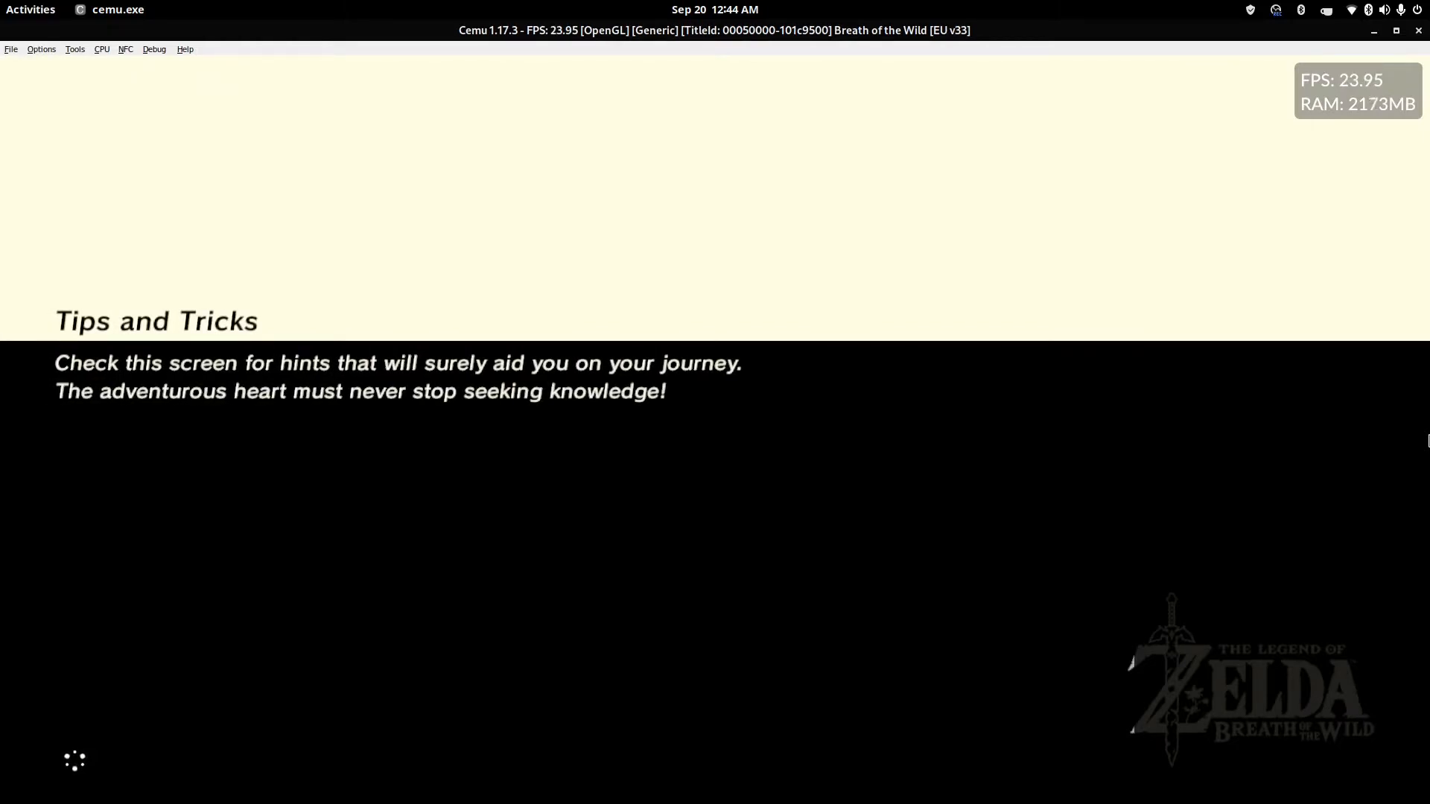